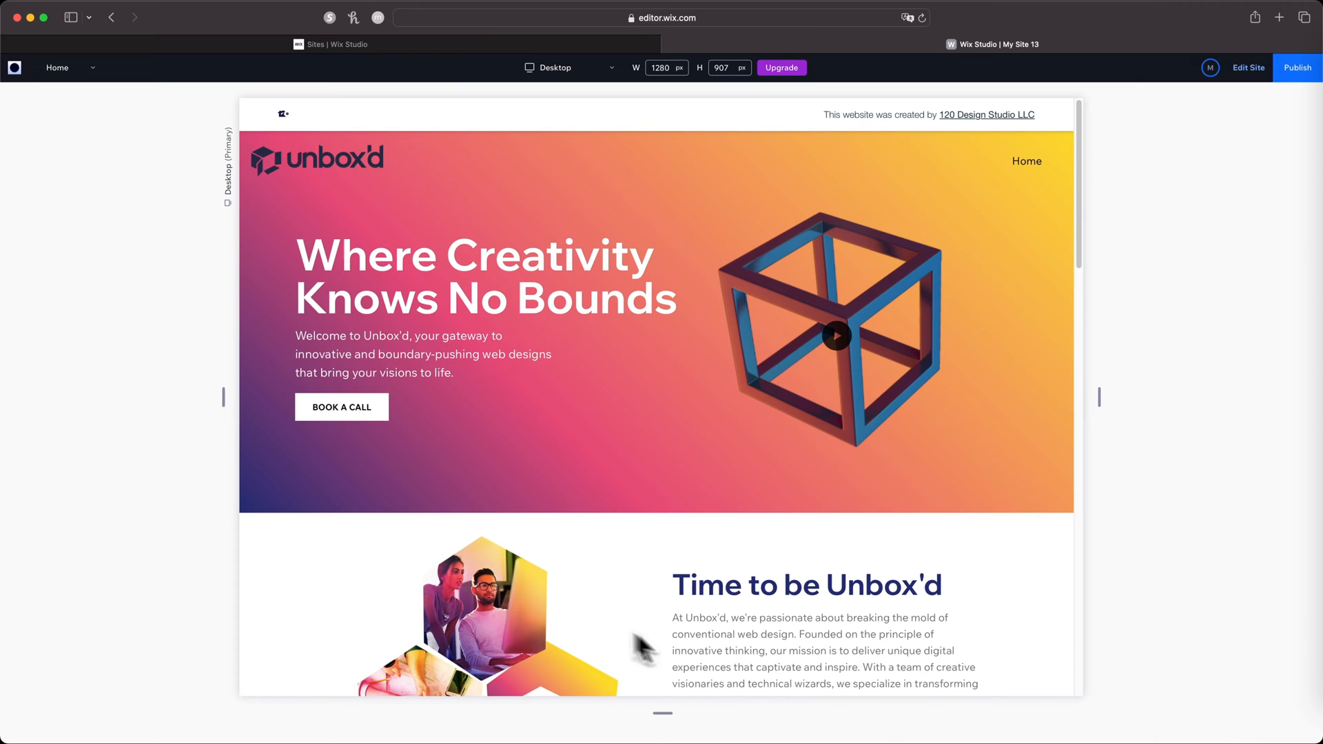
Scroll down through the Unbox'd site preview toward the WATER section.
scroll("down", 3)
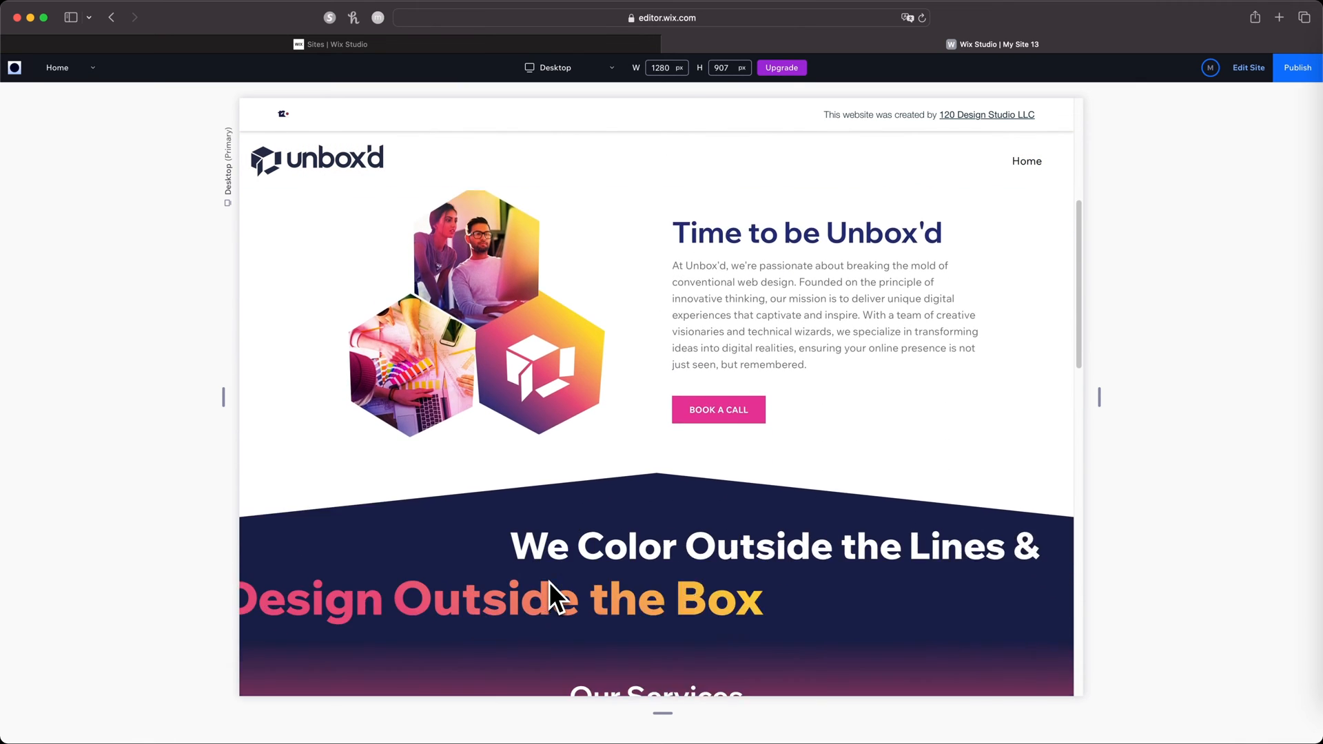
scroll("down", 3)
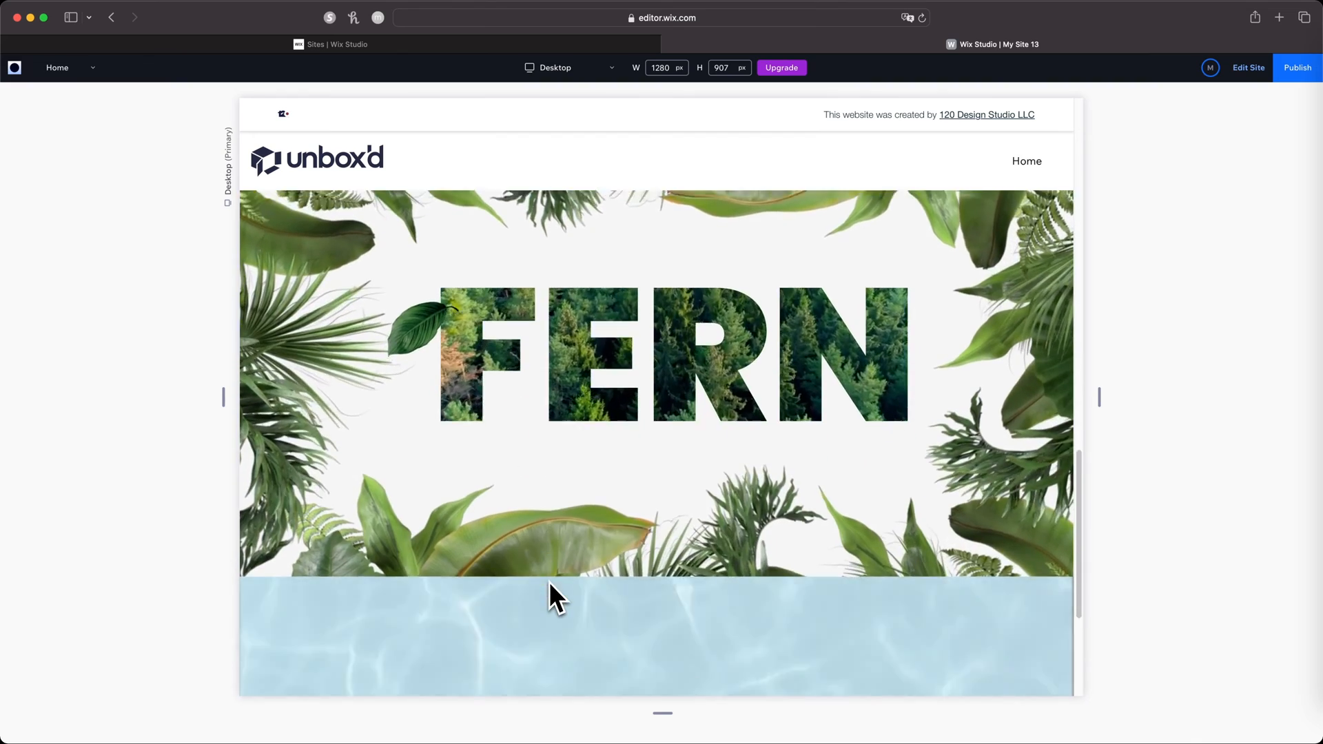
scroll("down", 3)
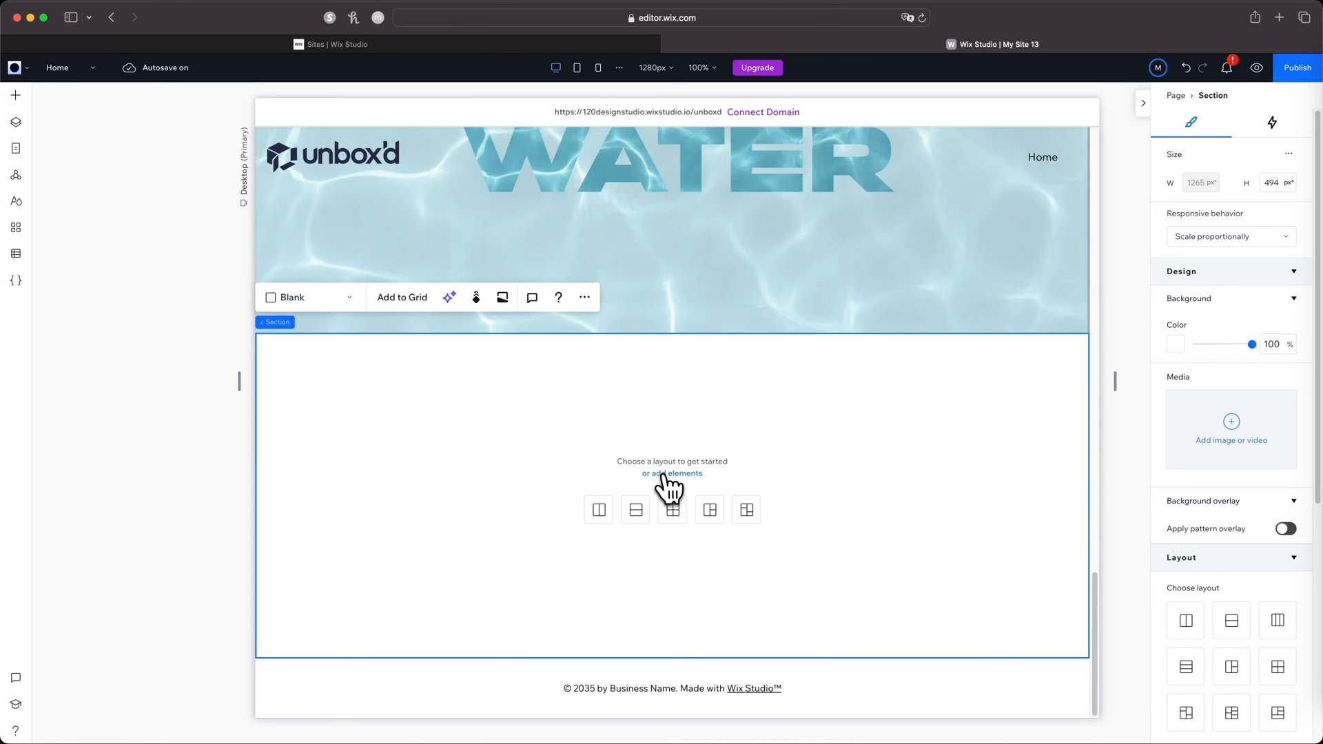
Add an Image element to the empty section and launch Create AI Image for it.
left_click(15, 95)
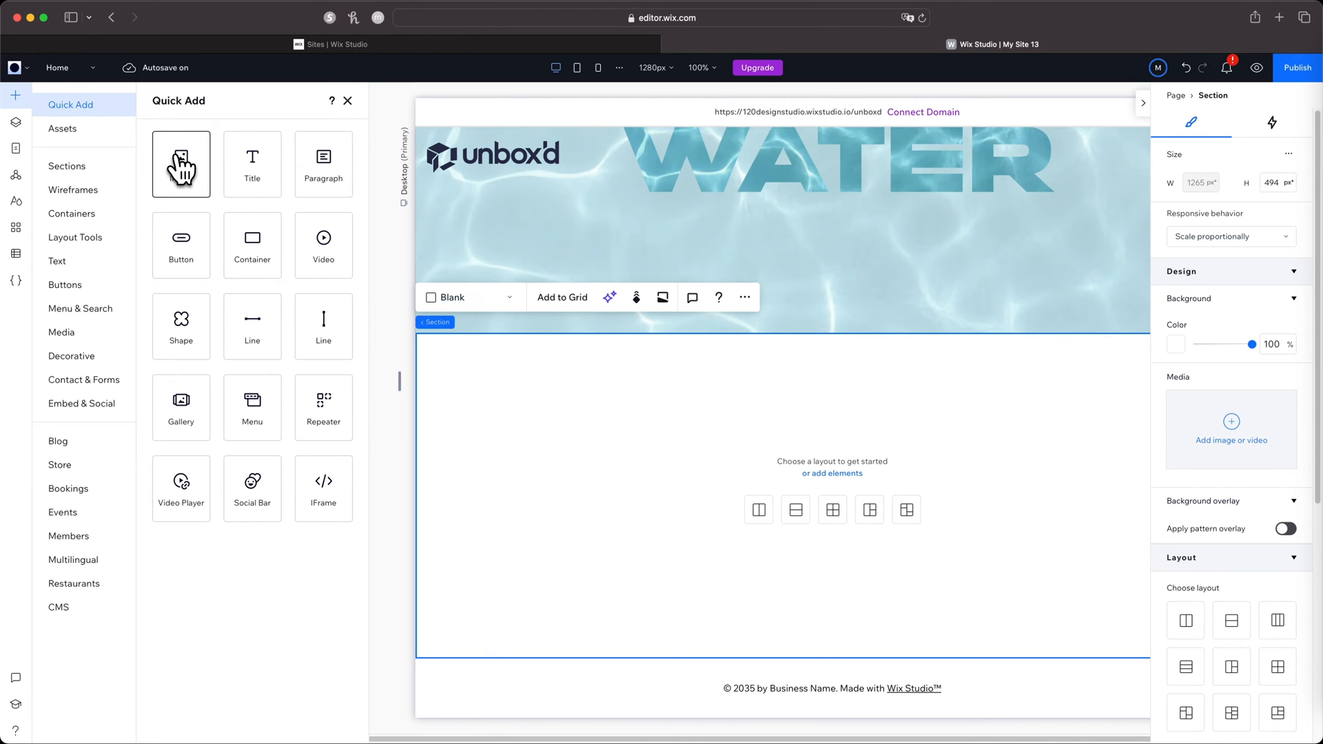
left_click(180, 165)
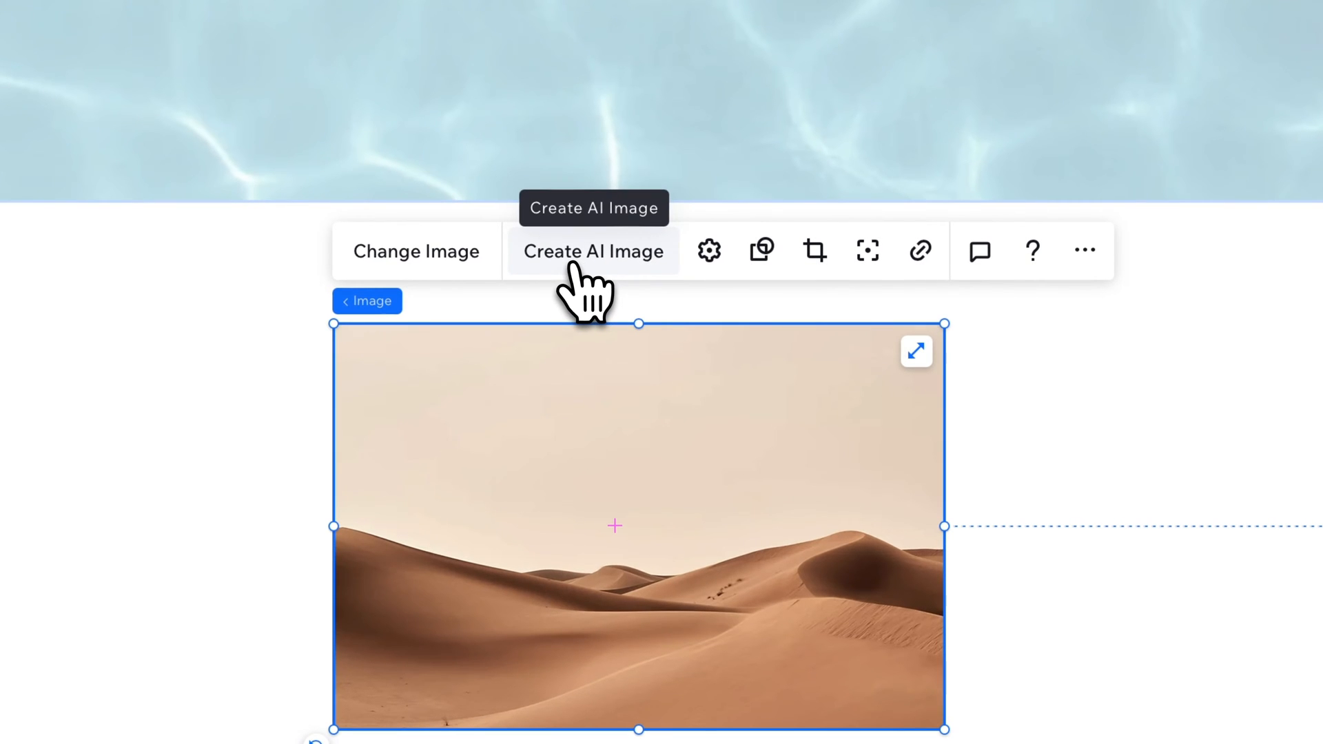
left_click(593, 252)
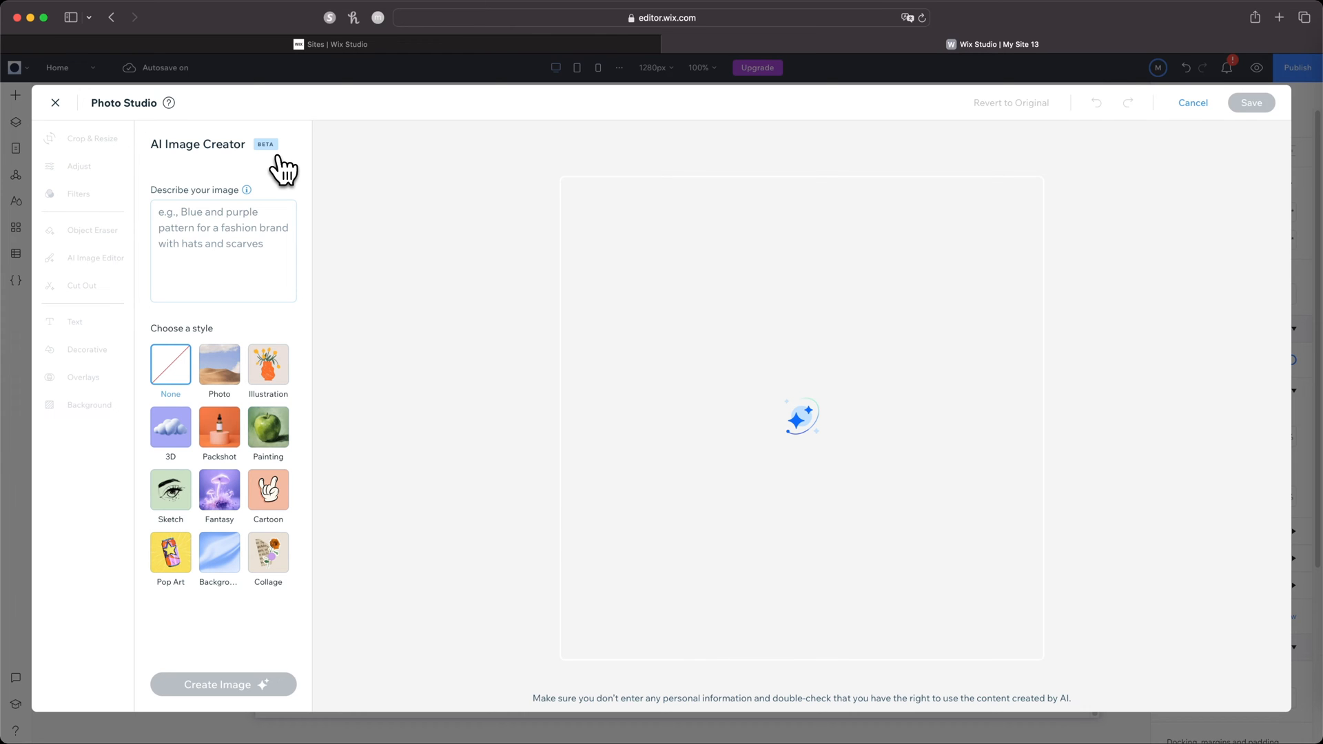
mouse_move(260, 192)
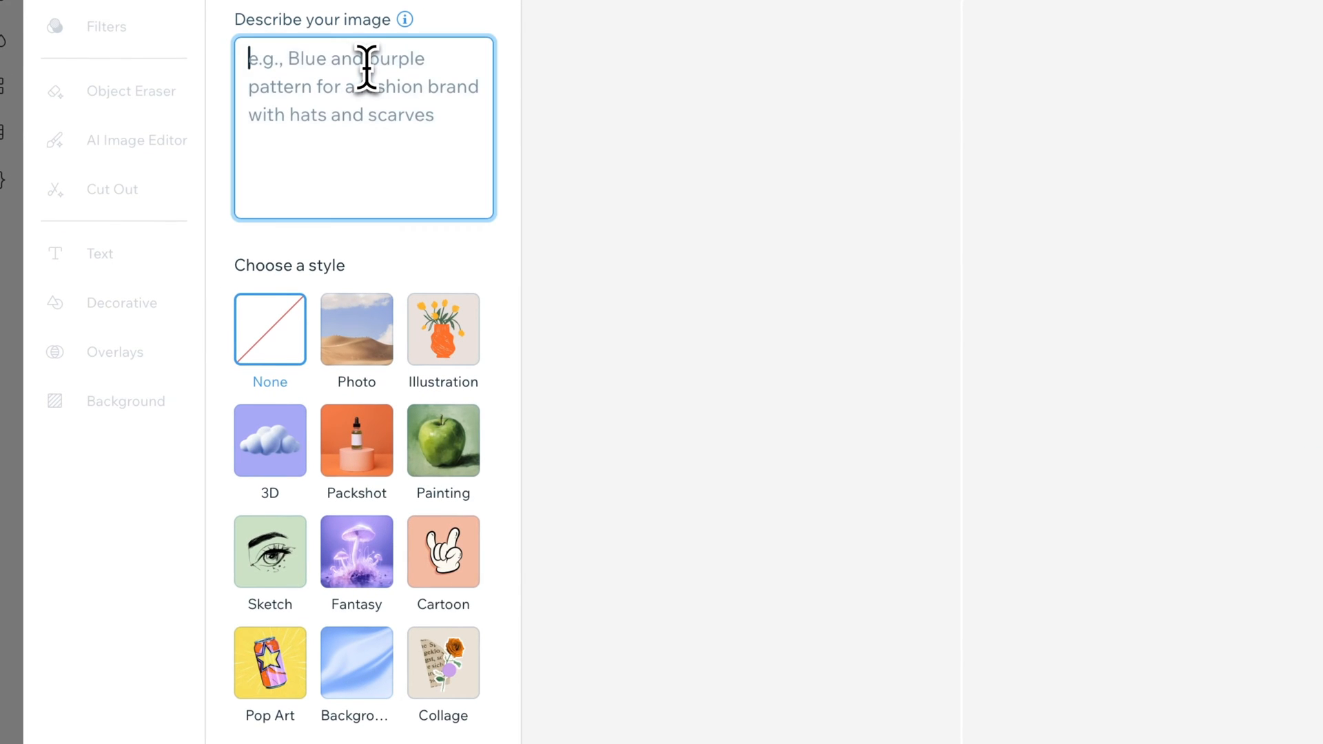
mouse_move(346, 181)
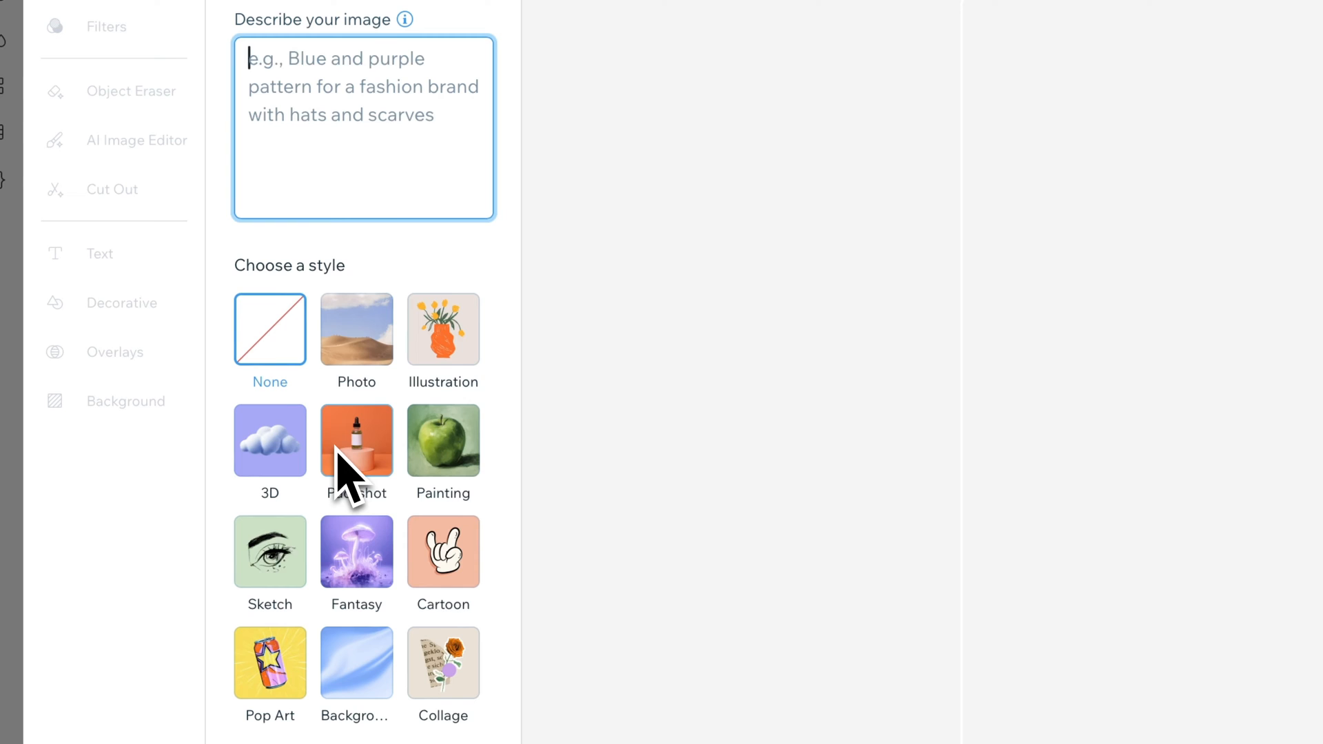
mouse_move(323, 312)
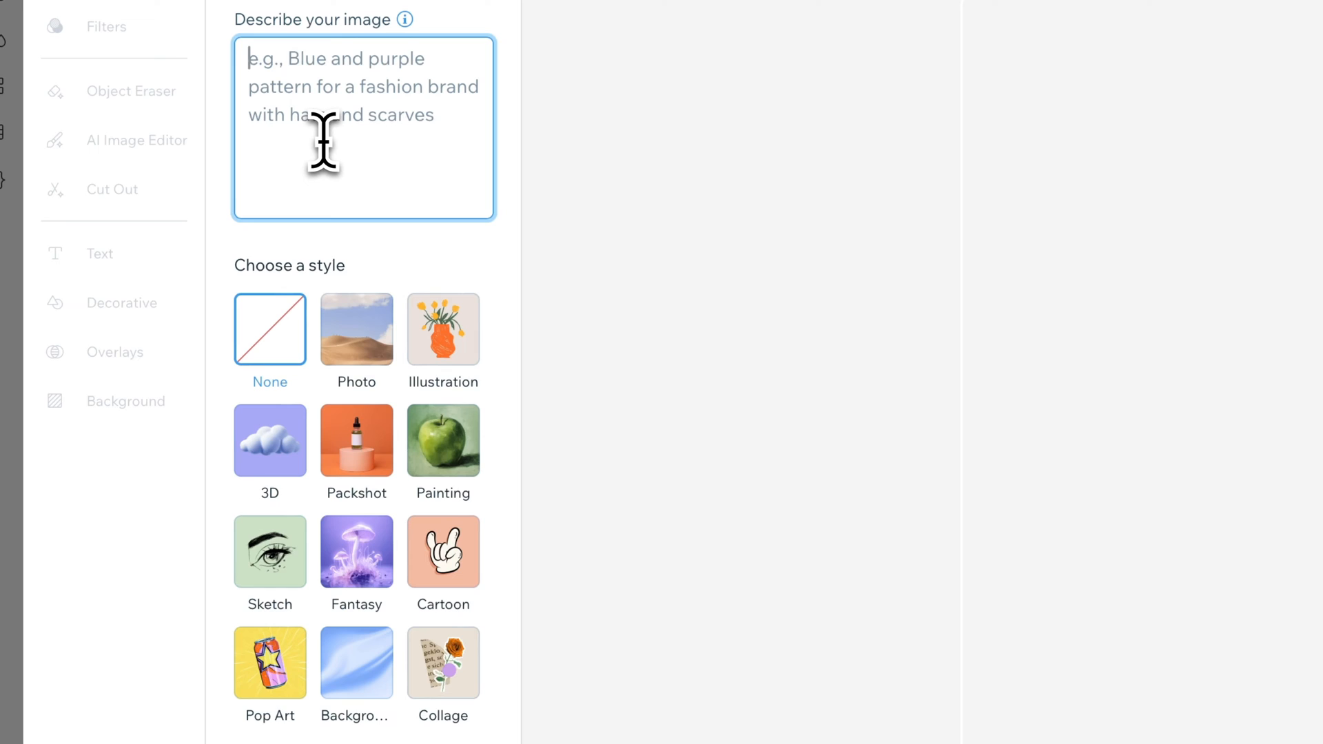
Describe a daytime landscape of a lake with palm trees in Orlando, in Photo style.
type("Land")
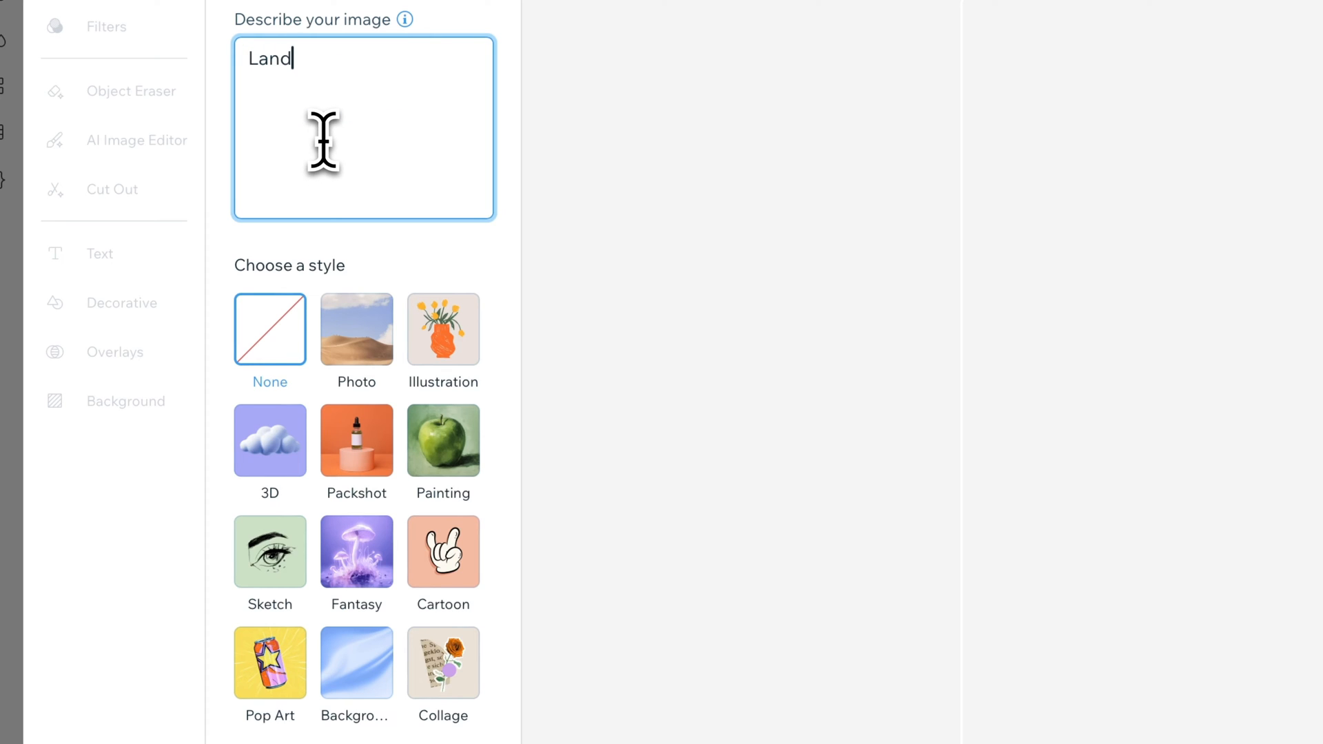
type("scape image of a lake surrounded by palm")
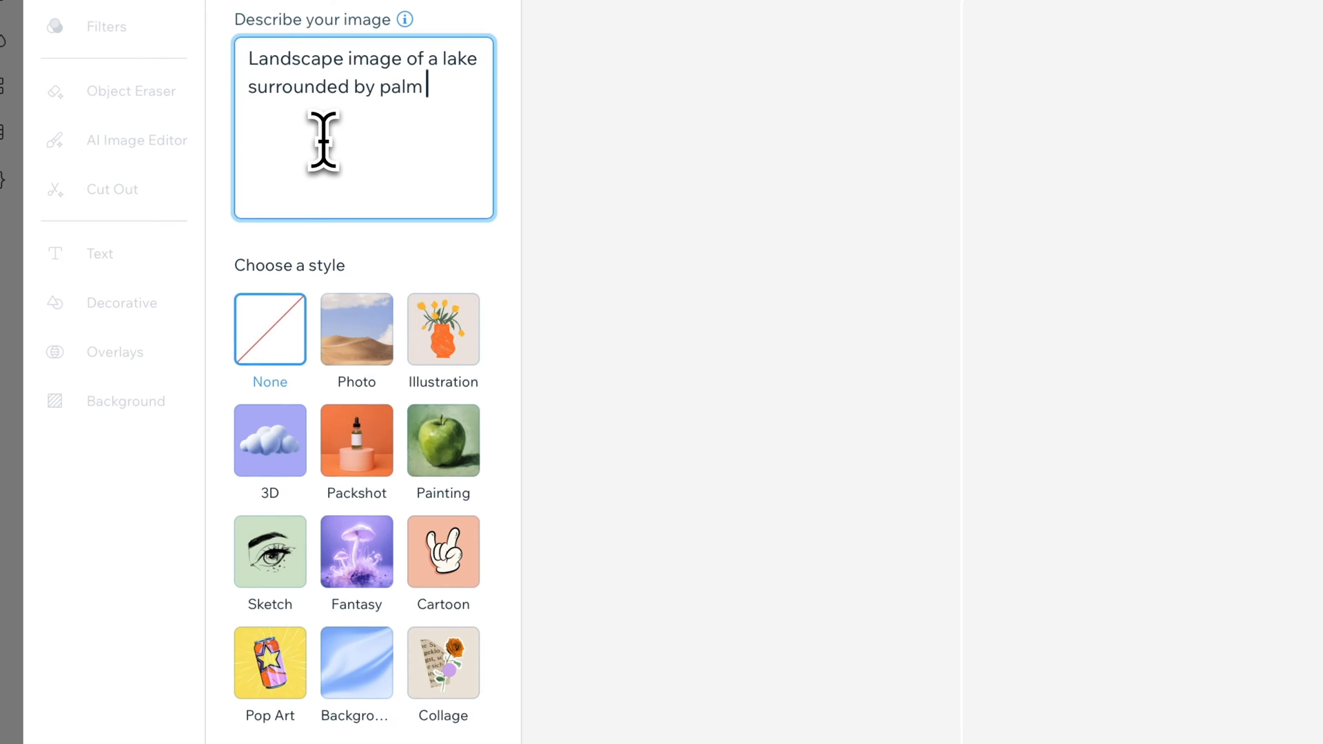
type("trees in Orlando, Florida, day")
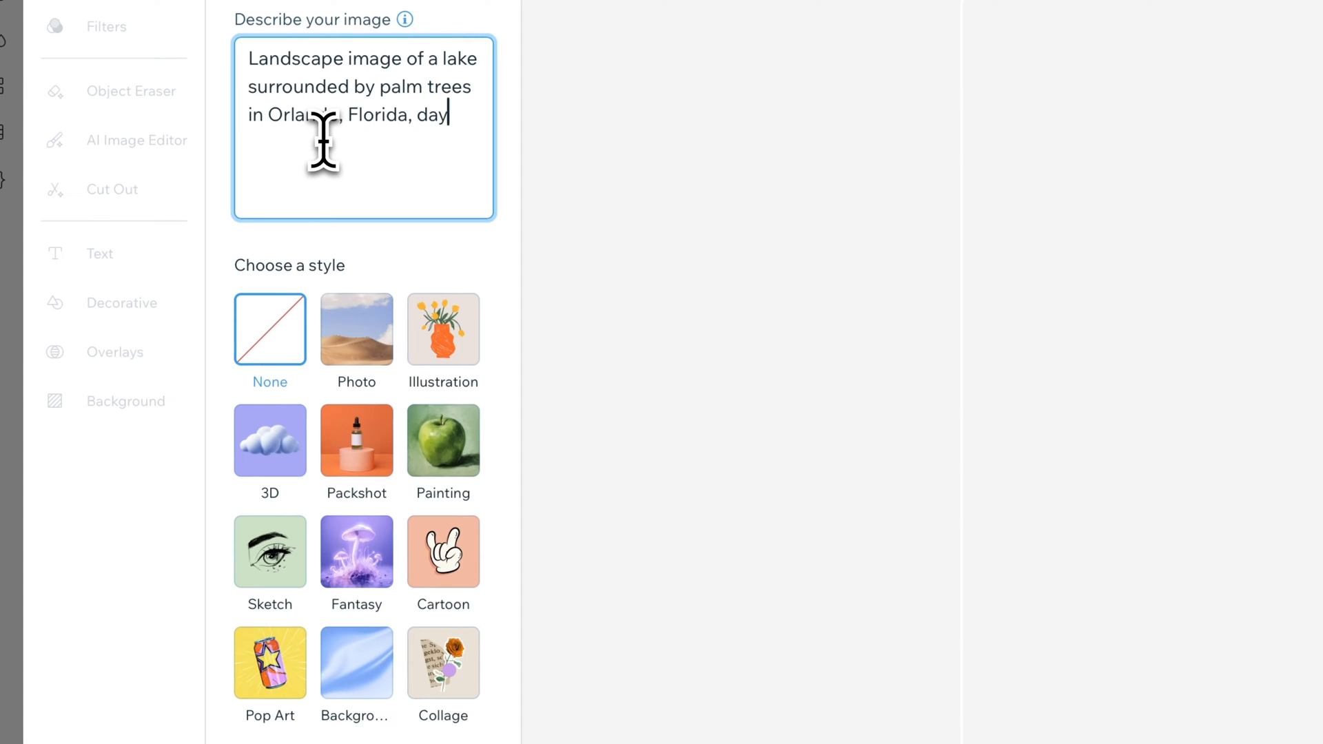
type("time")
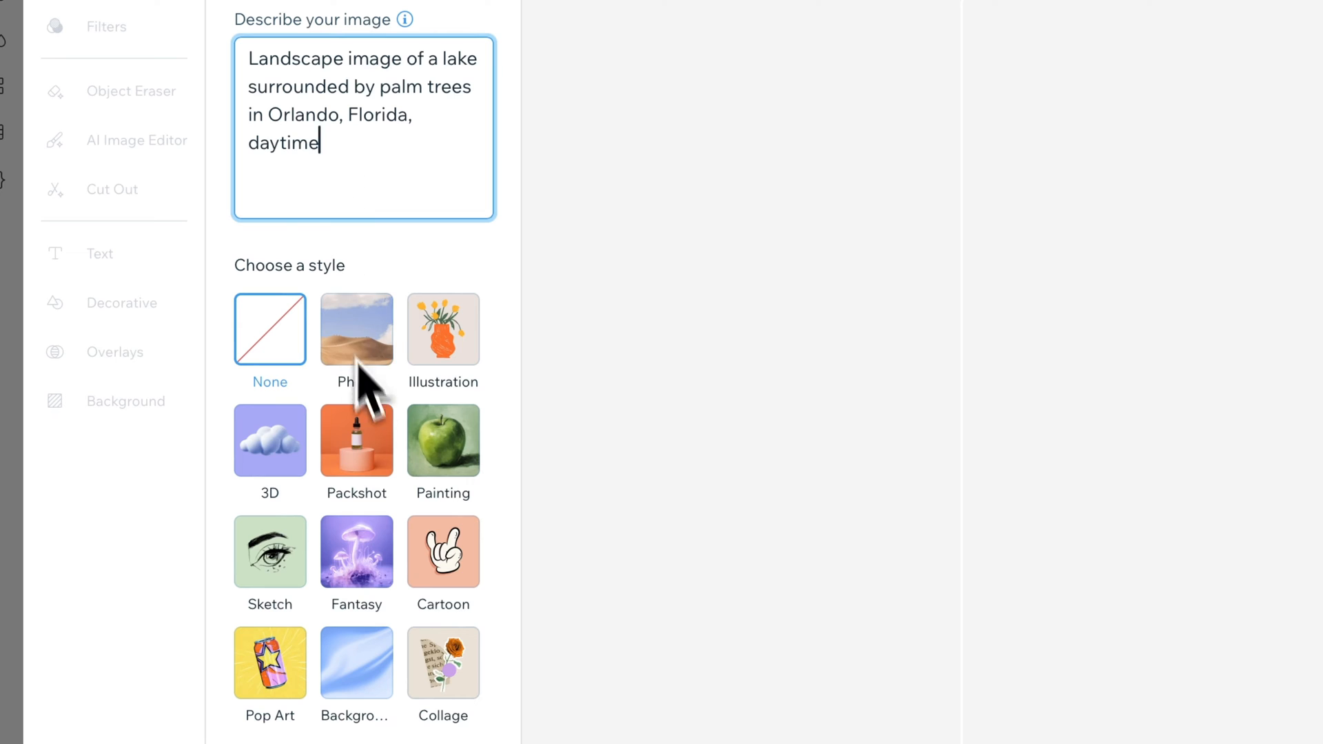
left_click(357, 330)
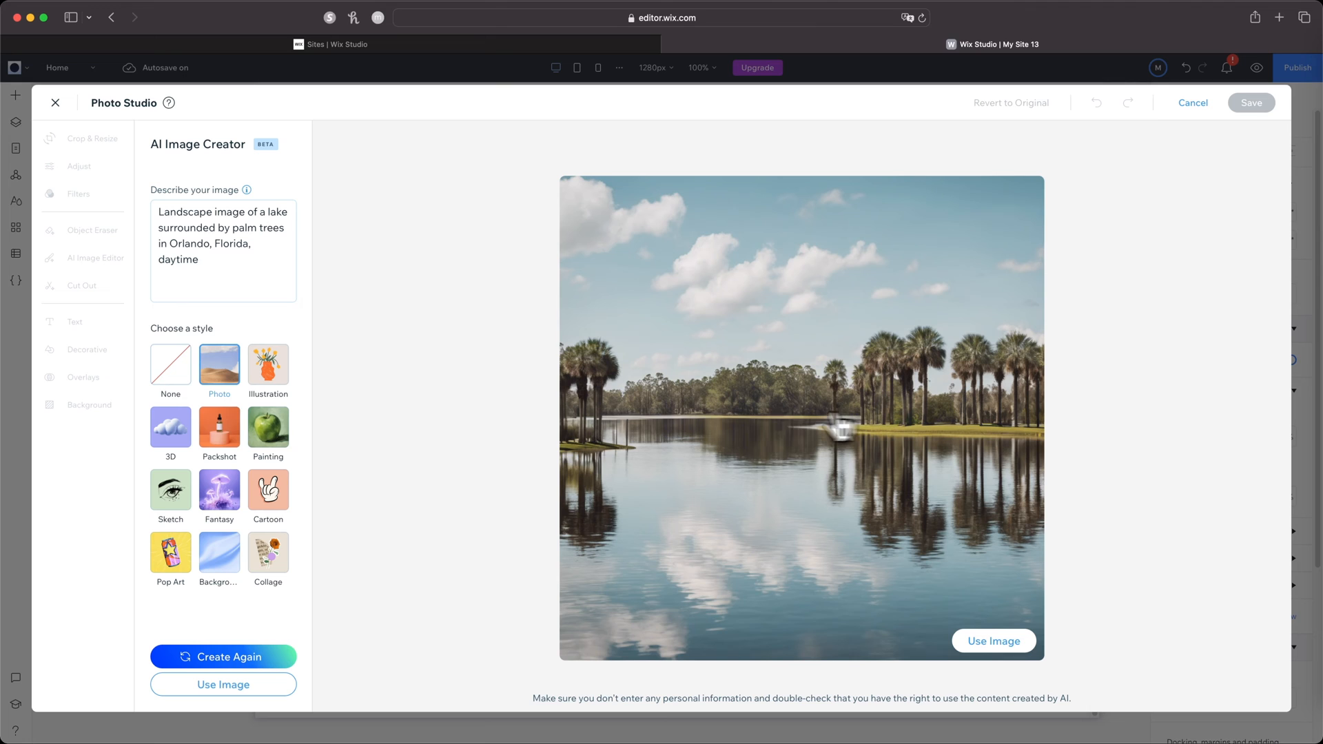
mouse_move(719, 494)
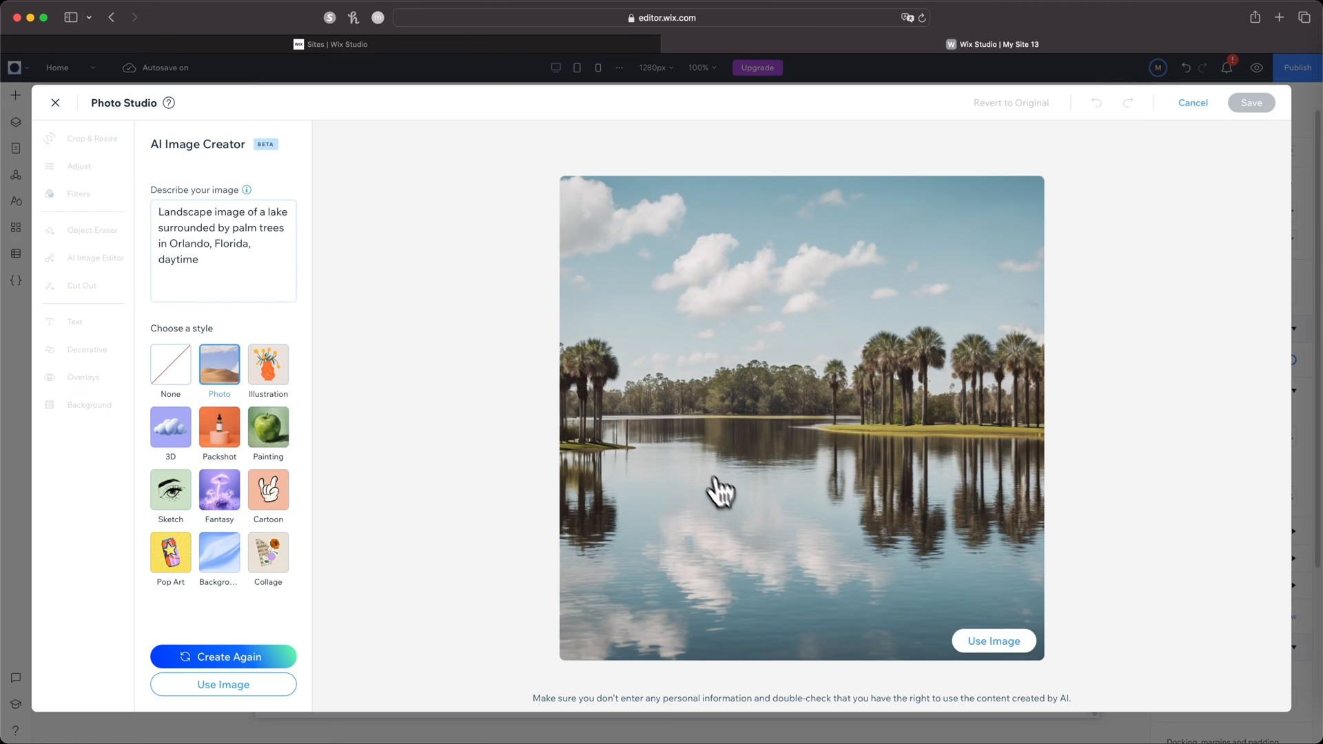
mouse_move(745, 461)
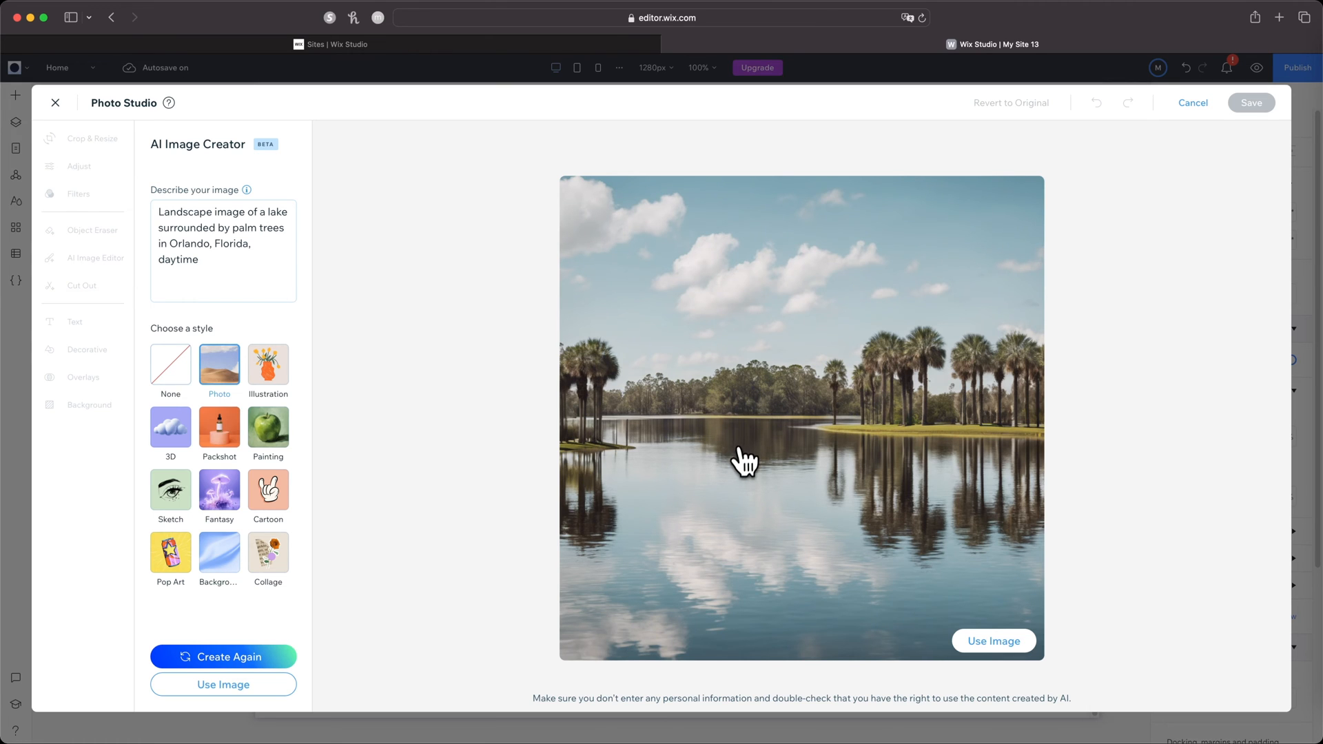
mouse_move(722, 604)
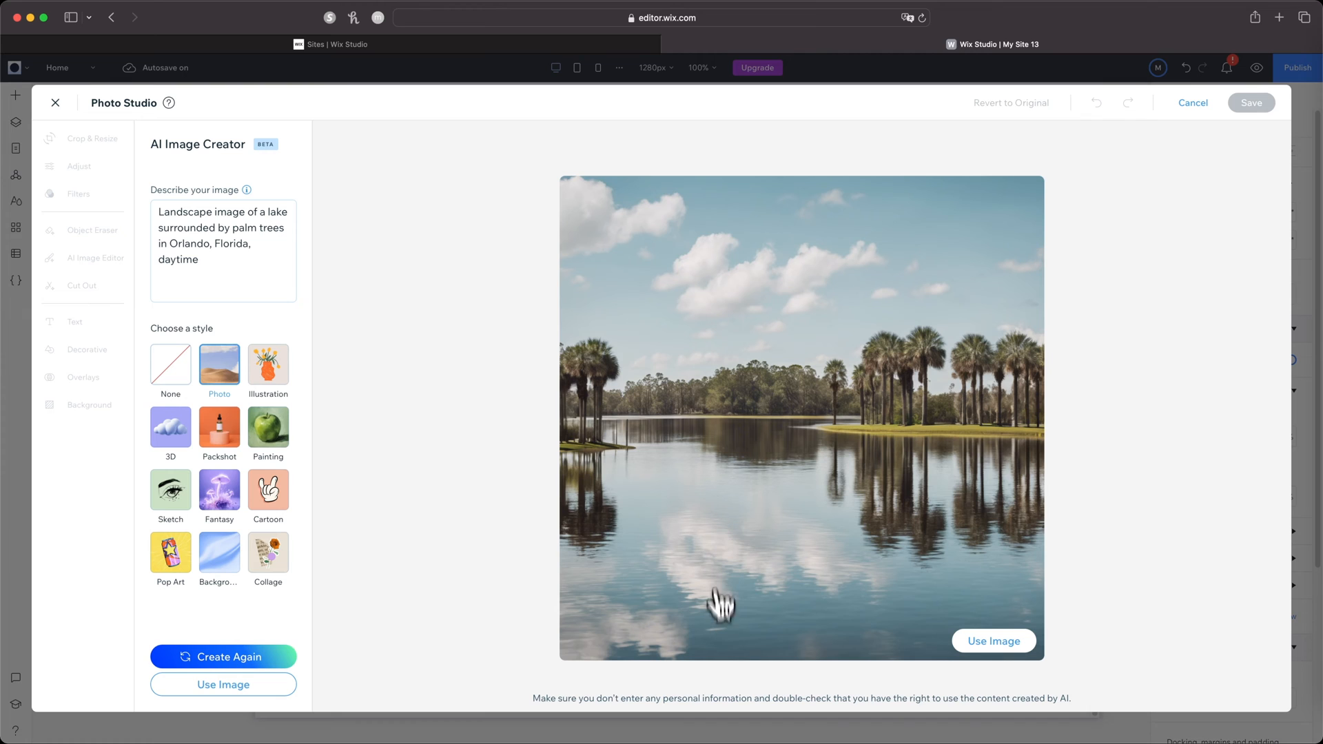
mouse_move(676, 631)
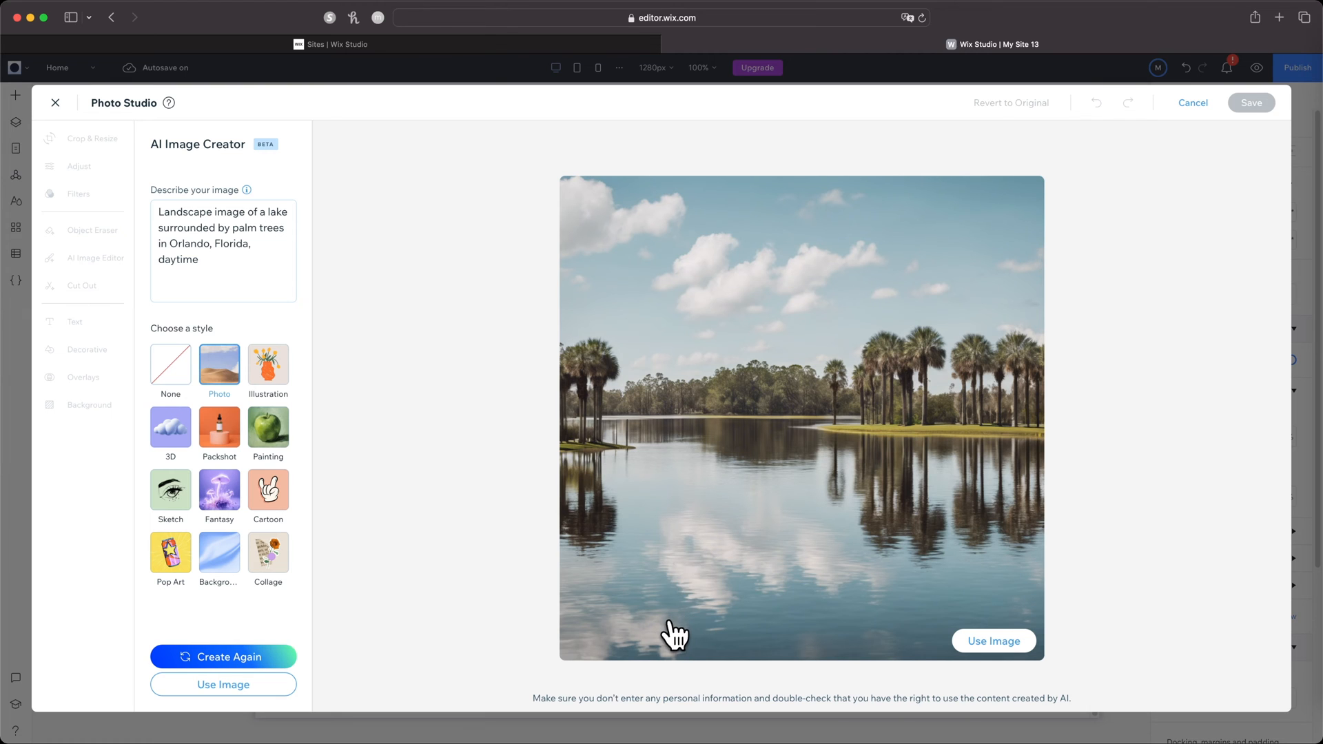
mouse_move(888, 446)
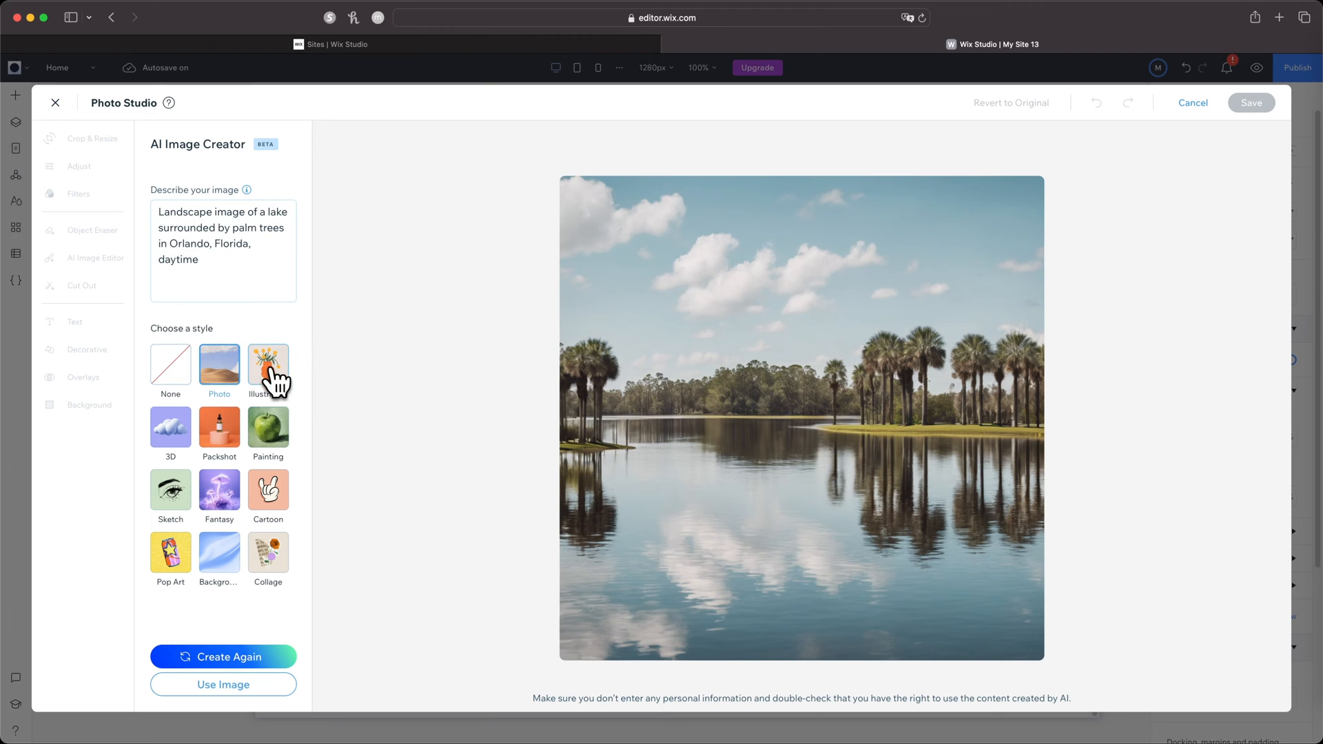
Generate an Illustration image of 'Blue and purple pattern for a fashion brand with hats and scarves'.
left_click(268, 358)
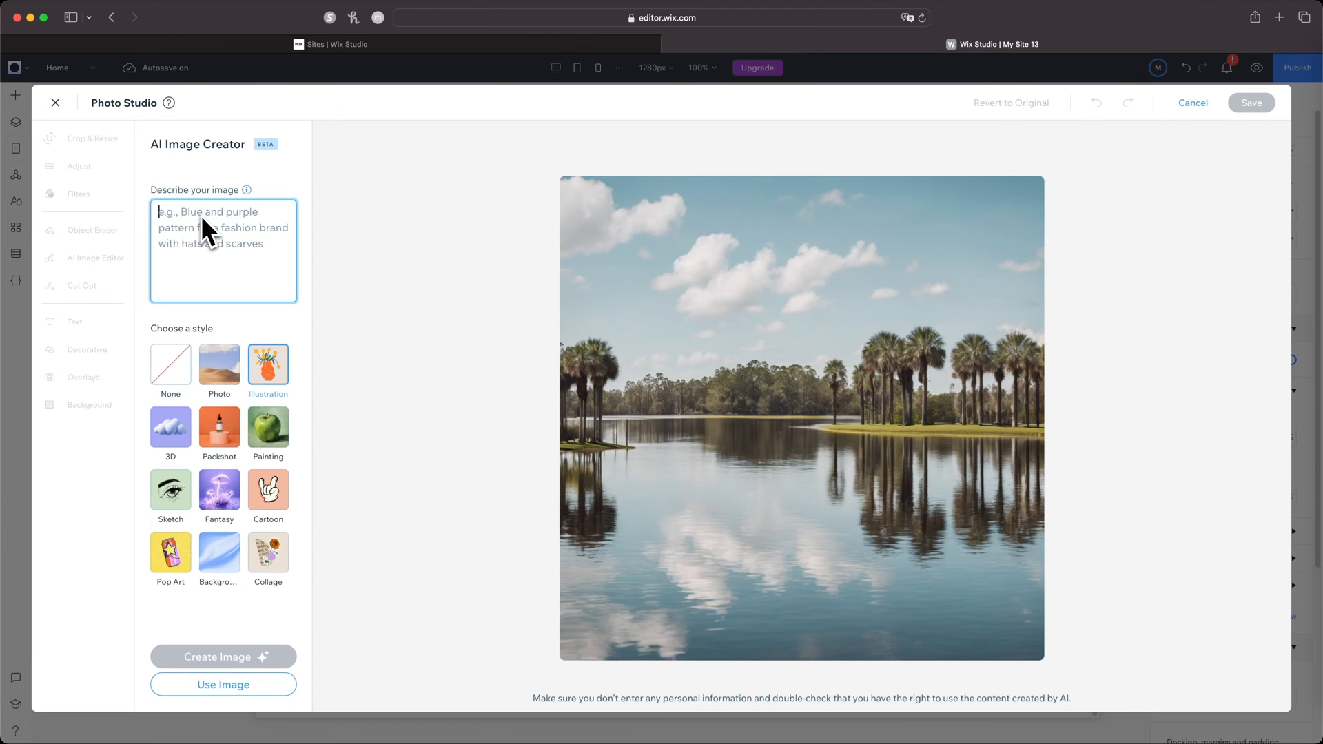
type("Blue and purple pattern for a fashion brand with hats and scarves")
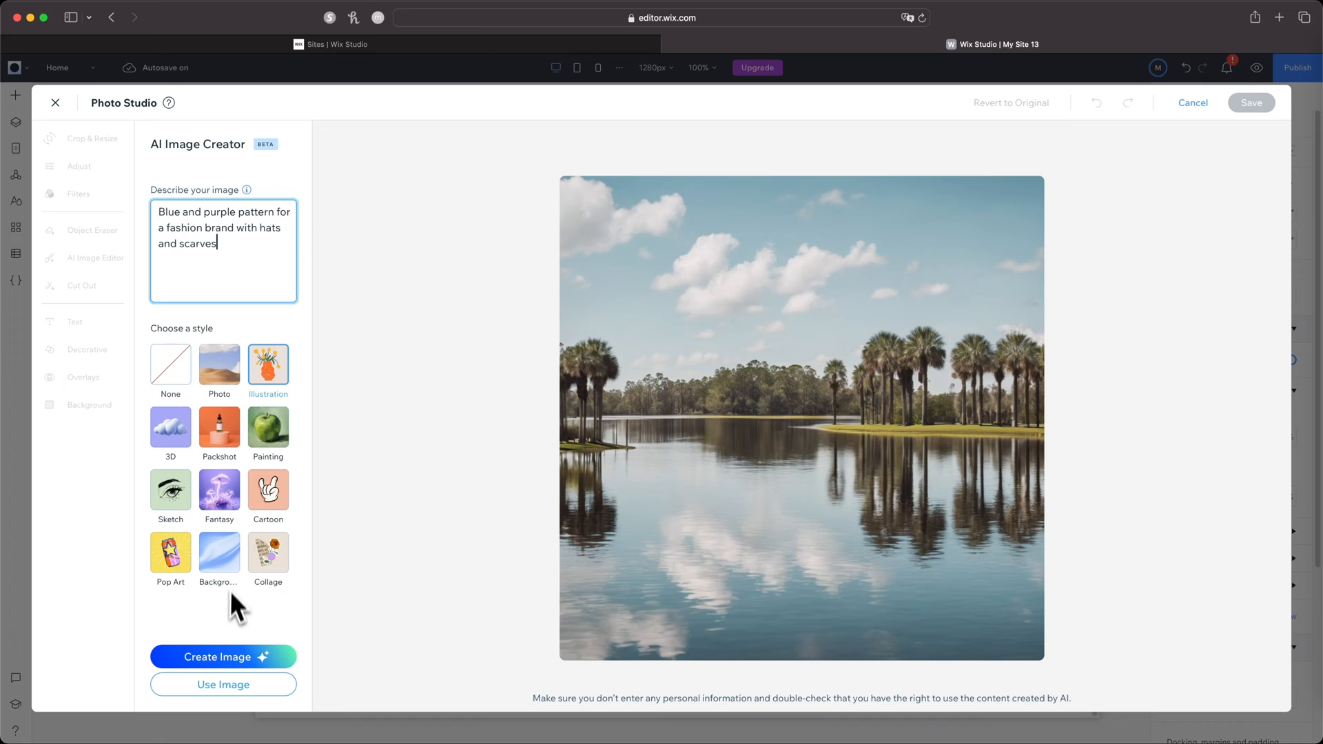
left_click(222, 657)
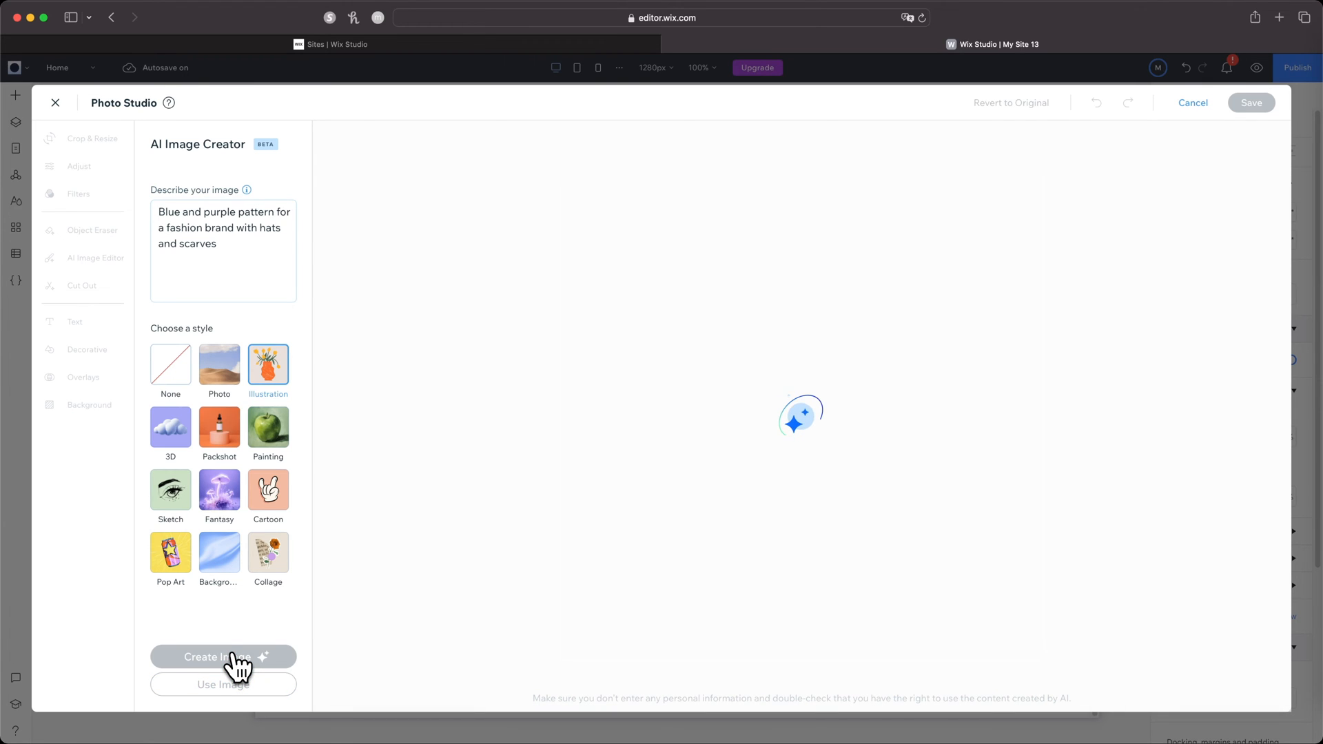
left_click(223, 657)
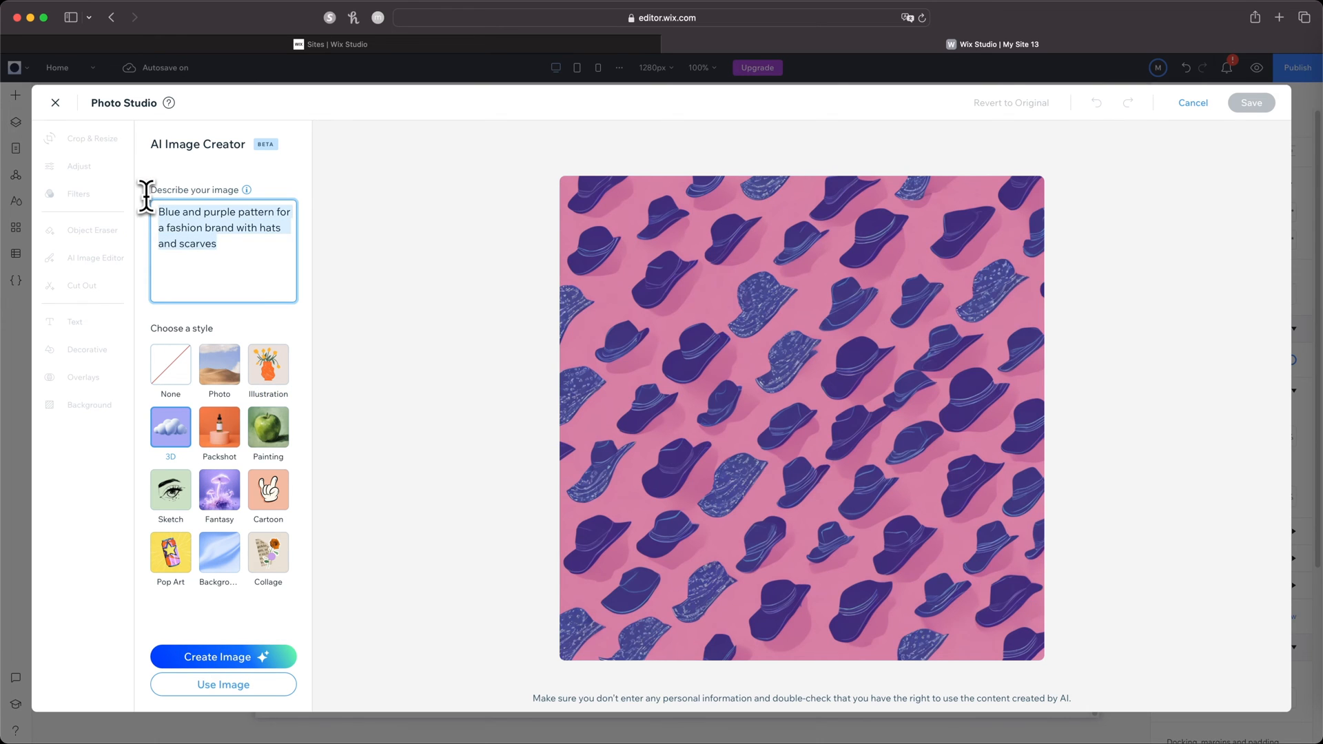
Generate and regenerate 3D images of 'simple cute fox', then select the fox prompt.
left_click(222, 658)
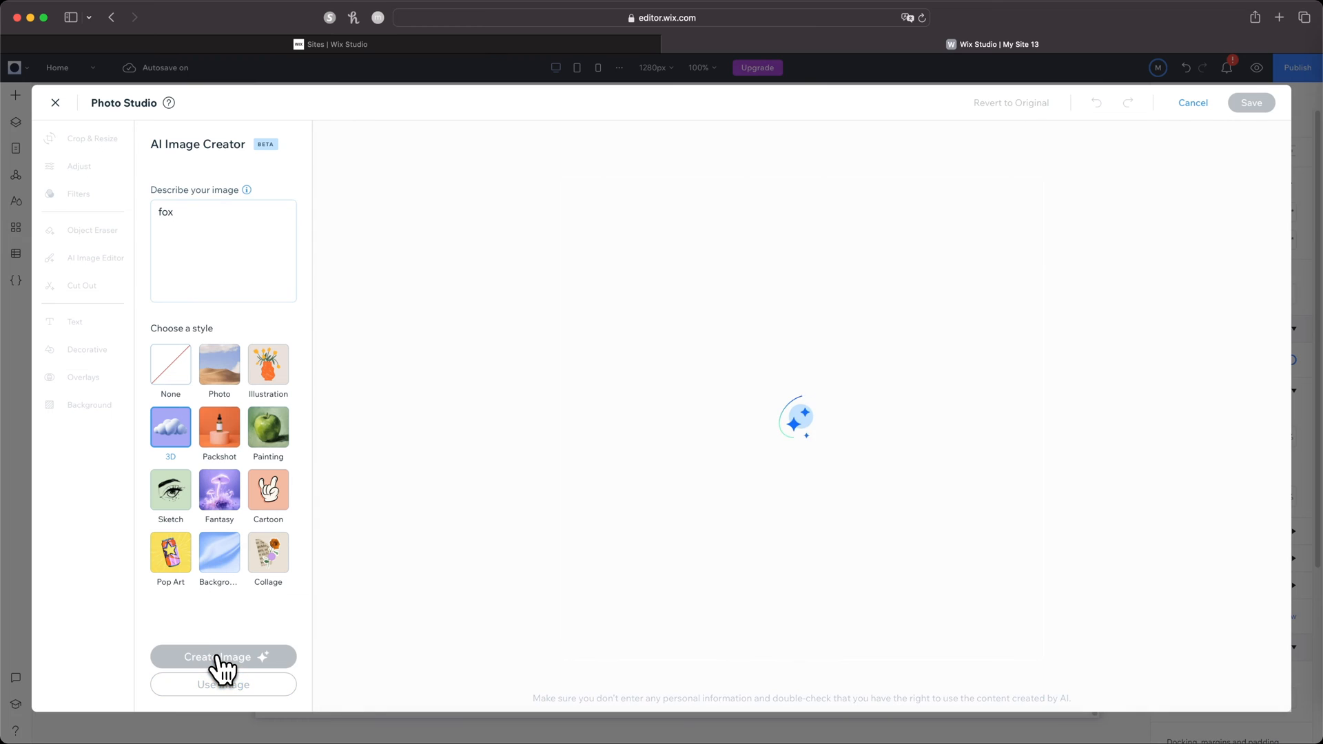
left_click(222, 657)
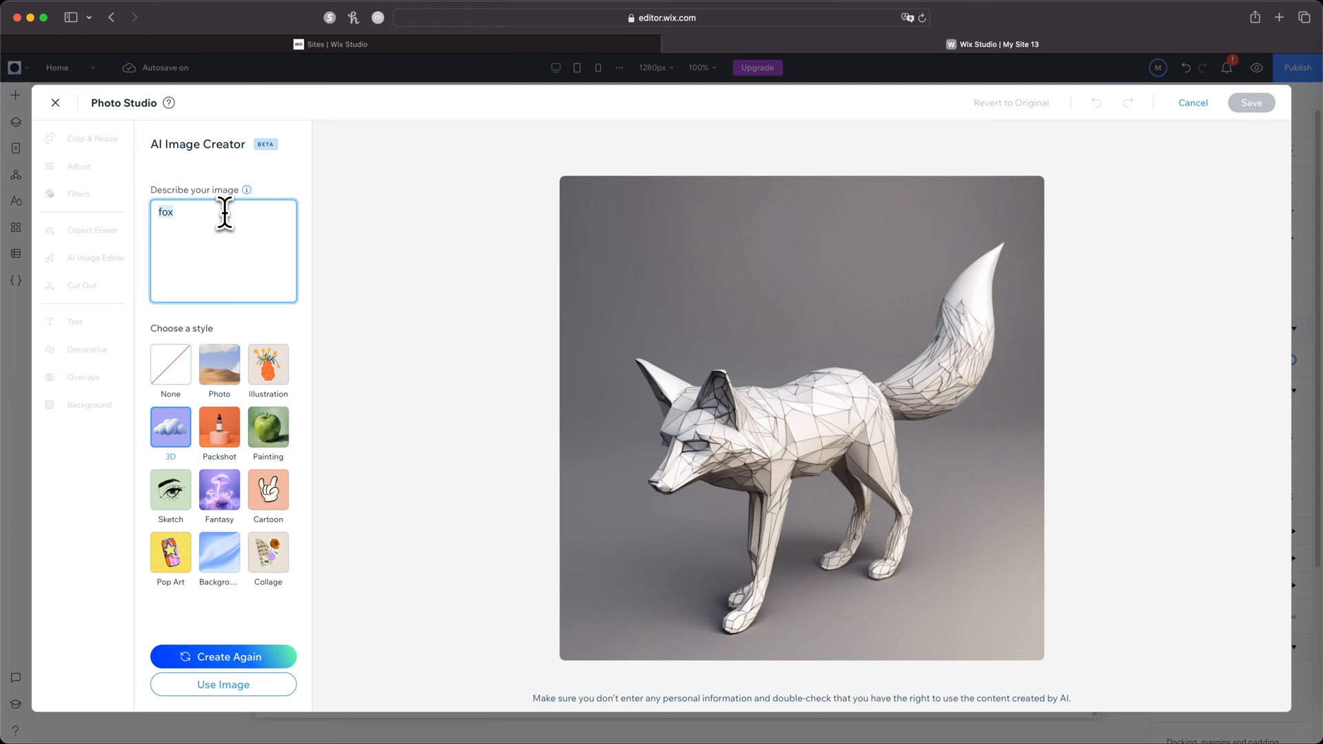
type("simple cute")
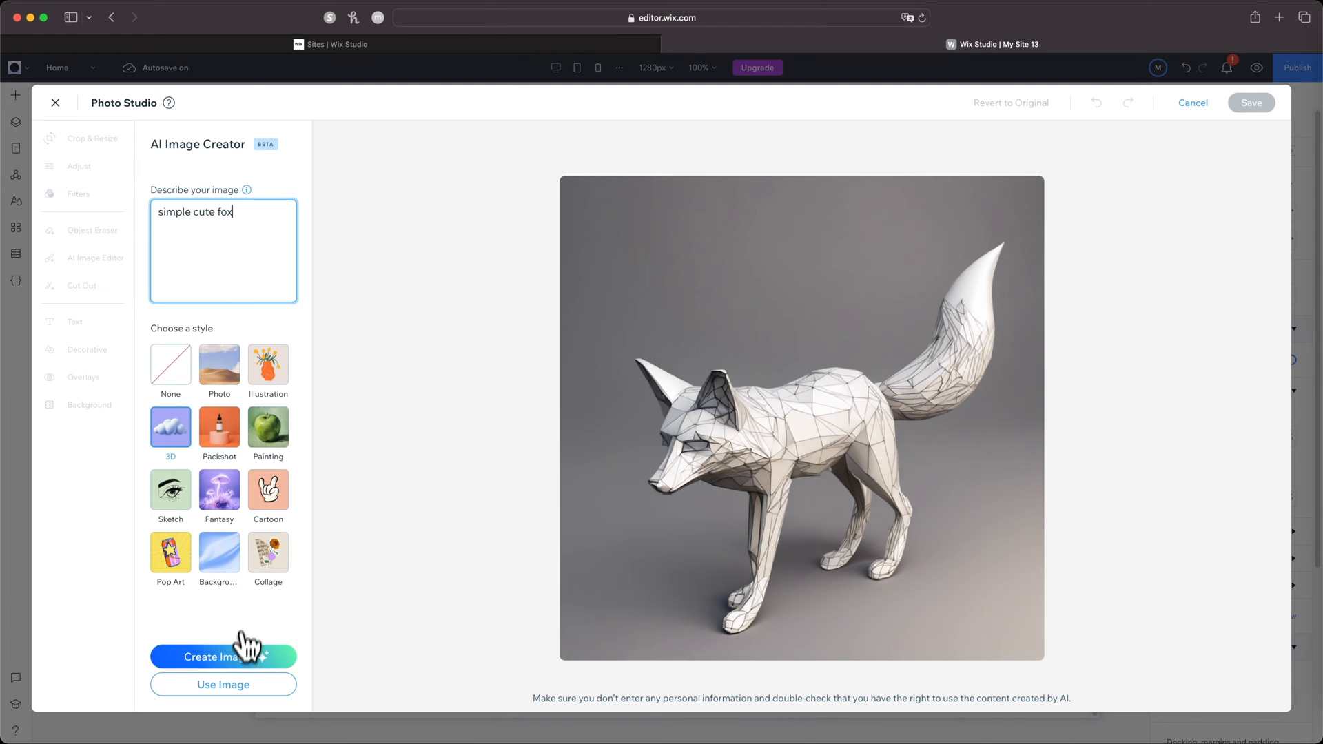
left_click(223, 657)
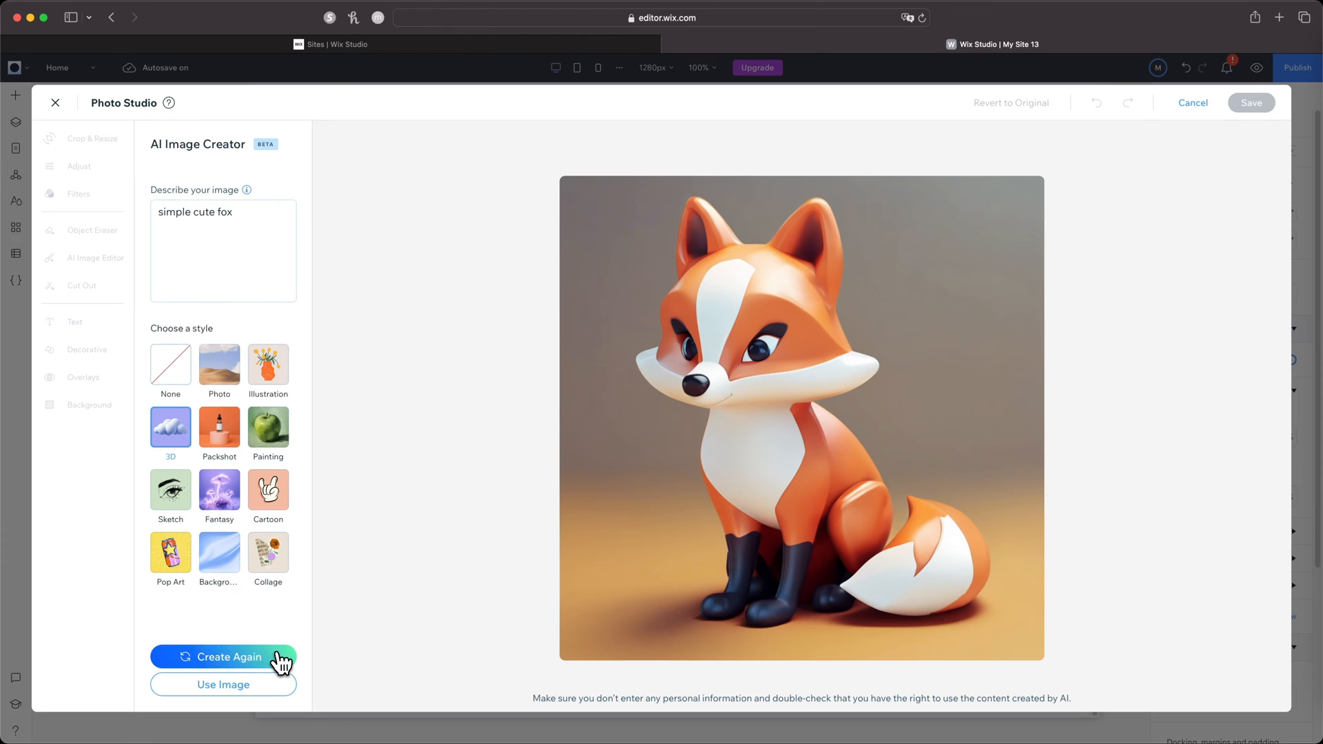
left_click(223, 657)
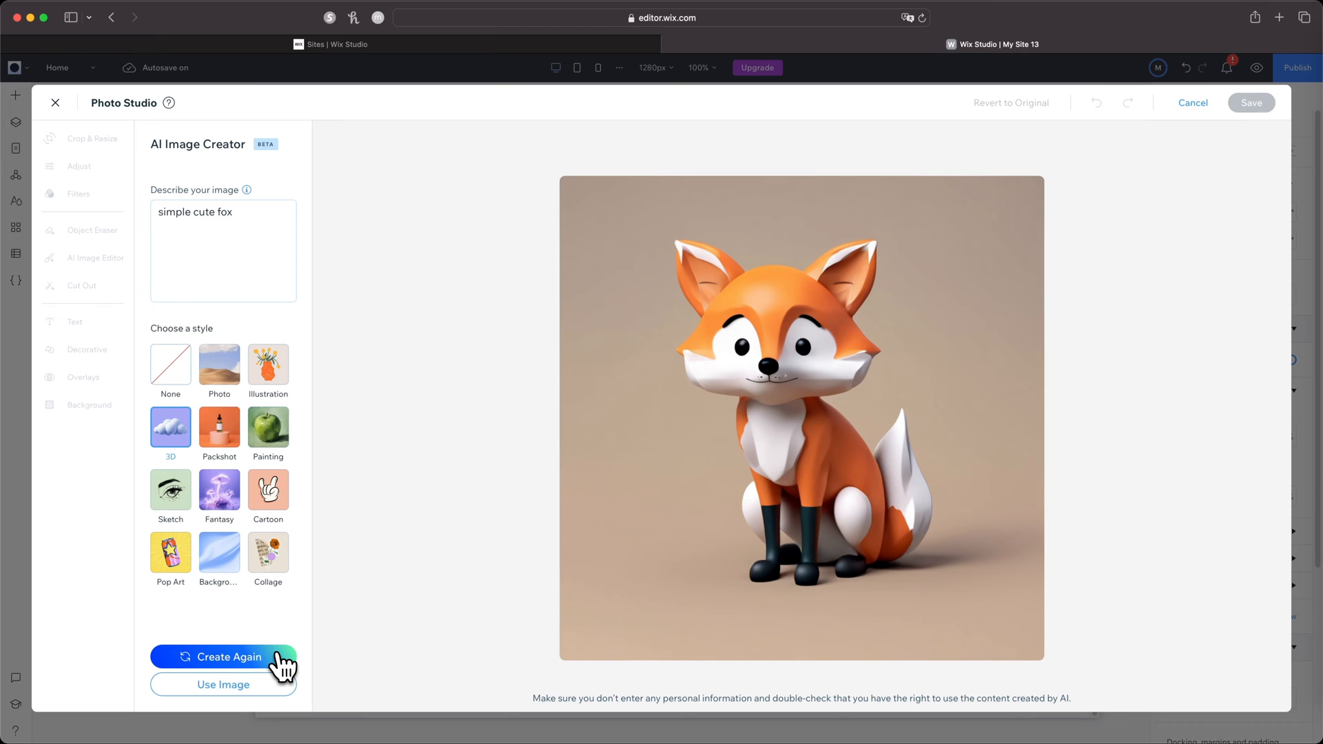
left_click(218, 425)
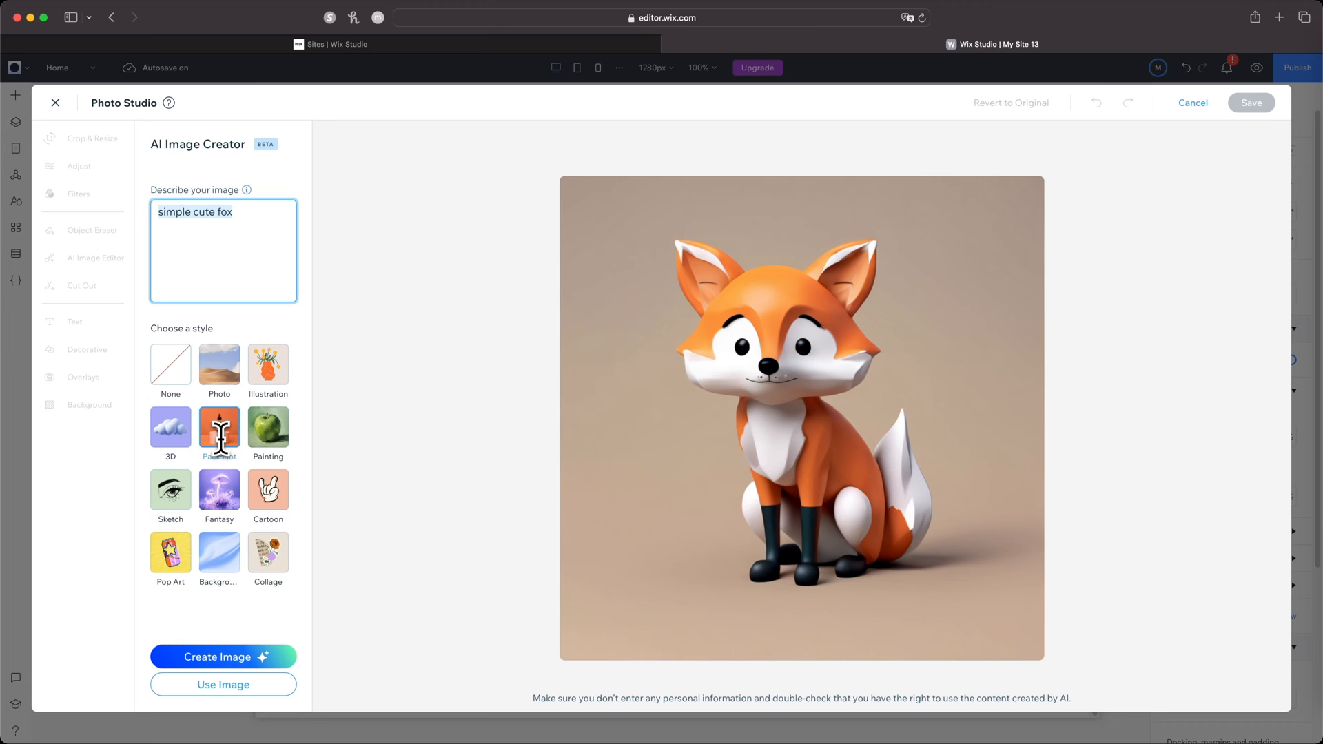
Generate the clear dropper bottle image.
type("clear dropper bottle with light green backgrou")
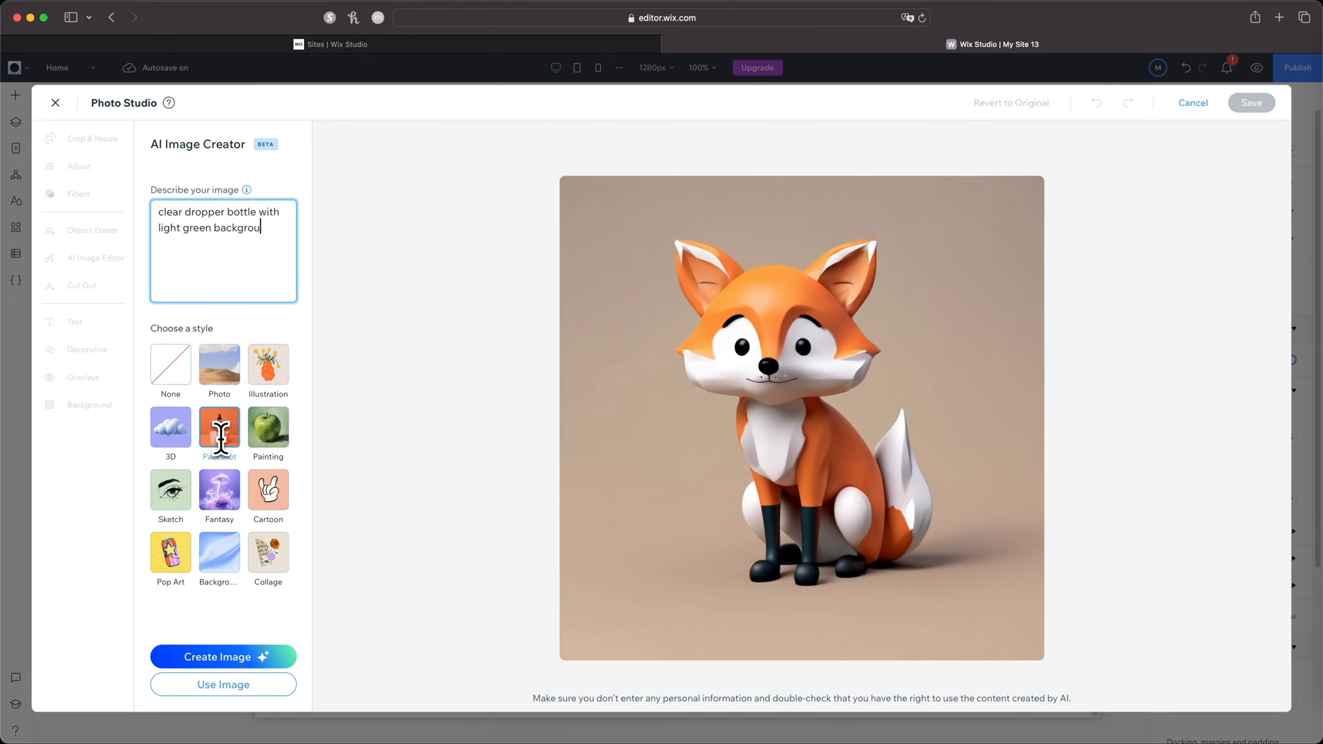
left_click(222, 657)
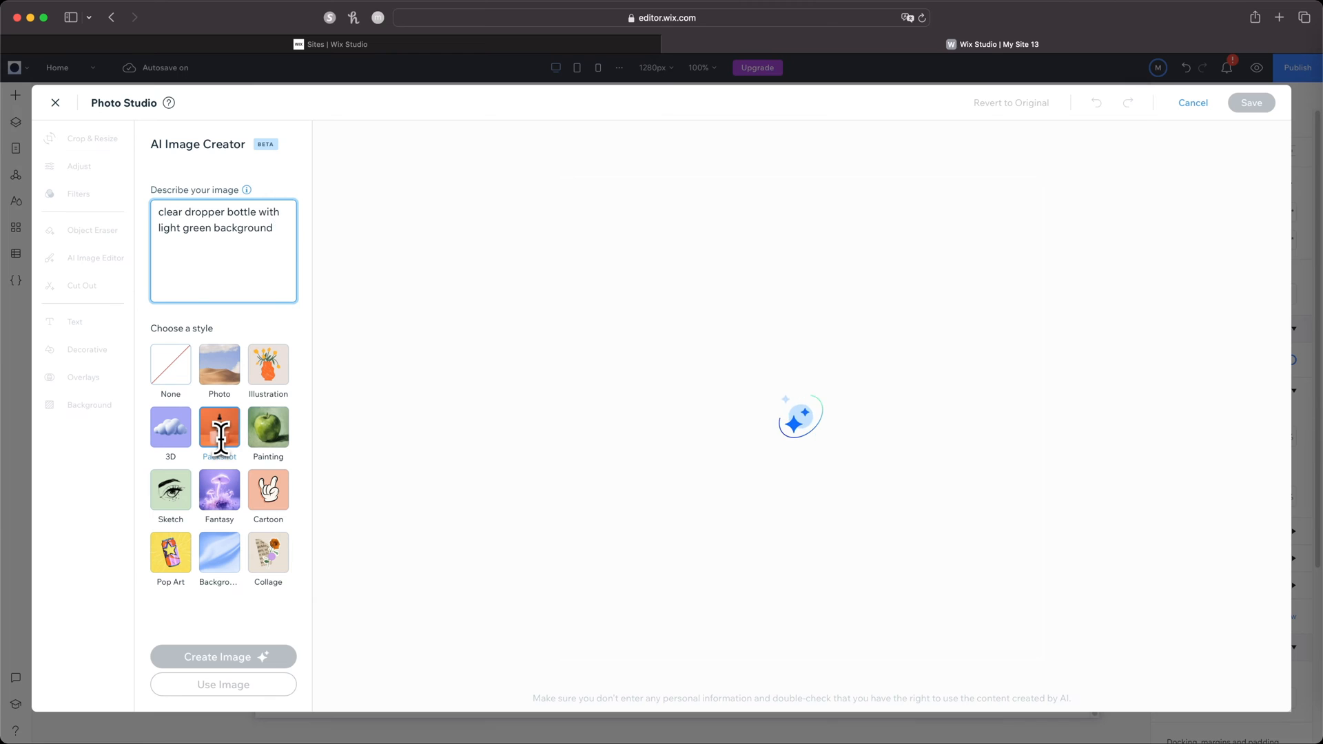
left_click(223, 657)
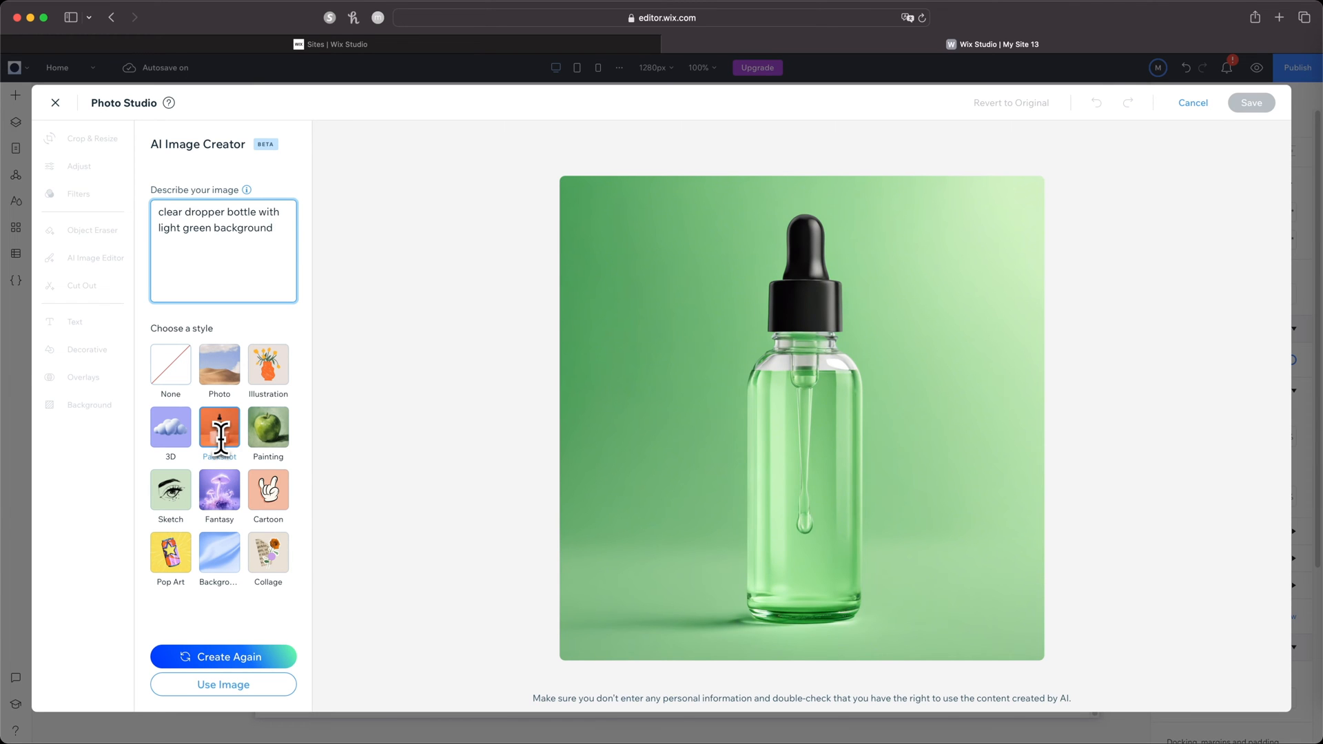
Replace the prompt and generate a painting of mangoes on a table.
left_click(267, 426)
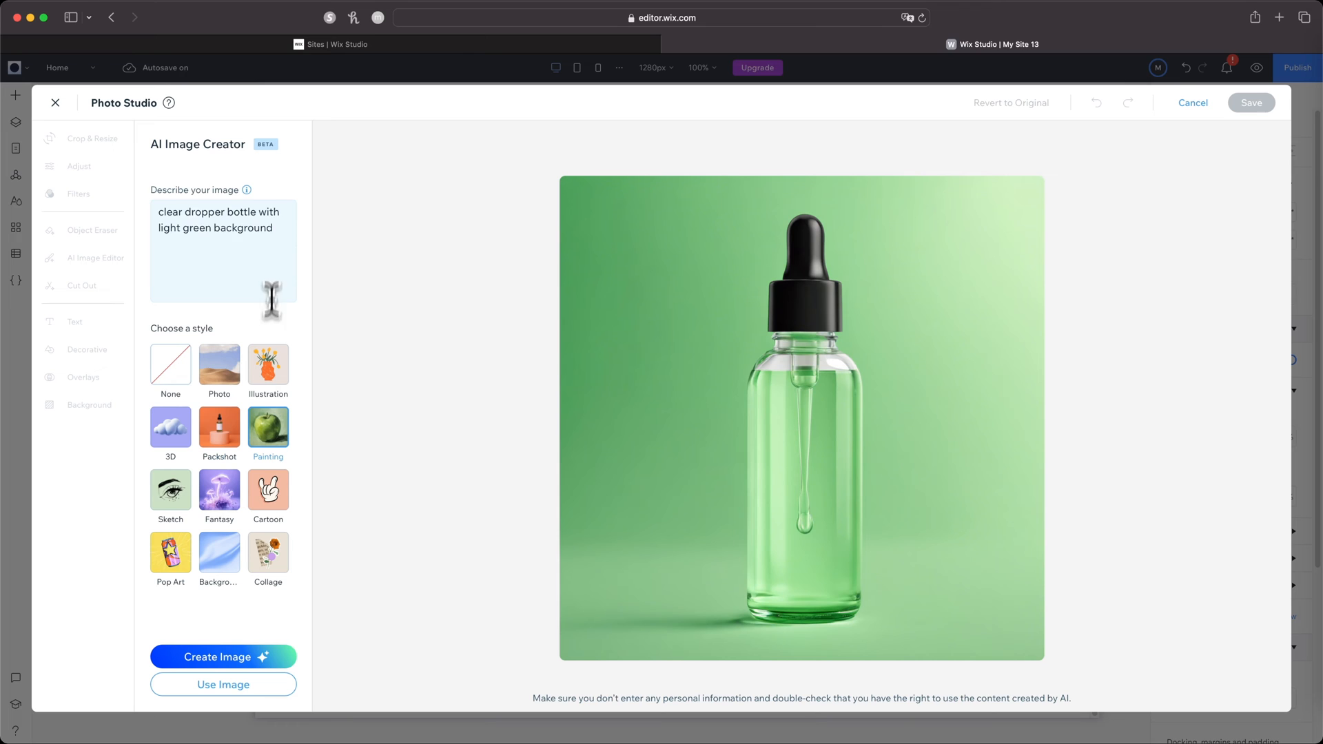
type("mag")
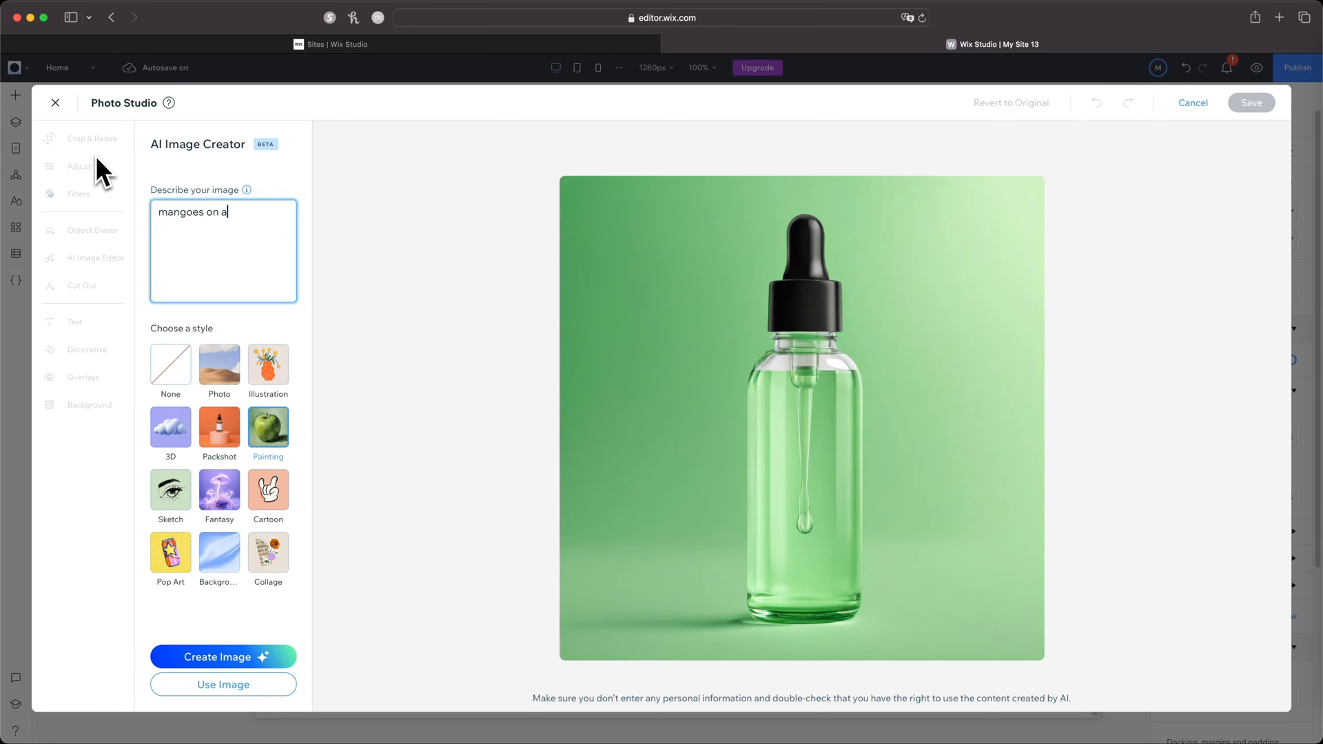
type("table")
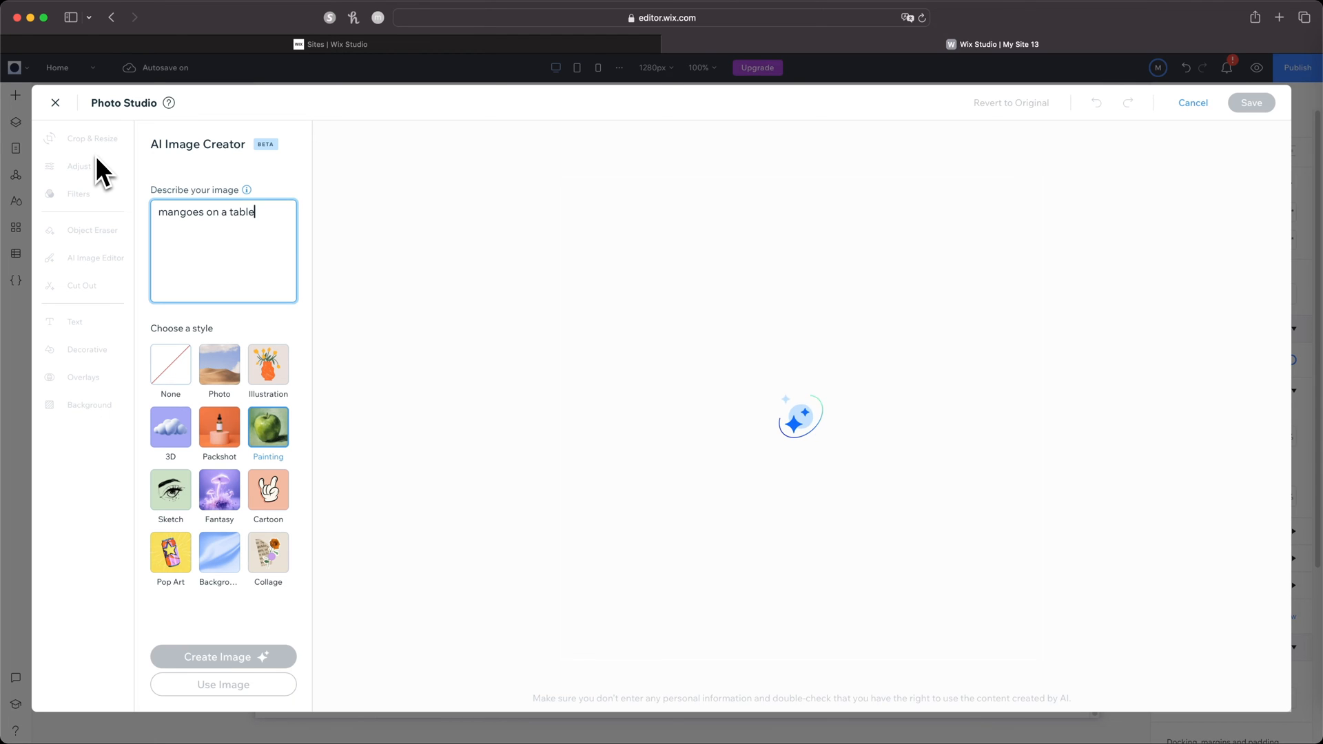
left_click(222, 657)
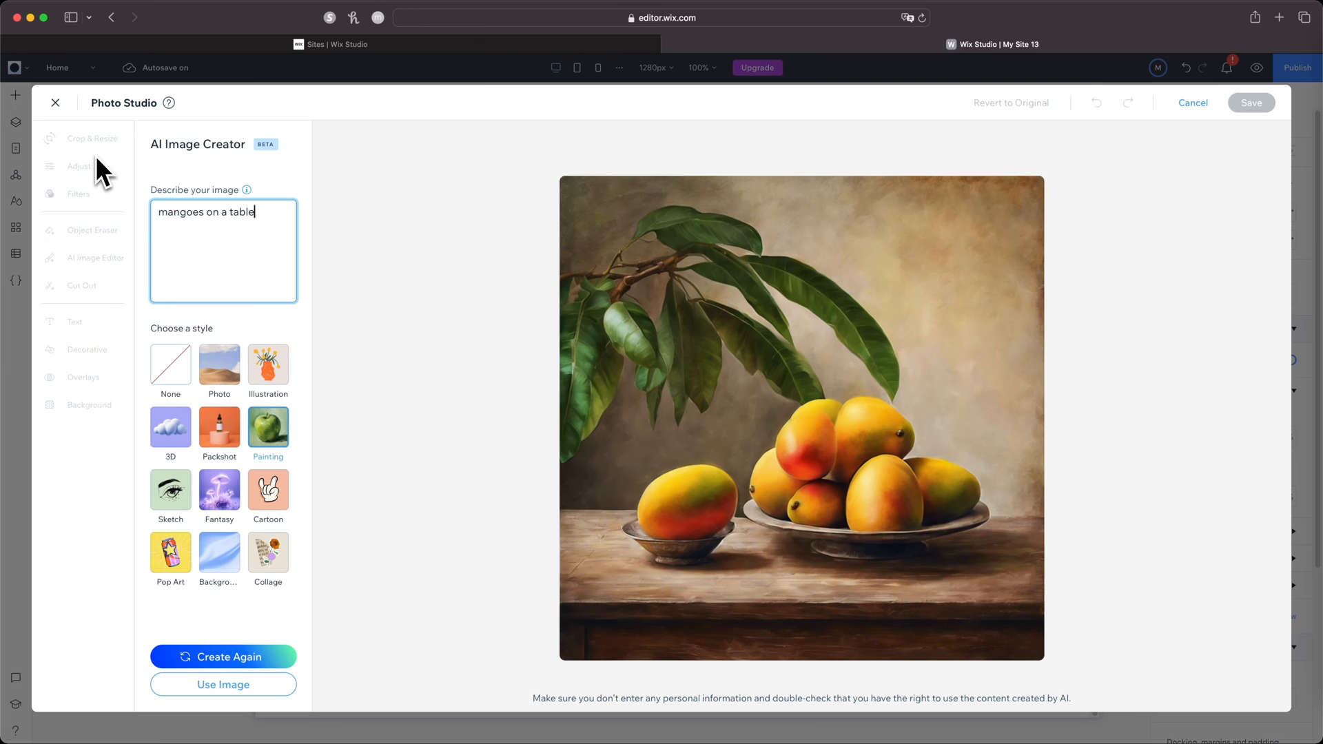
Generate a Sketch-style image of a yellow game controller.
left_click(170, 485)
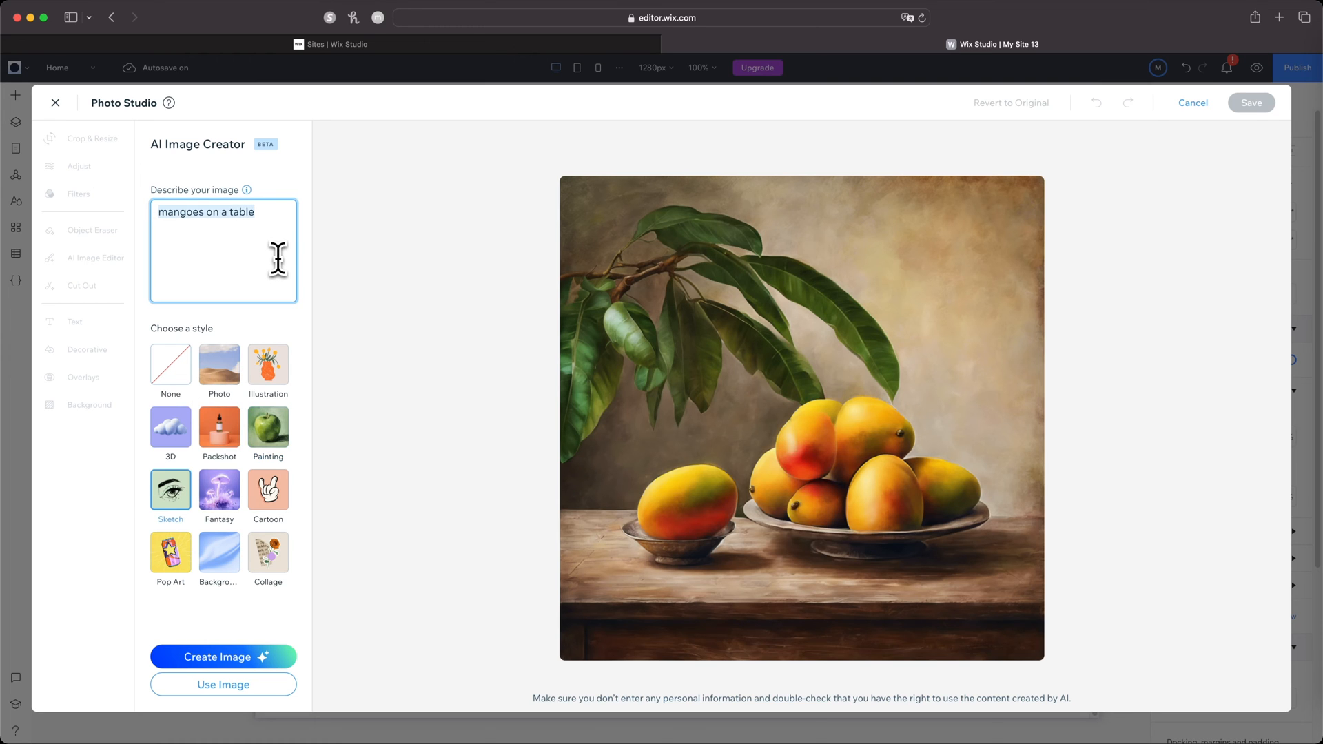
type("game controller")
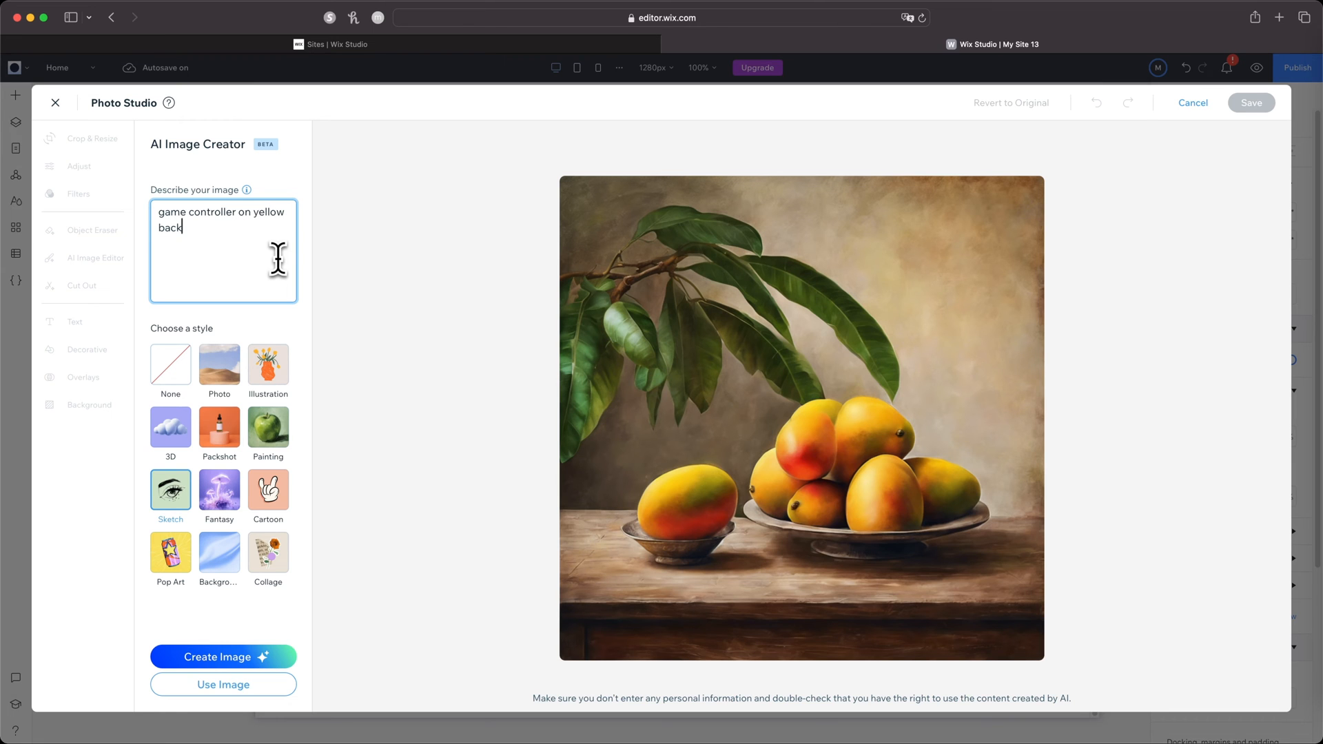
left_click(223, 657)
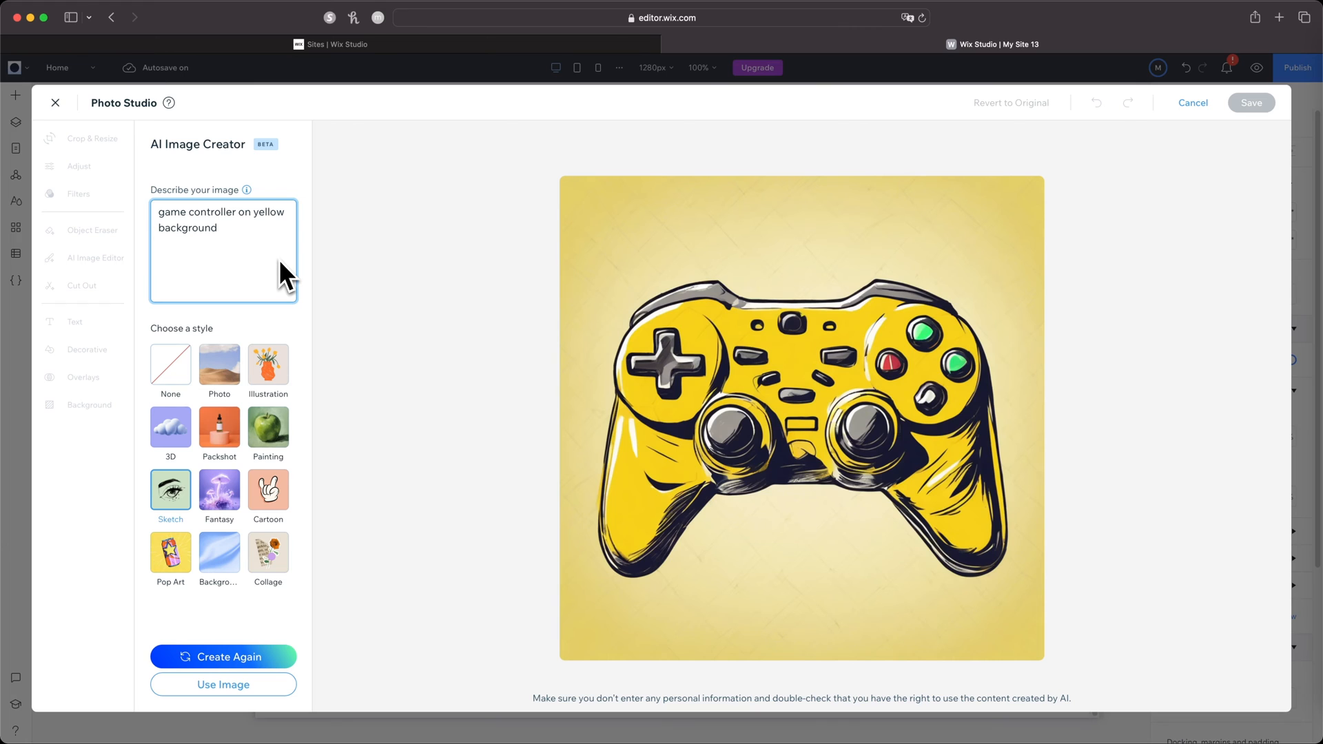
left_click(220, 228)
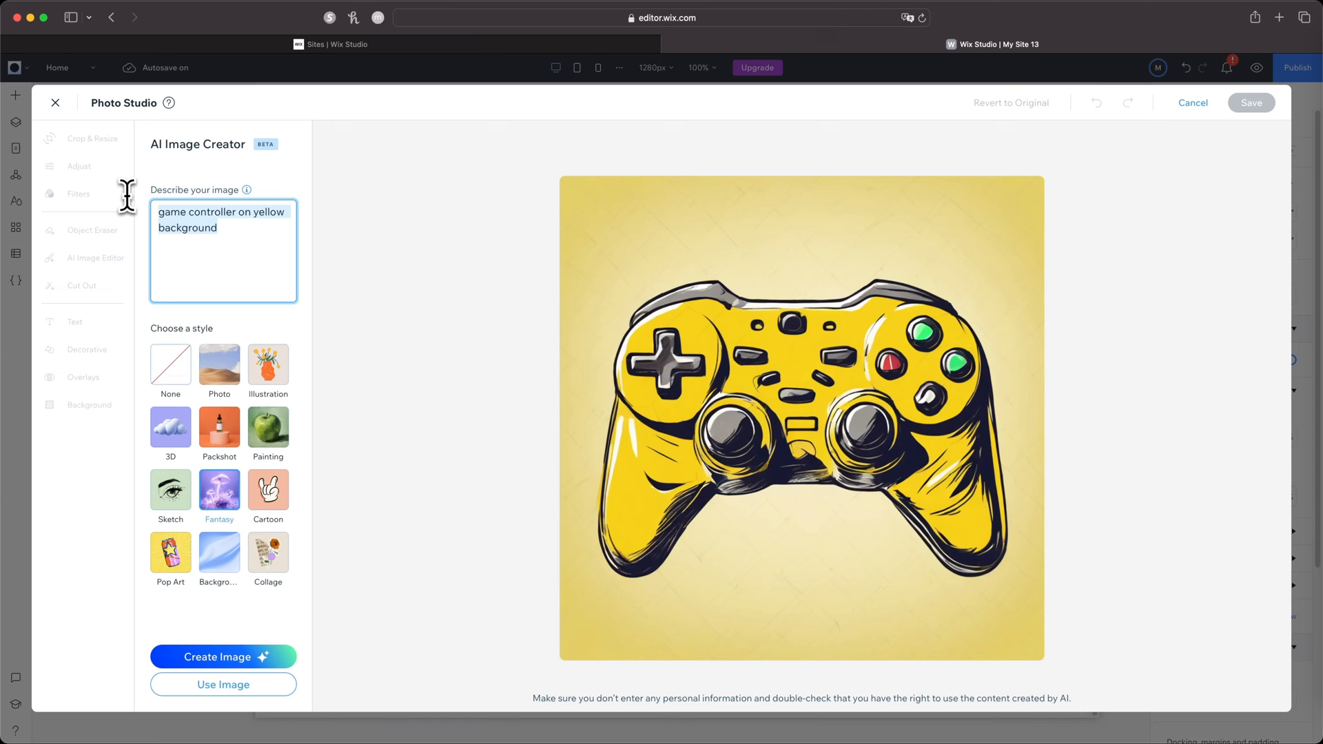
Generate a dark-forest wizard, then cartoon and pop-art images of a woman in a sunny office.
type("wizard in a dark forest, photorealistic")
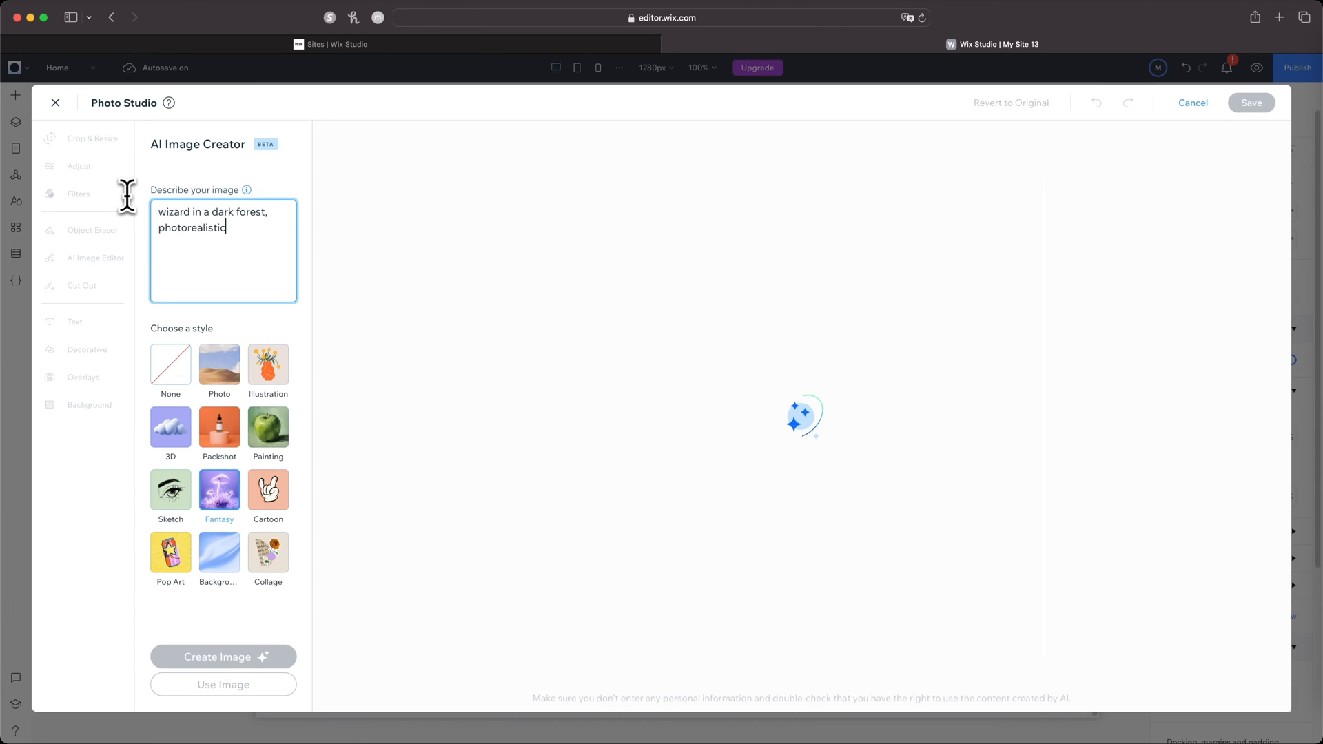
left_click(223, 657)
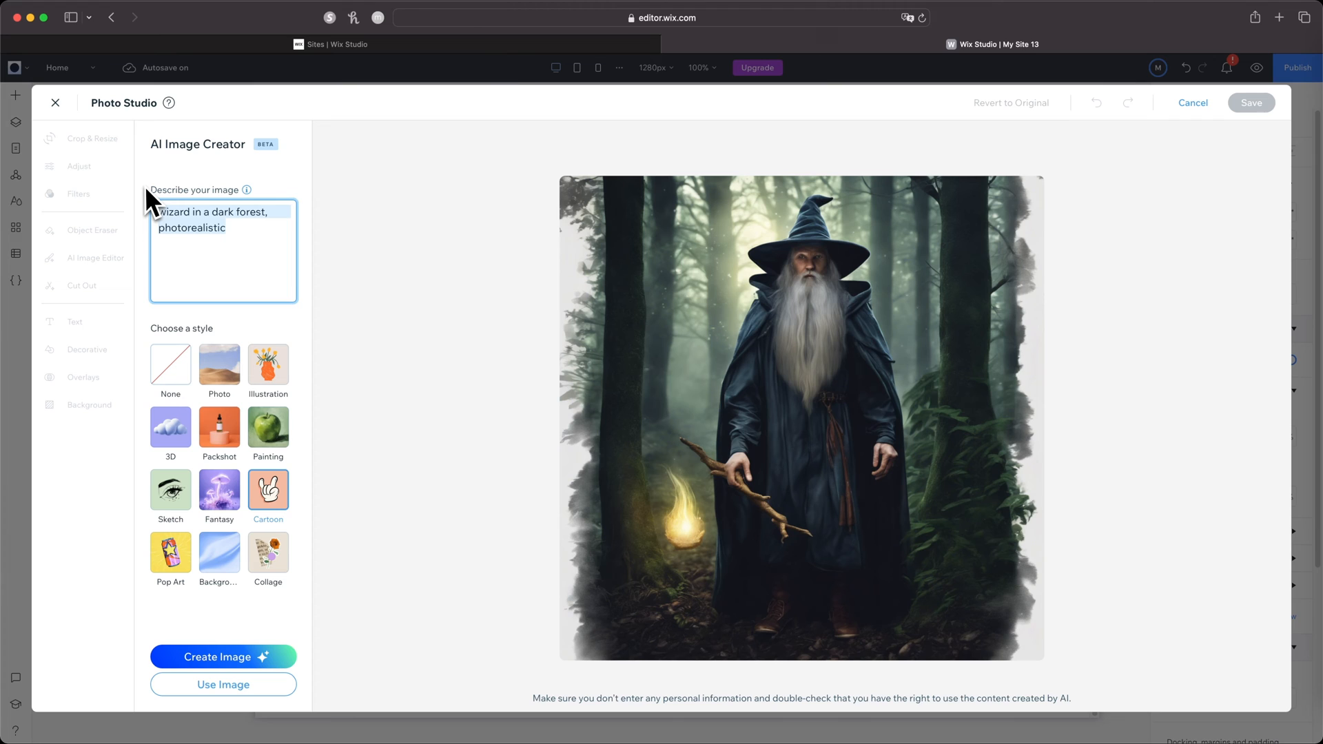
type("Woman sitting in office, dayt")
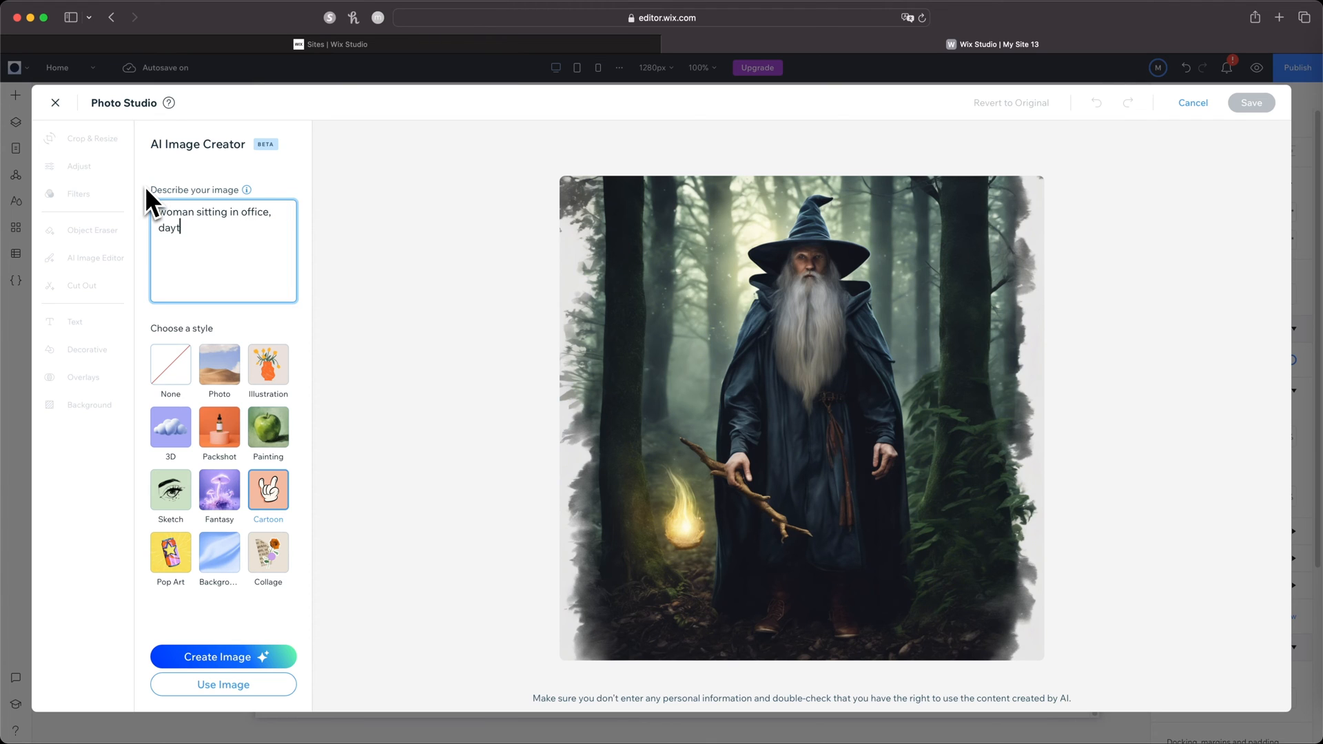
left_click(222, 656)
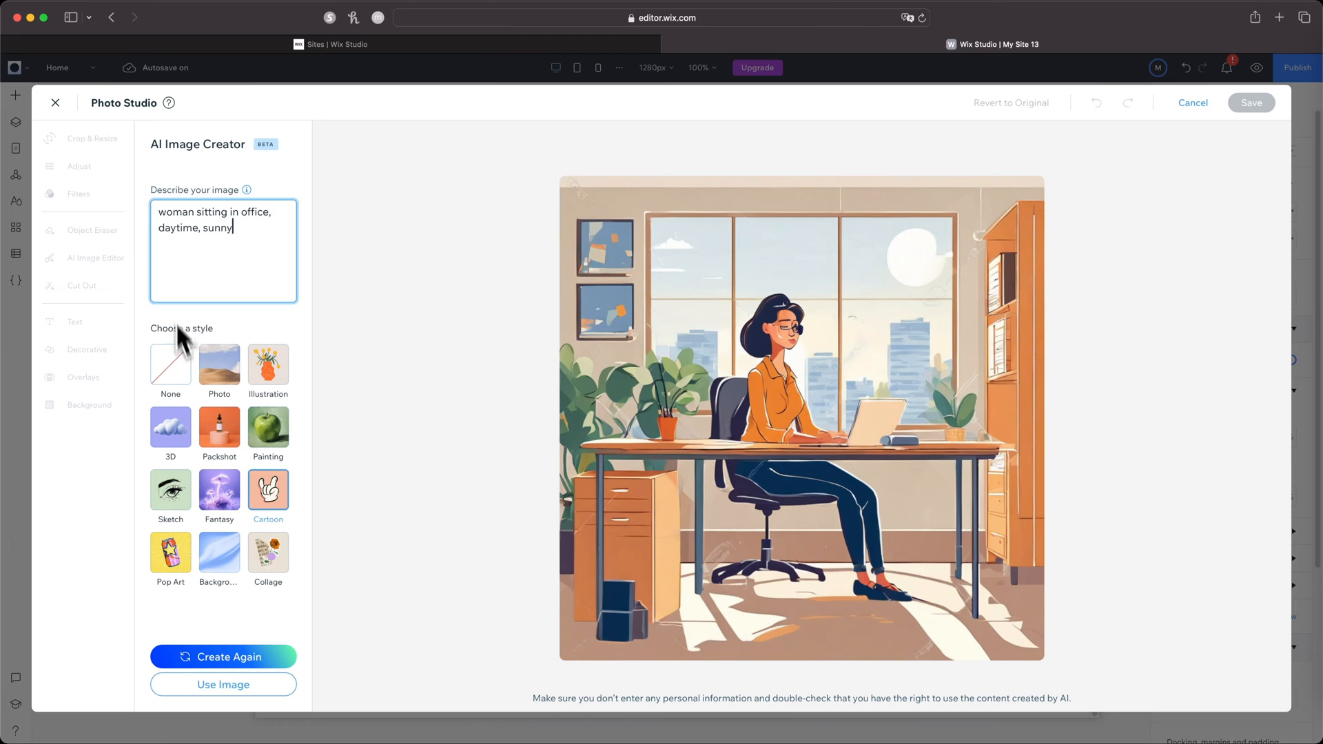
left_click(223, 657)
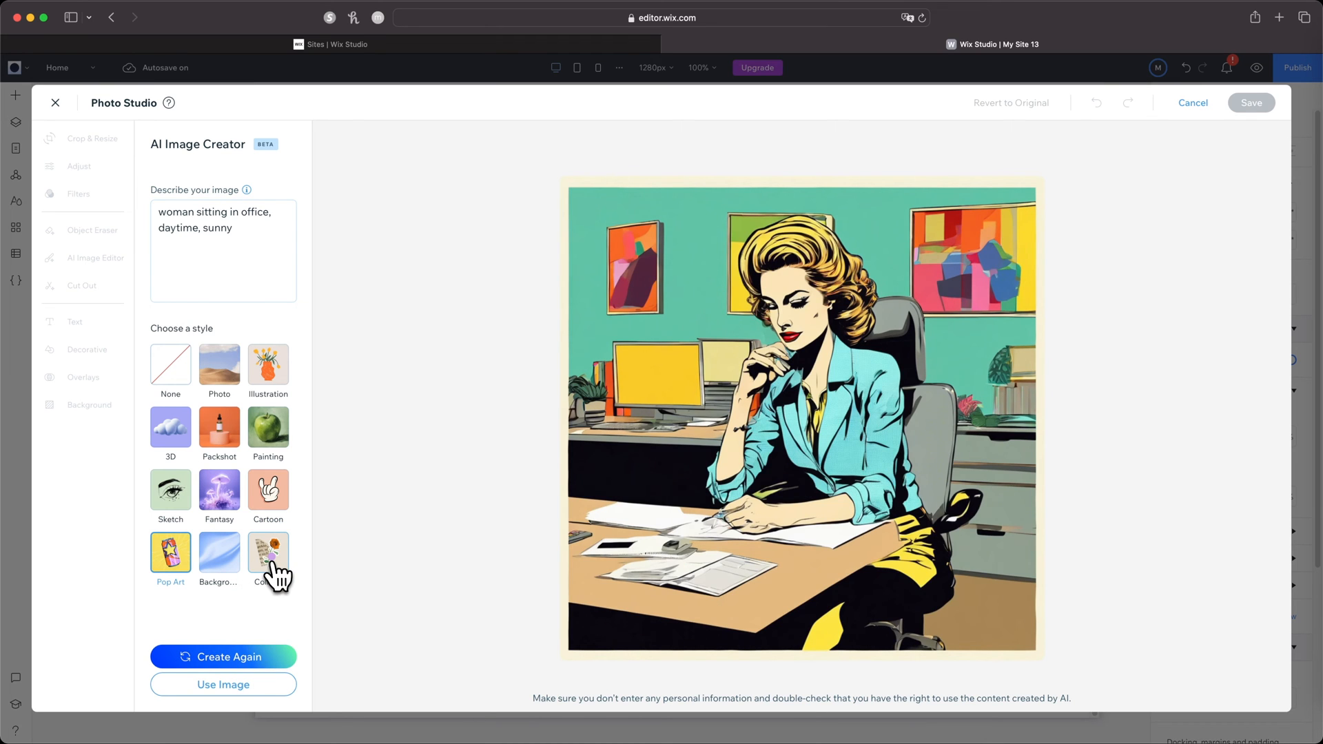
Generate a Collage-style rose with newspaper clippings.
left_click(267, 553)
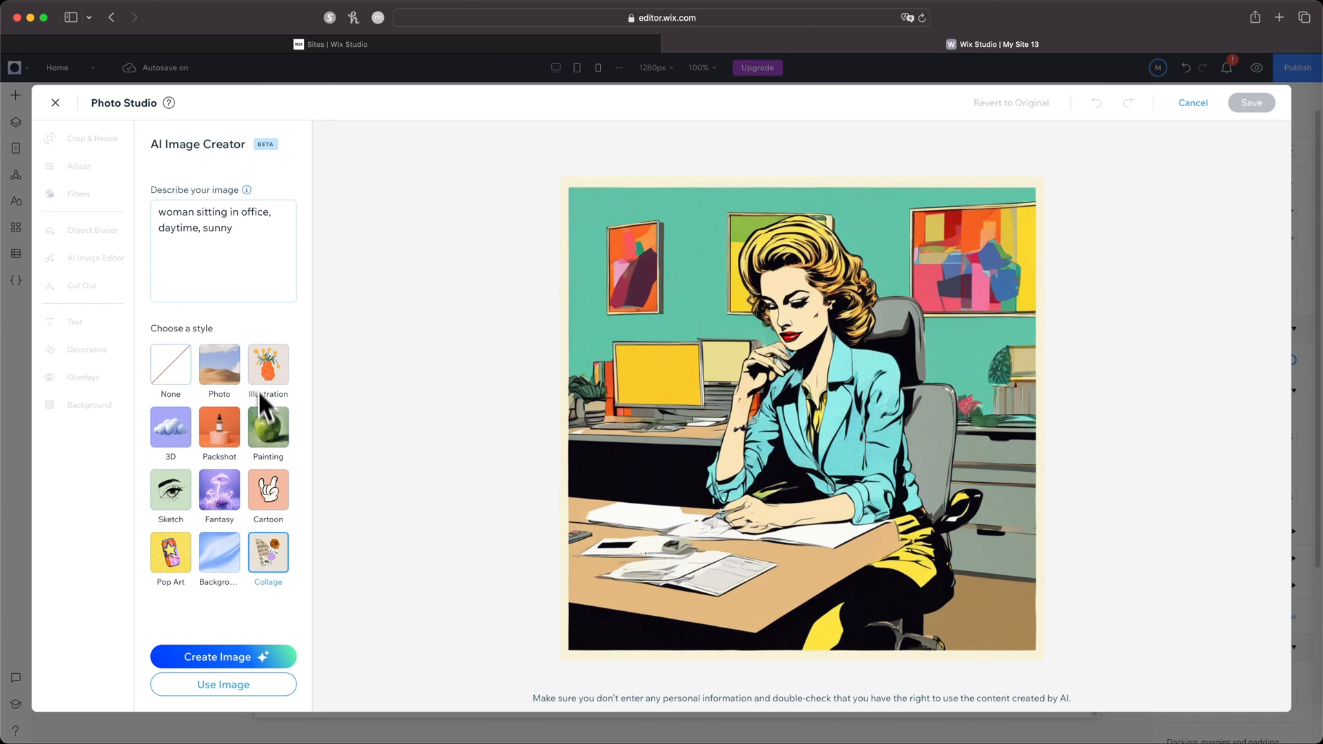
type("rose and newspar")
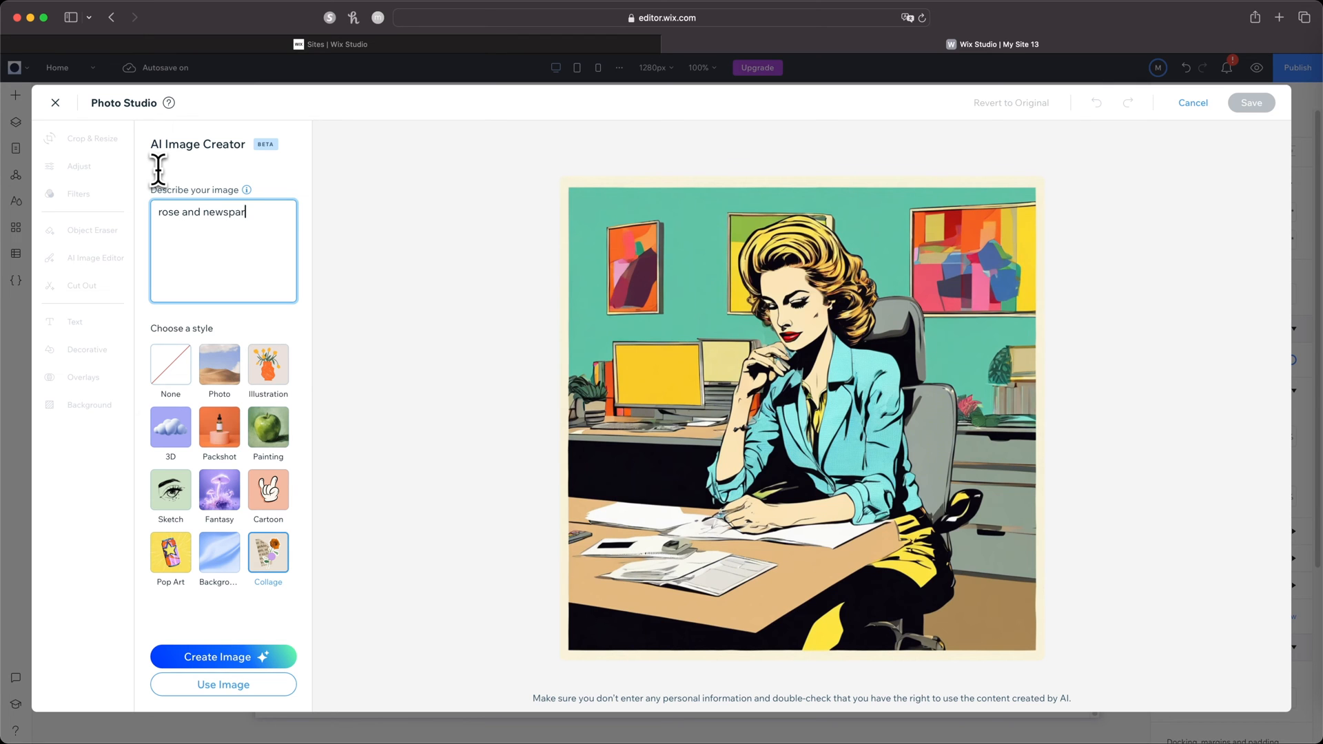
left_click(222, 657)
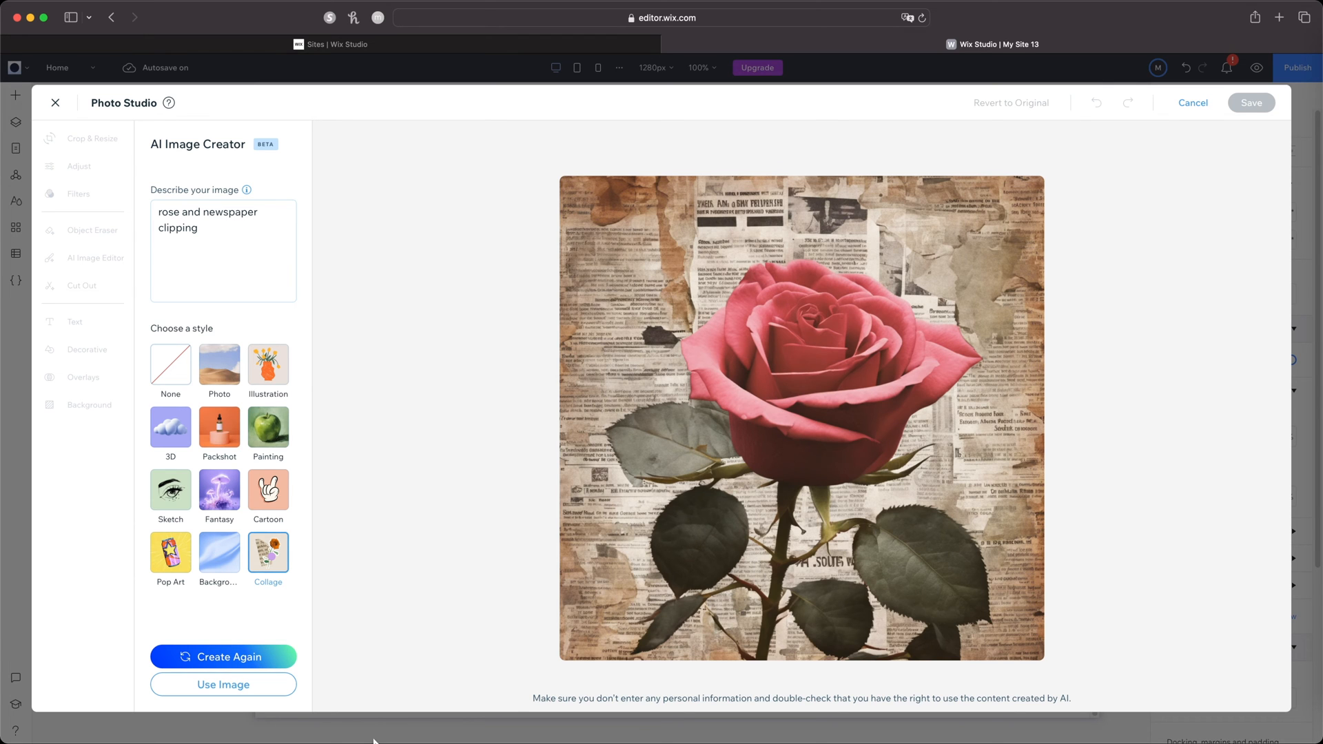
Generate a Photo-style woman sitting in front of a laptop in a sunny office.
left_click(218, 357)
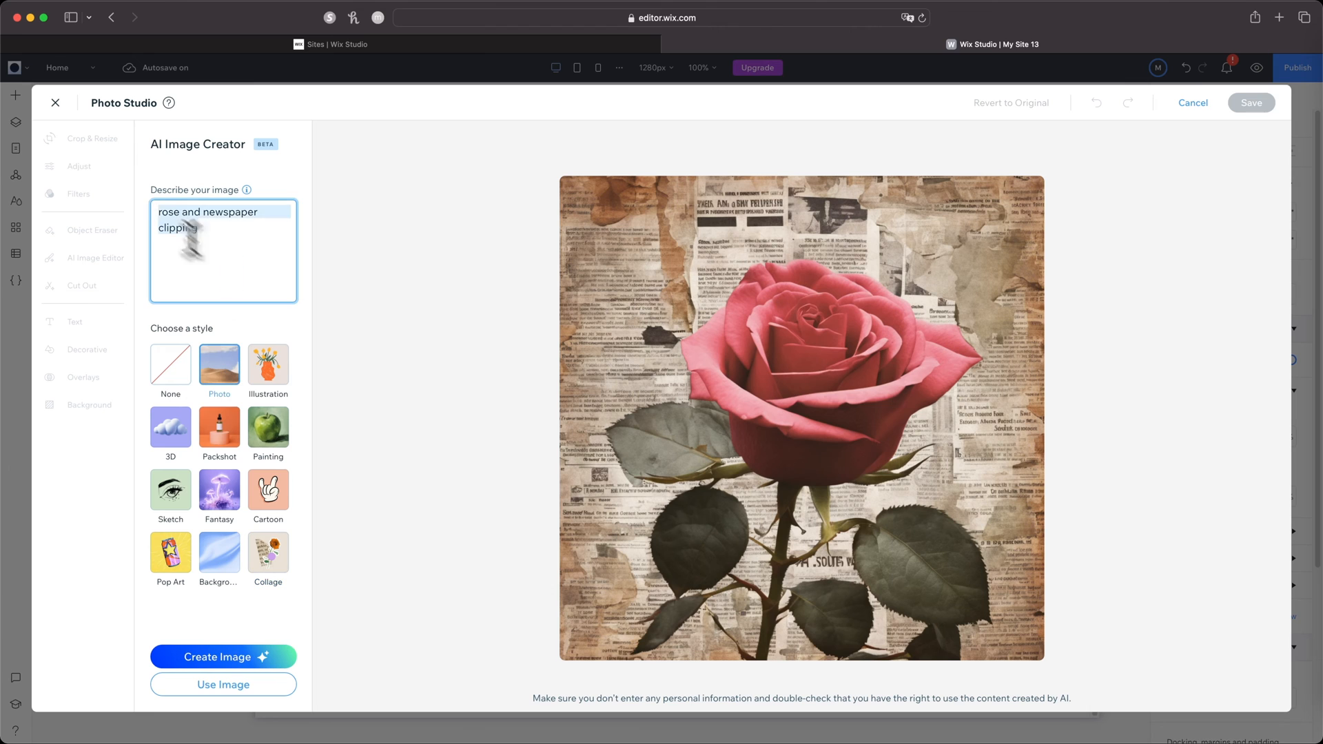
type("woman sitting in front")
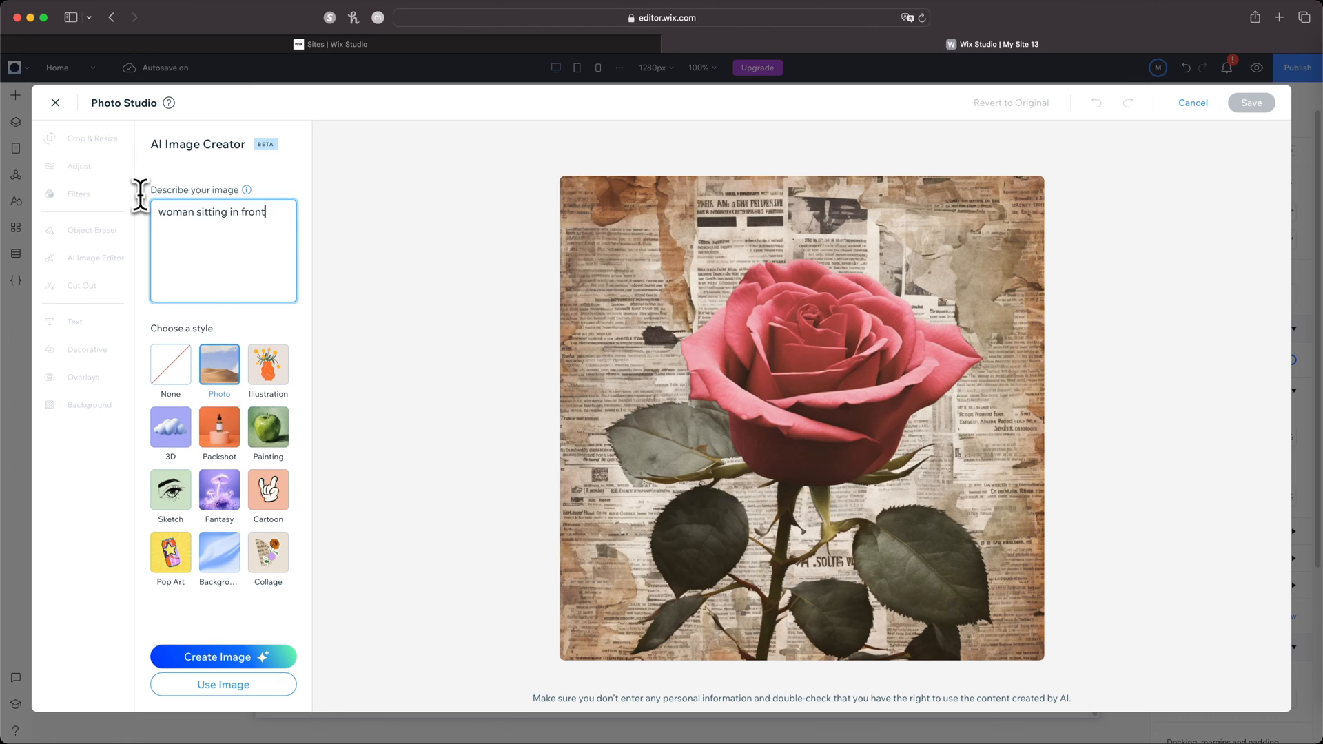
left_click(222, 657)
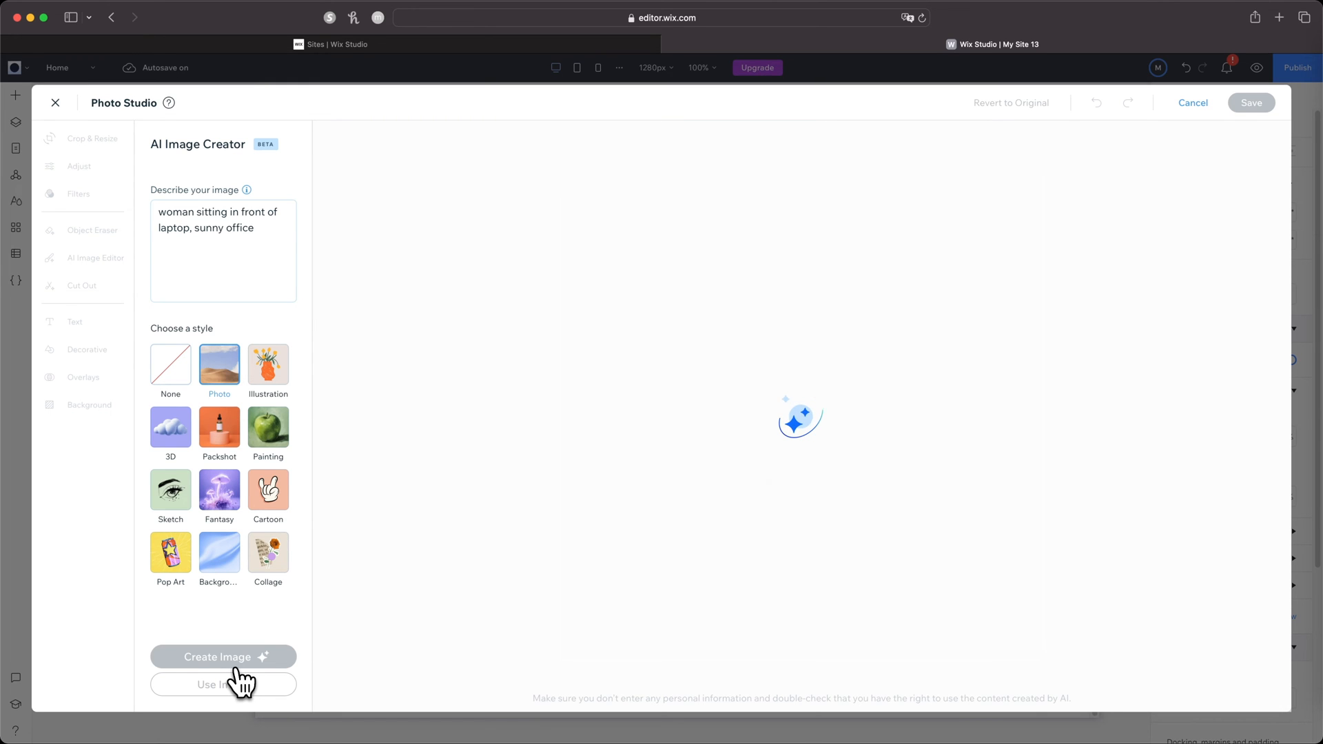
left_click(223, 657)
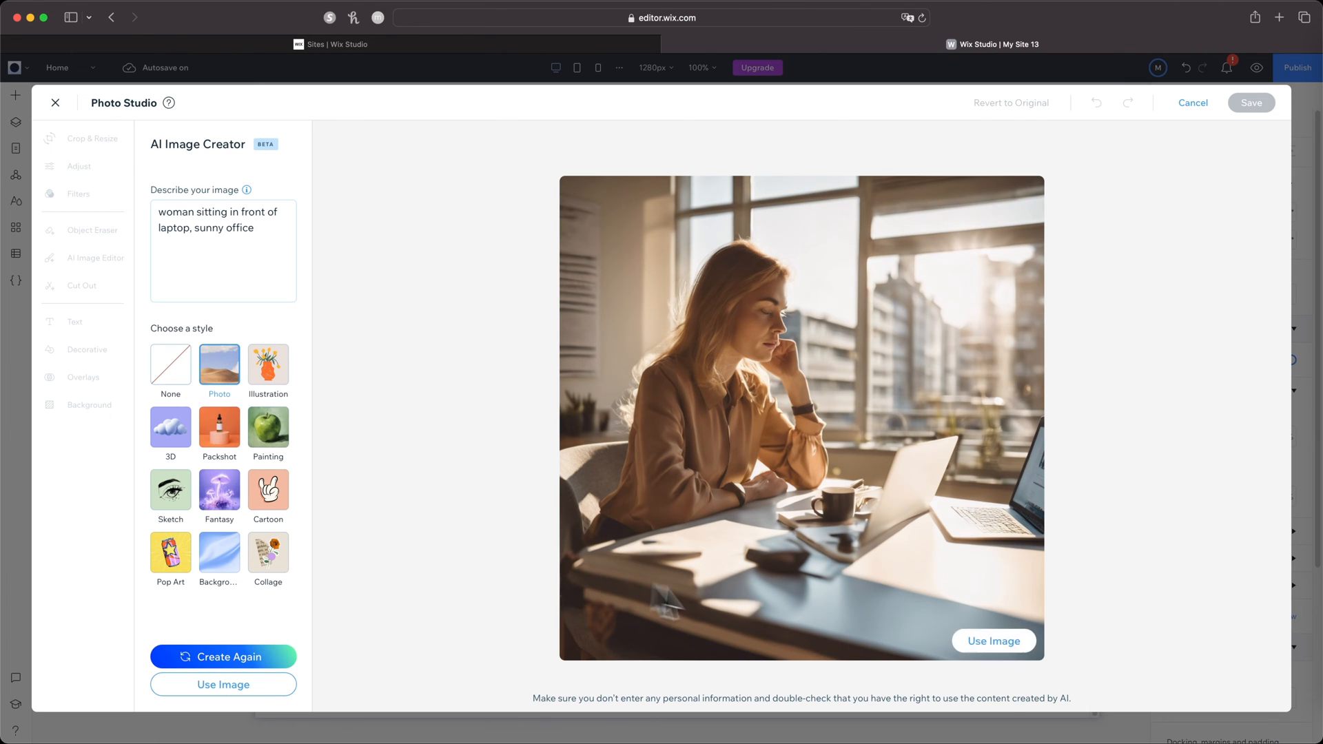
Take the office-woman photo into Photo Studio and upscale it to 2048 × 2048.
left_click(993, 641)
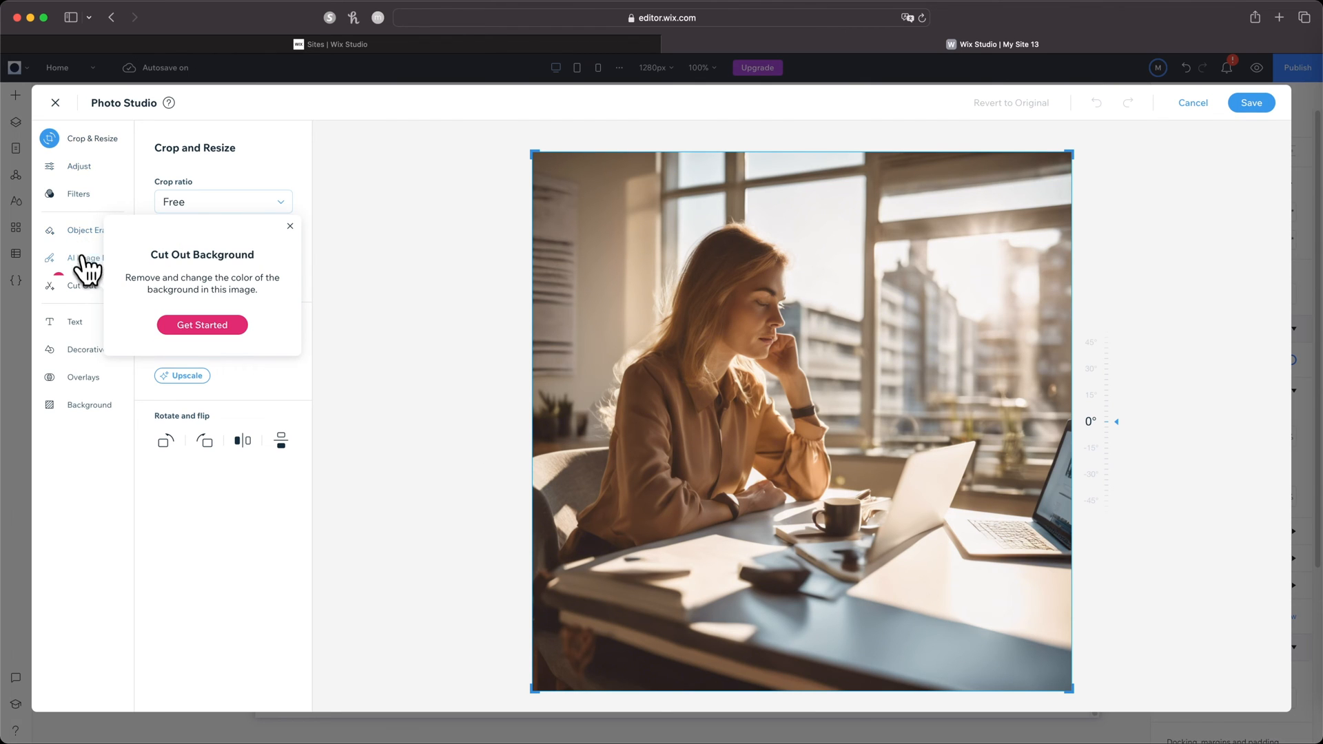
left_click(290, 226)
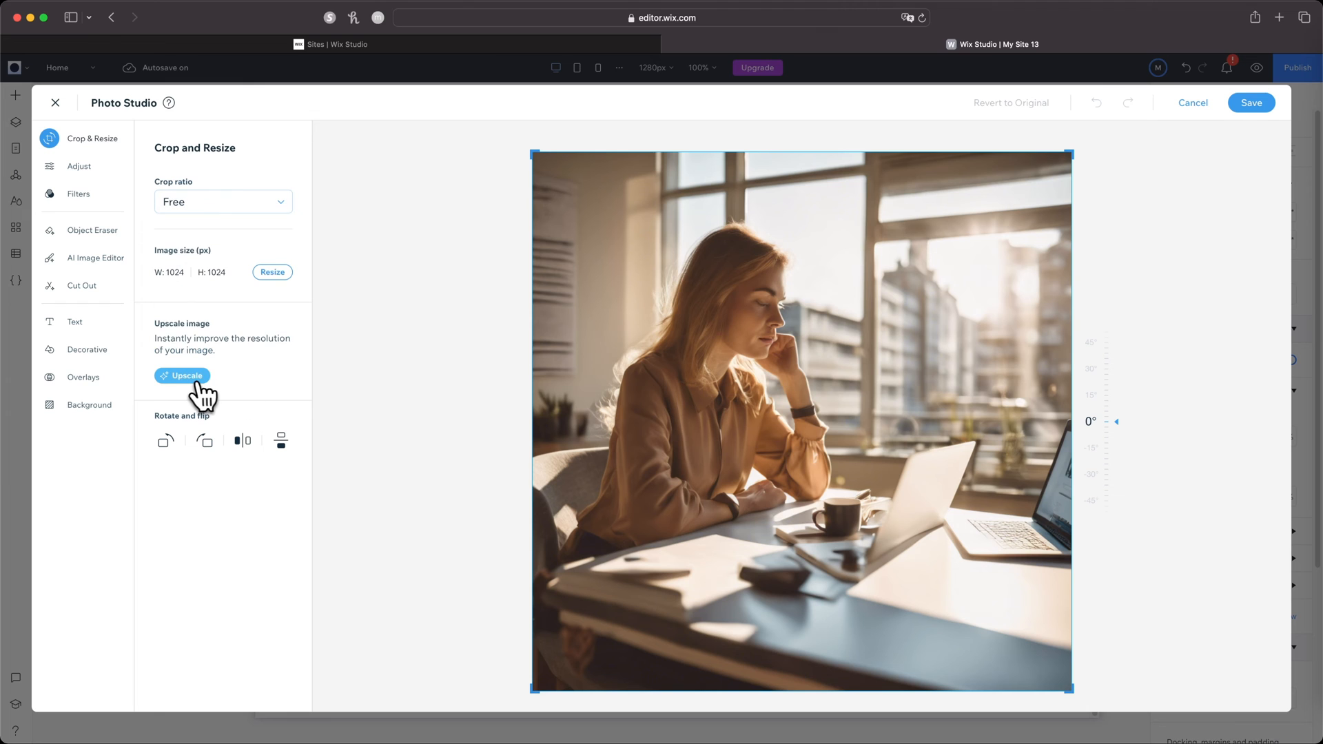
left_click(182, 375)
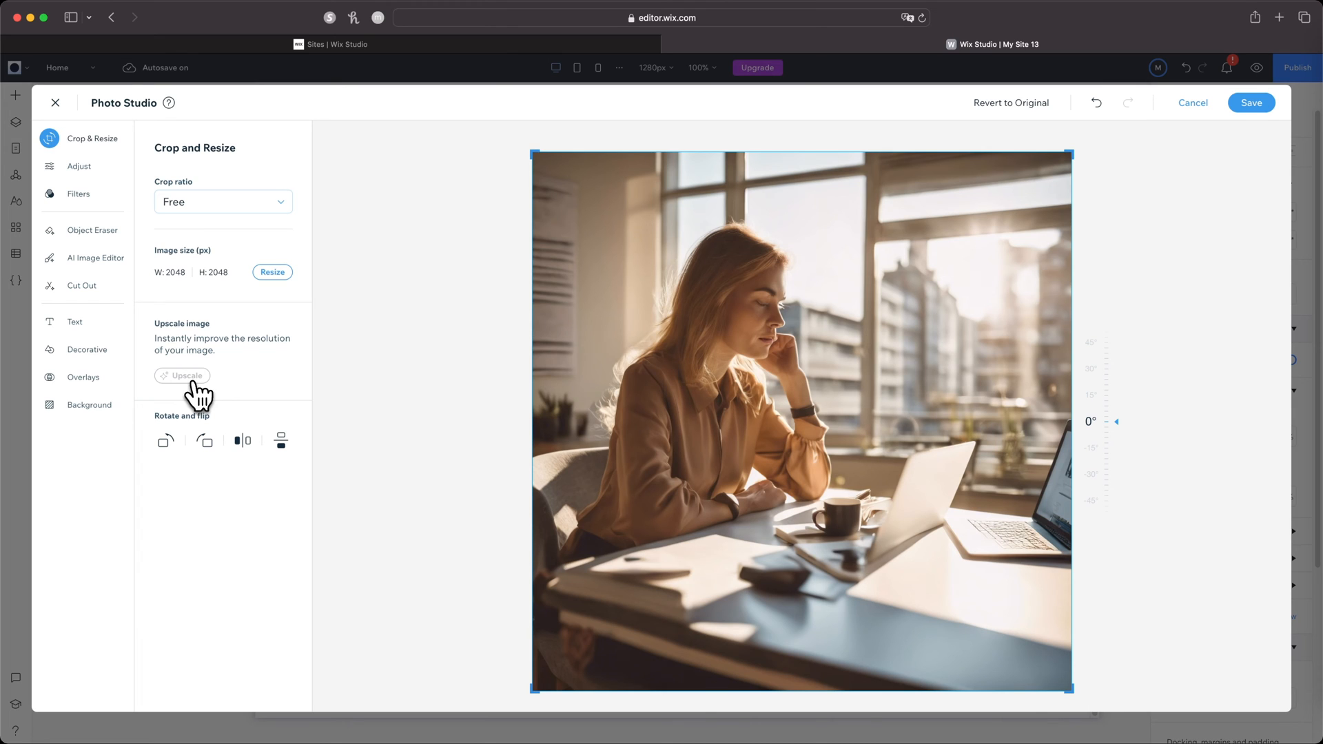
mouse_move(209, 287)
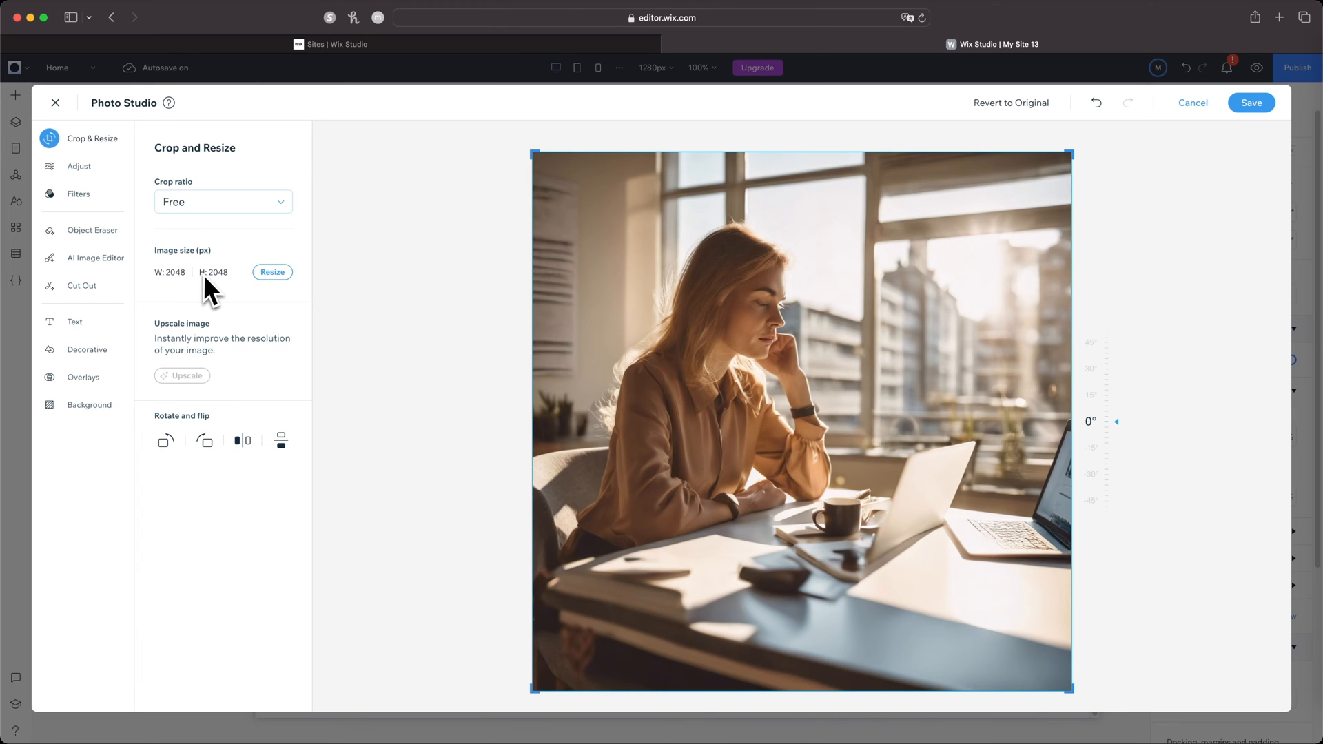
mouse_move(79, 166)
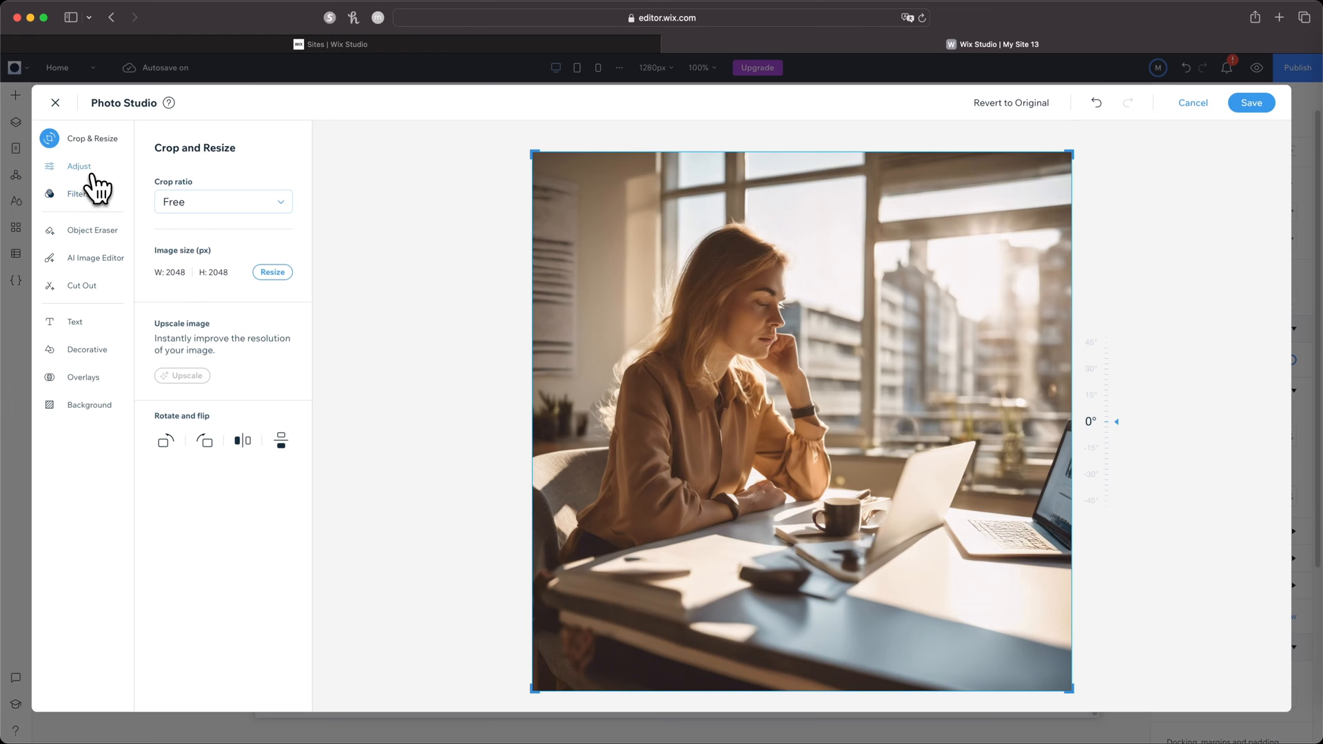
Raise Vignette and Grain in Adjust, then show the Filters choices.
left_click(79, 166)
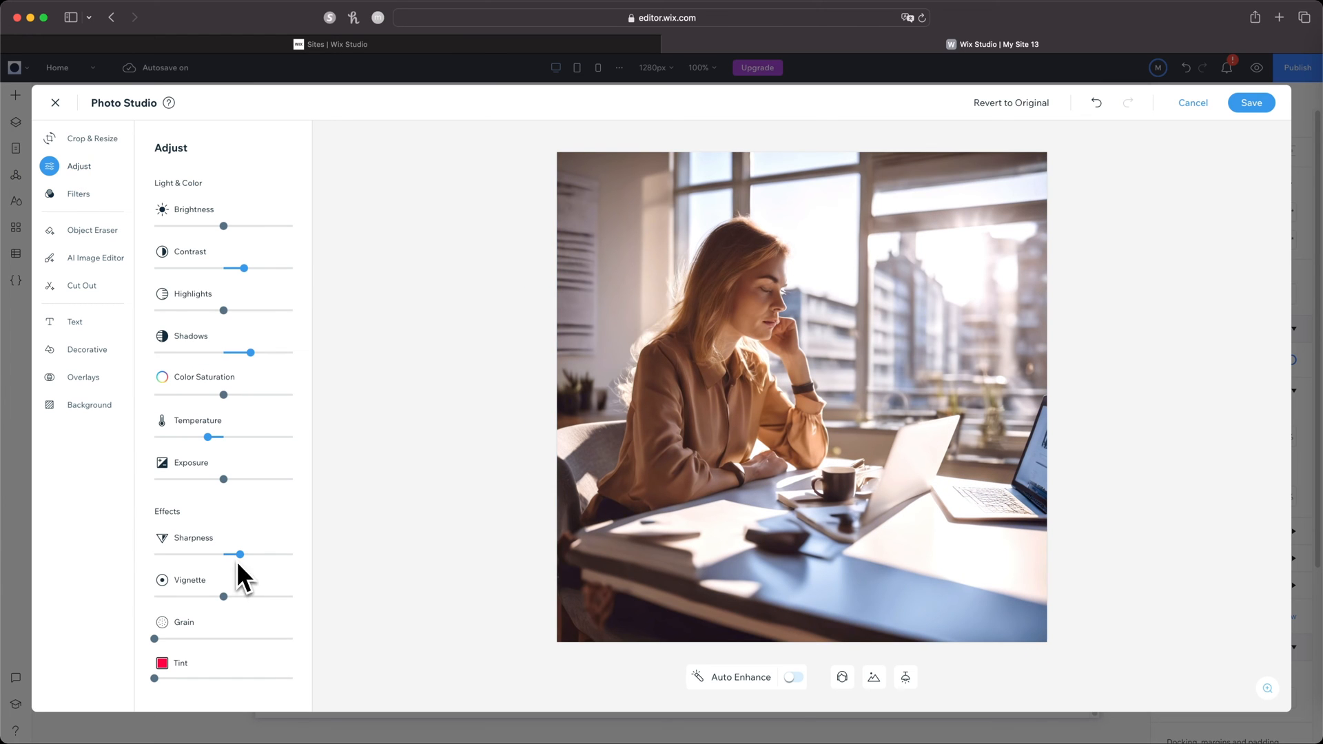
left_click_drag(223, 597, 275, 596)
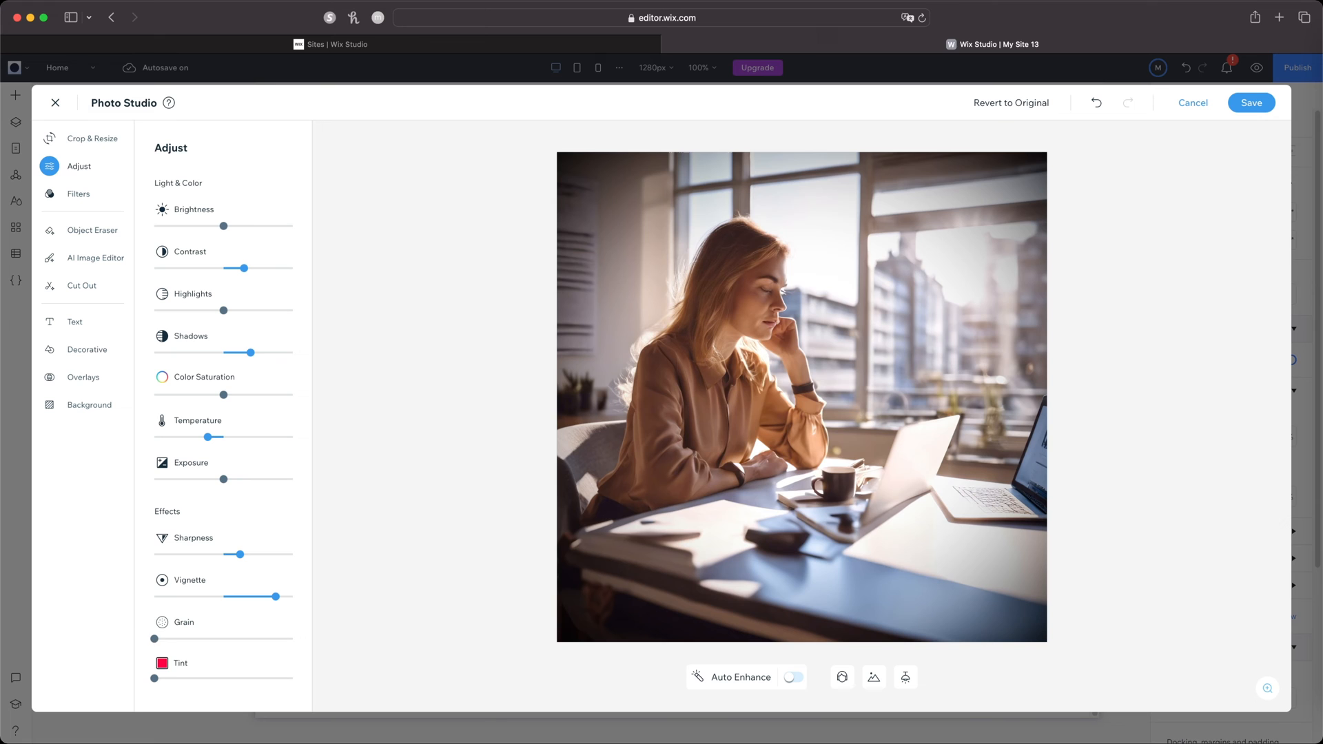
left_click_drag(153, 640, 196, 639)
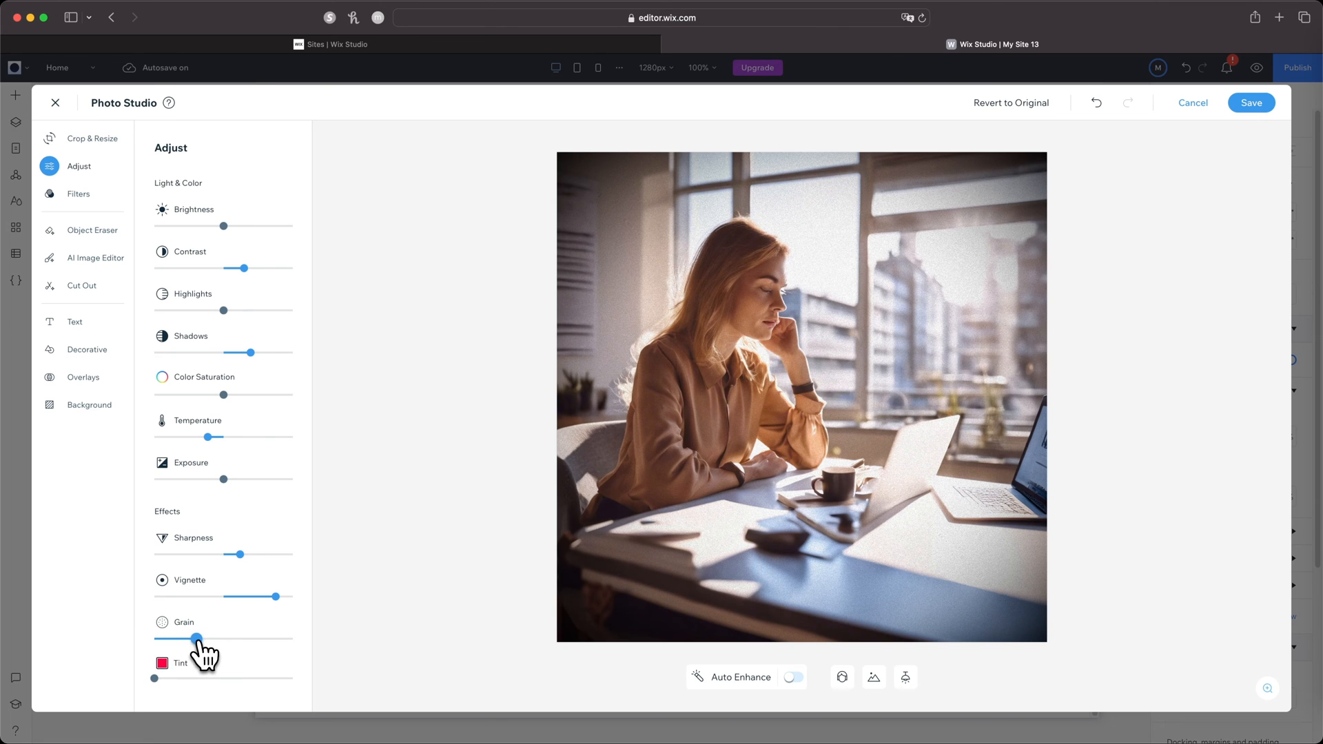
mouse_move(791, 677)
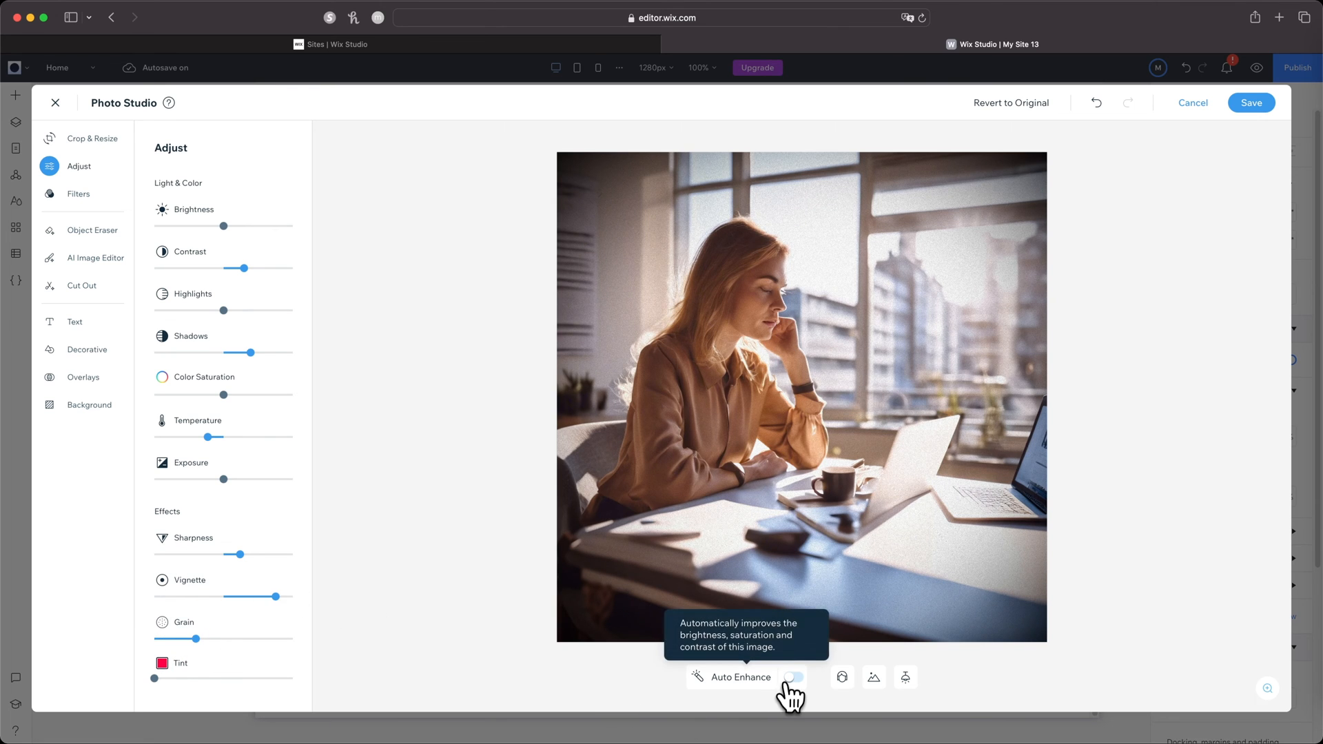
mouse_move(873, 677)
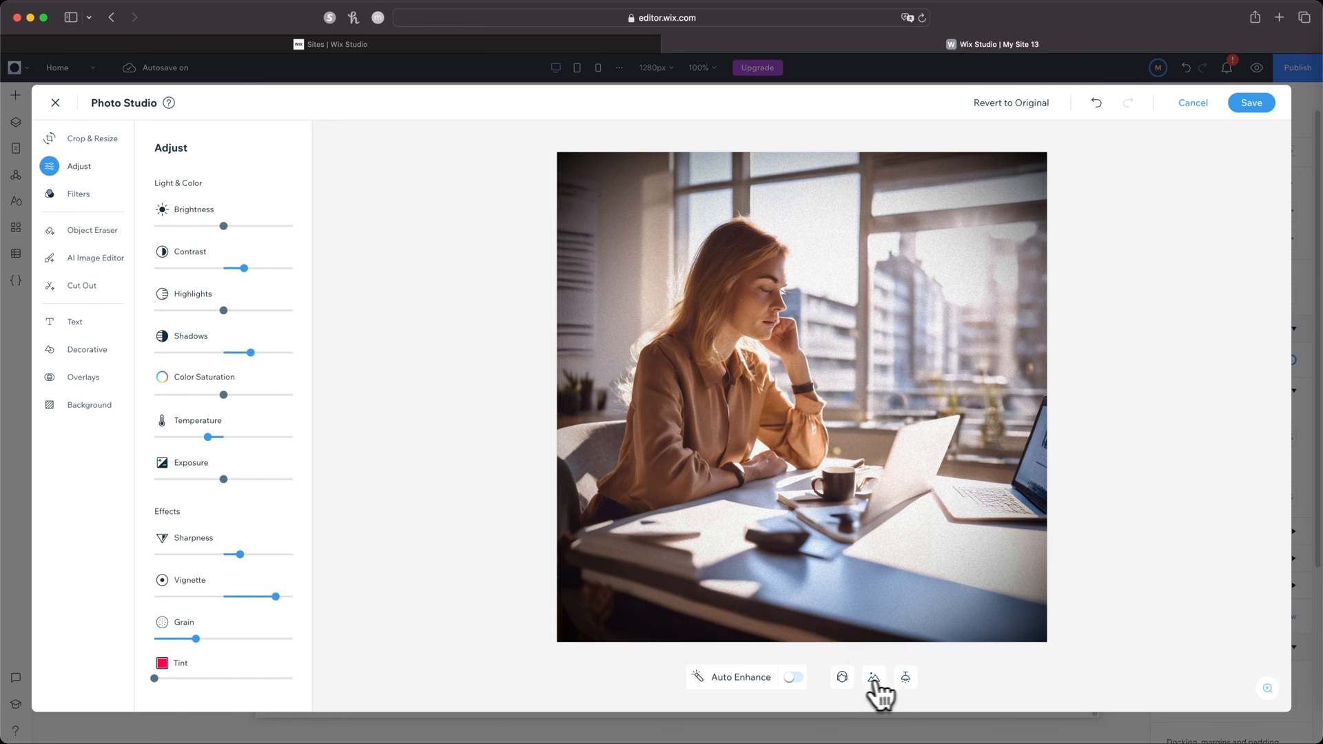
left_click(78, 193)
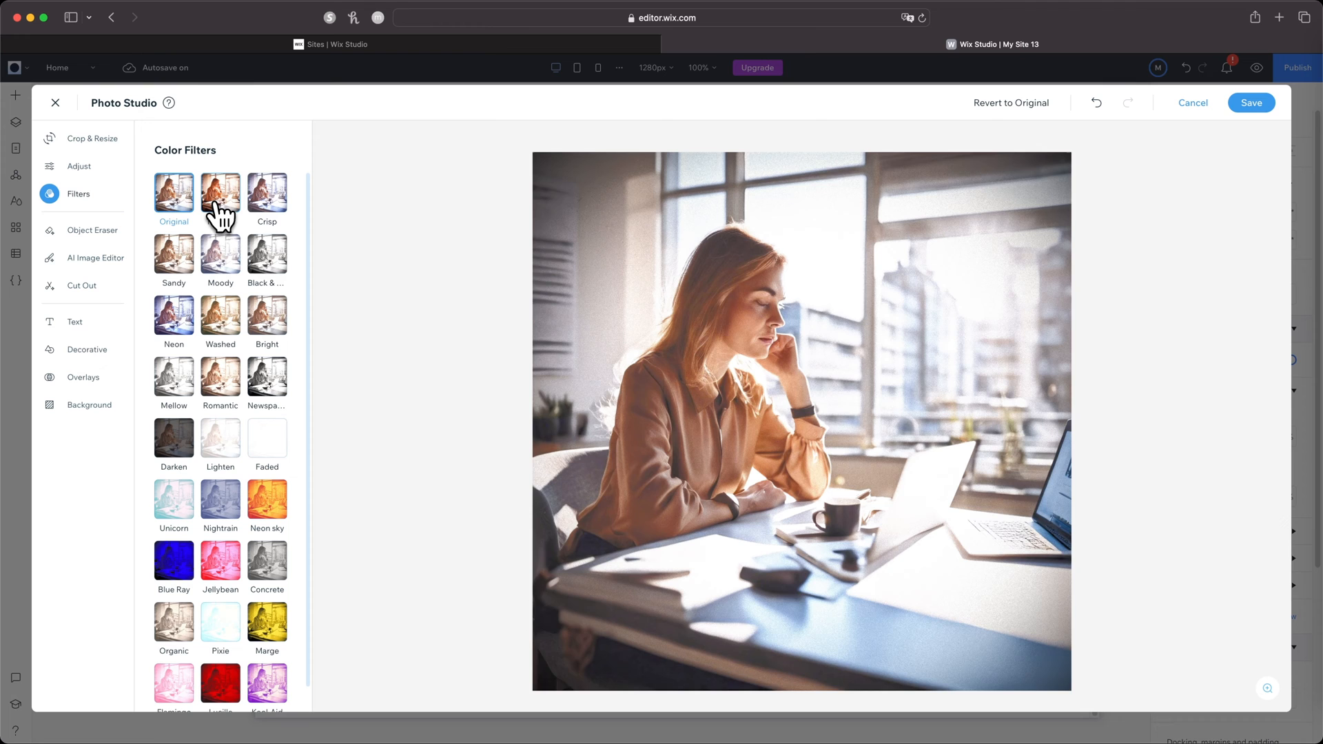
Preview the Tropical and Black & White filters, then apply the Bright filter to the photo.
left_click(221, 192)
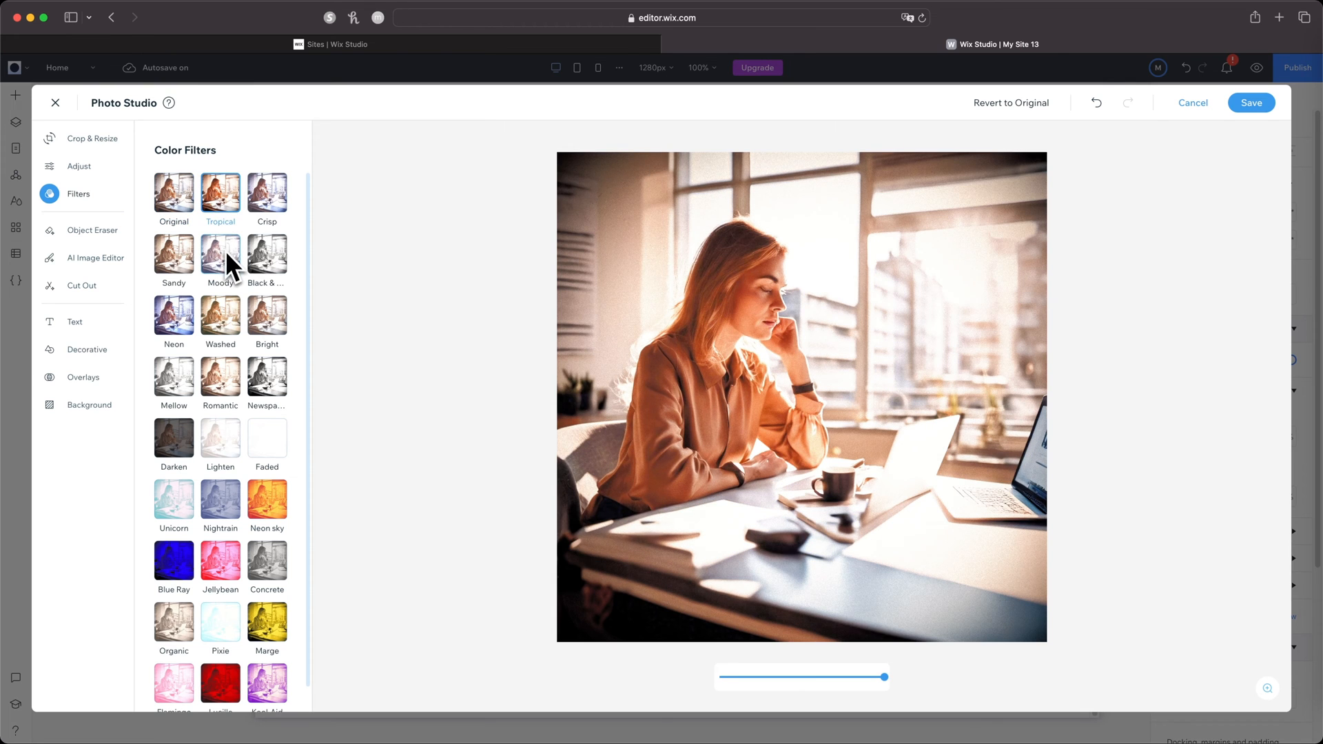
left_click(266, 255)
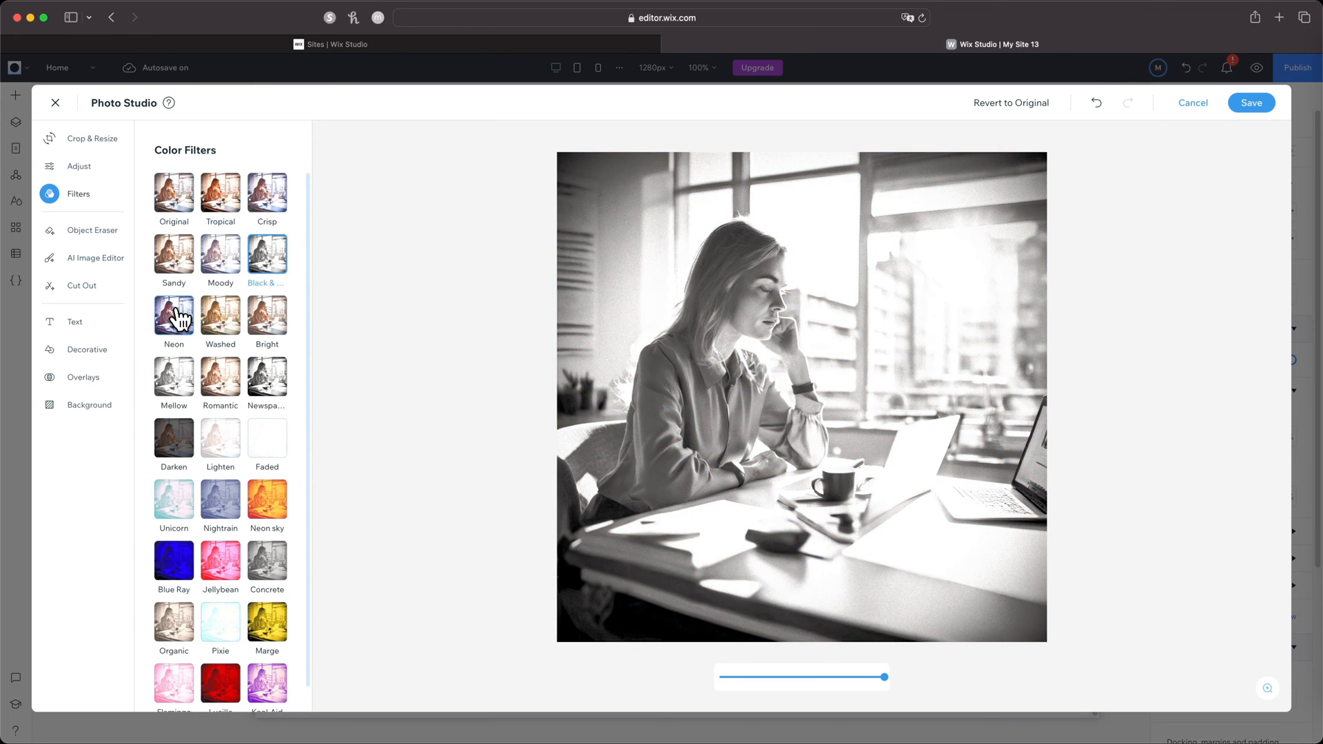
left_click(266, 315)
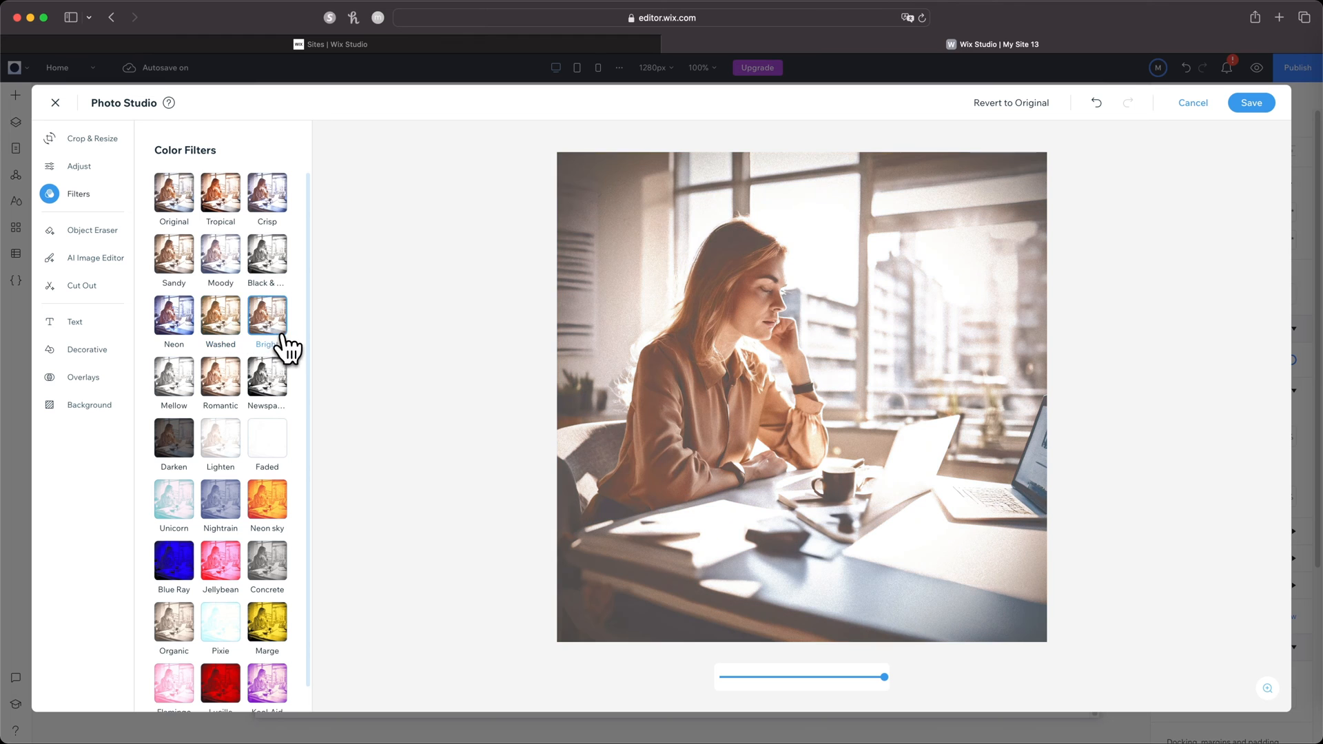
left_click(92, 230)
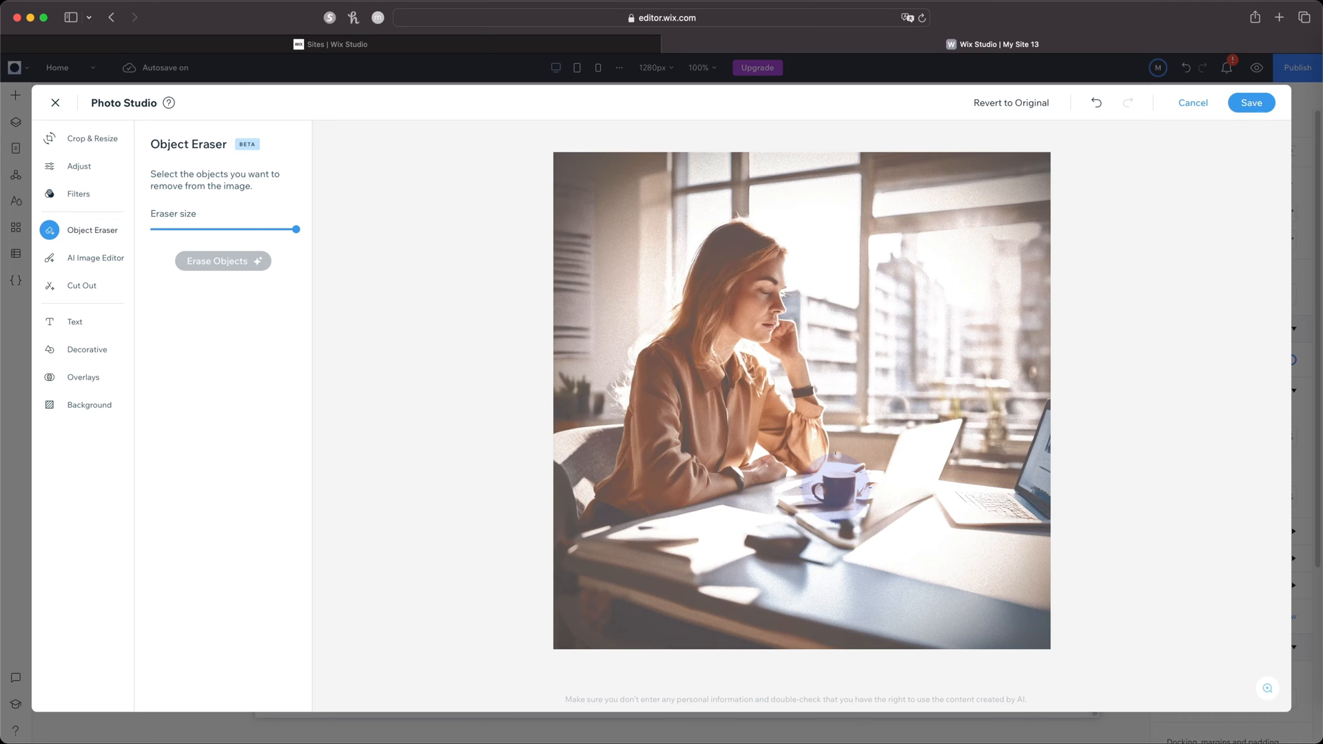
Brush over the dark coffee mug on the desk and erase it.
left_click(835, 488)
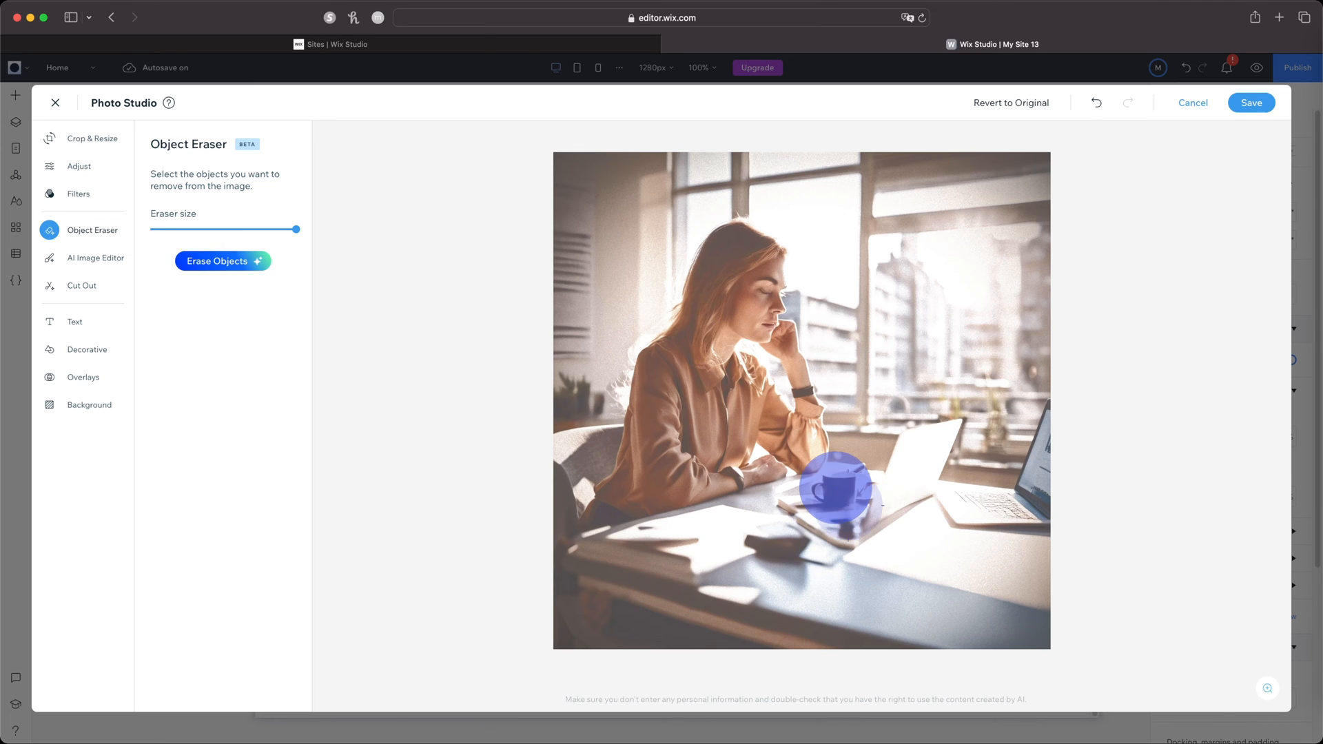
left_click(223, 261)
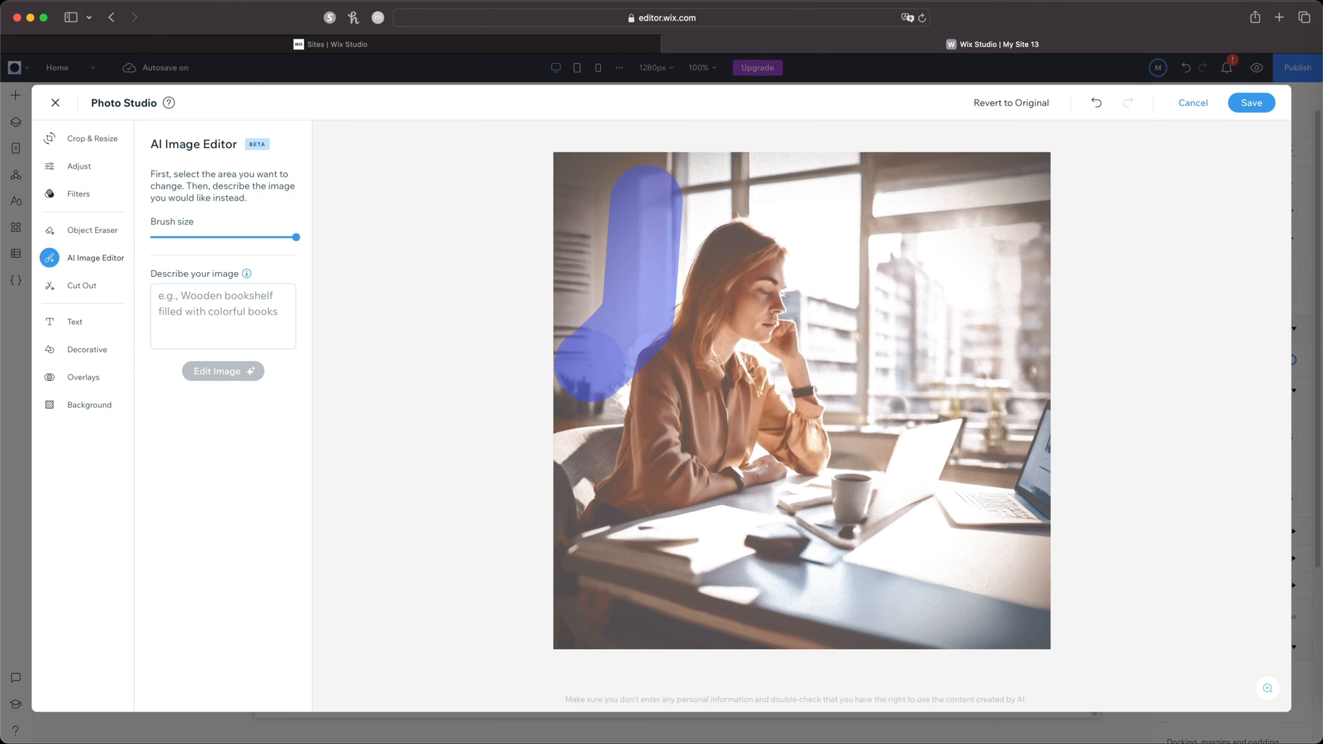
Generate an AI bookshelf on the photo's marked left wall with the prompt 'bookshelf'.
type("bookshelf")
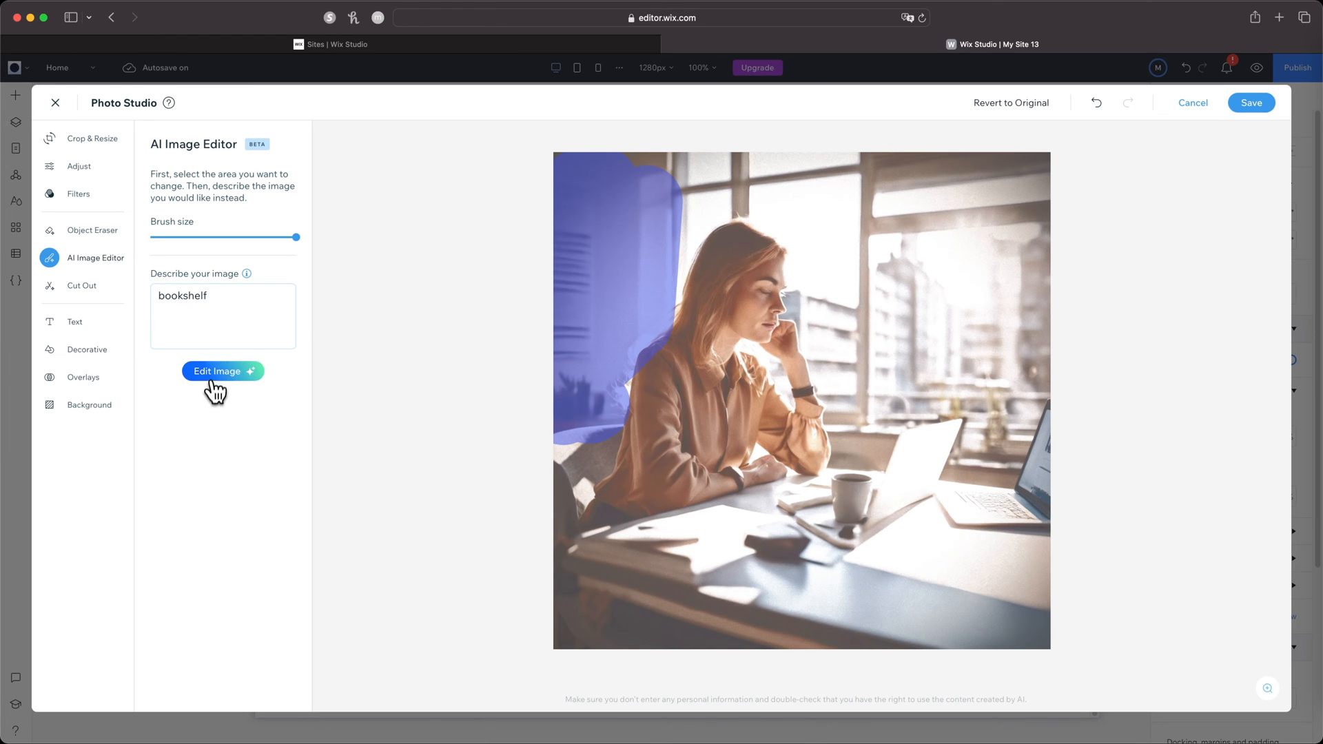
left_click(222, 372)
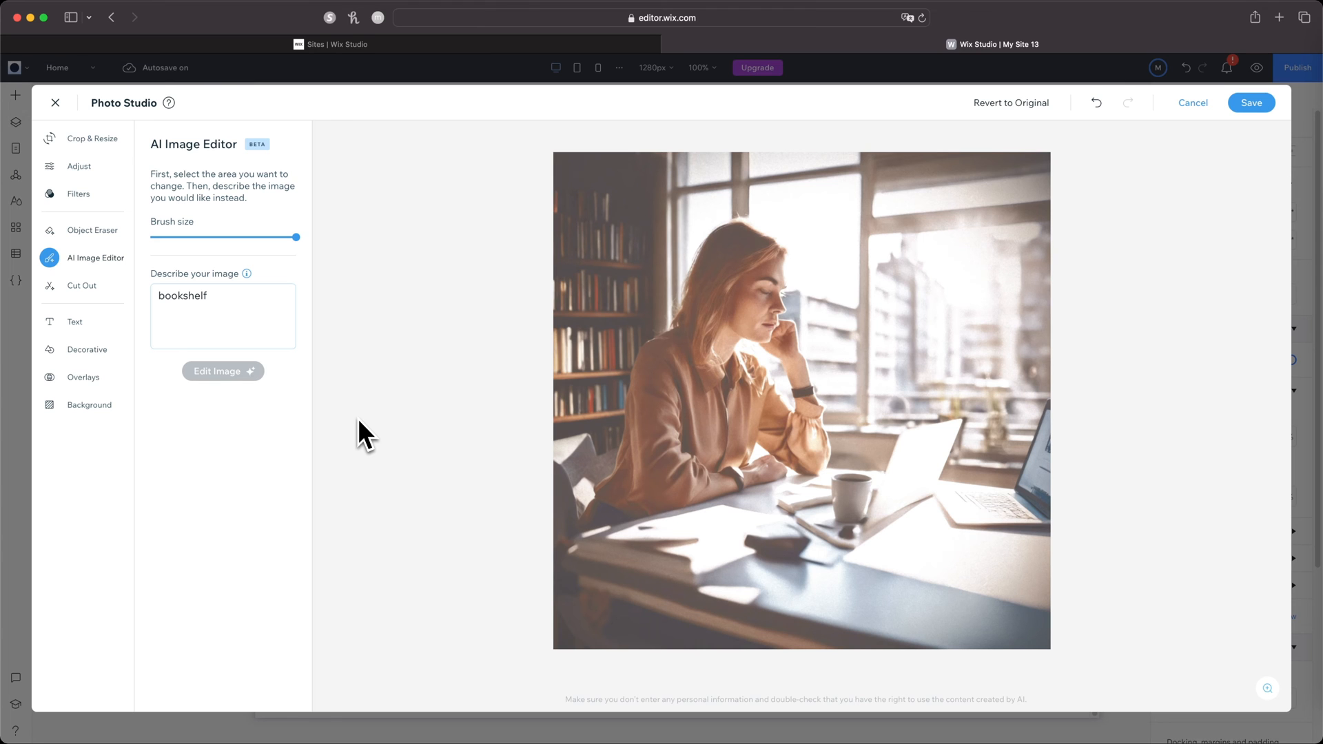
left_click(82, 286)
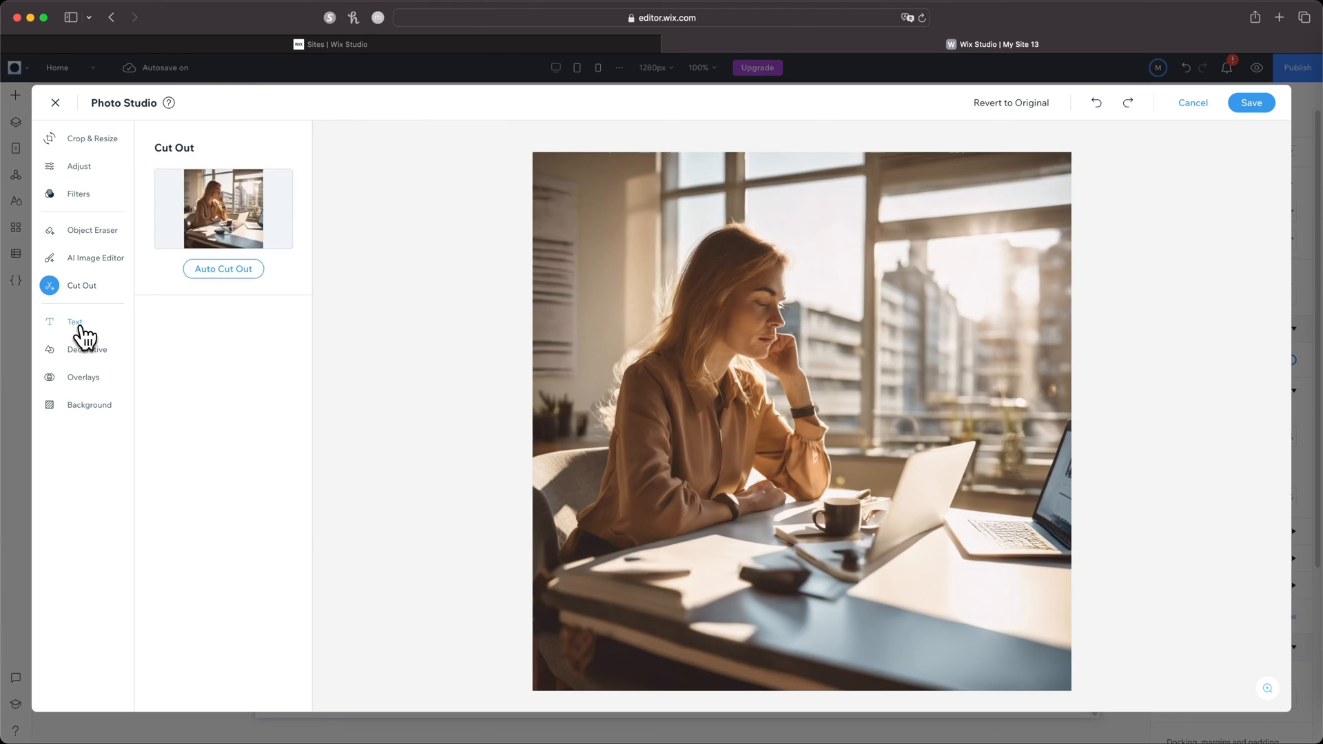
Apply the first Flares overlay from Decorative > Overlays to the photo.
left_click(87, 349)
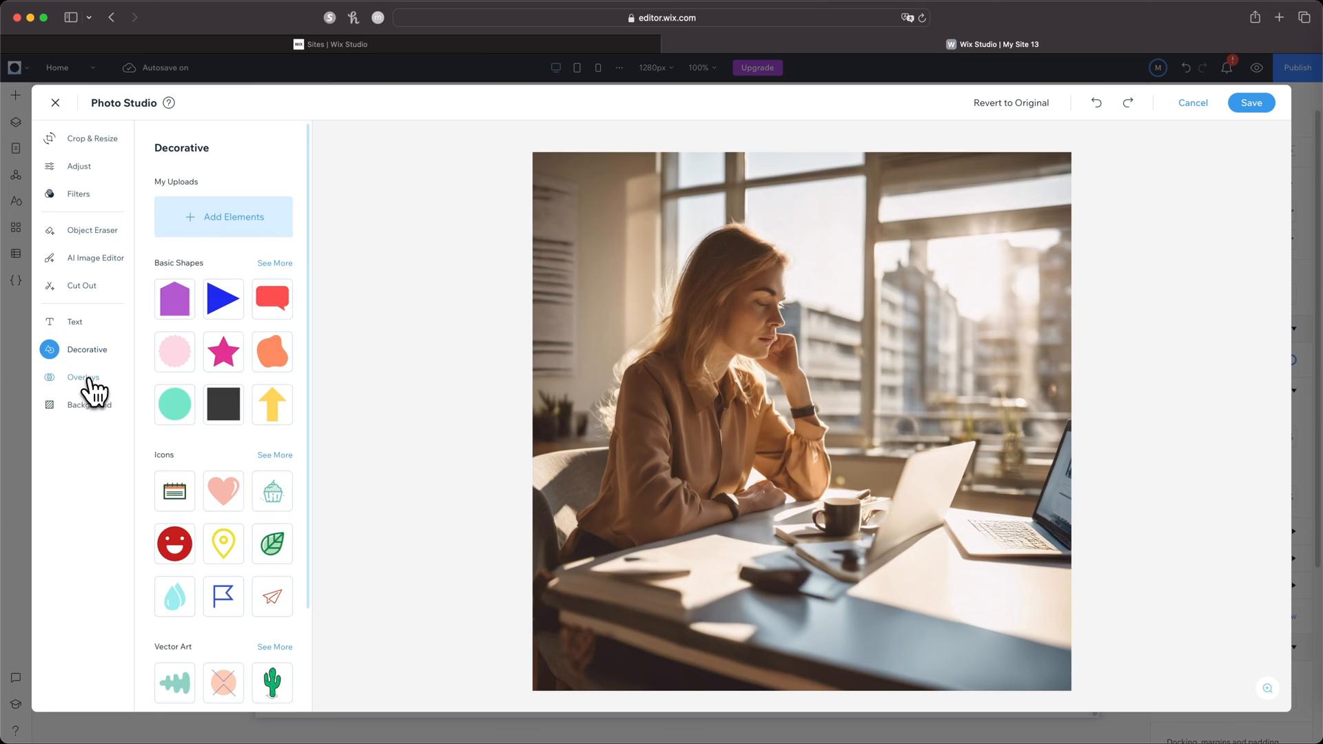
left_click(83, 377)
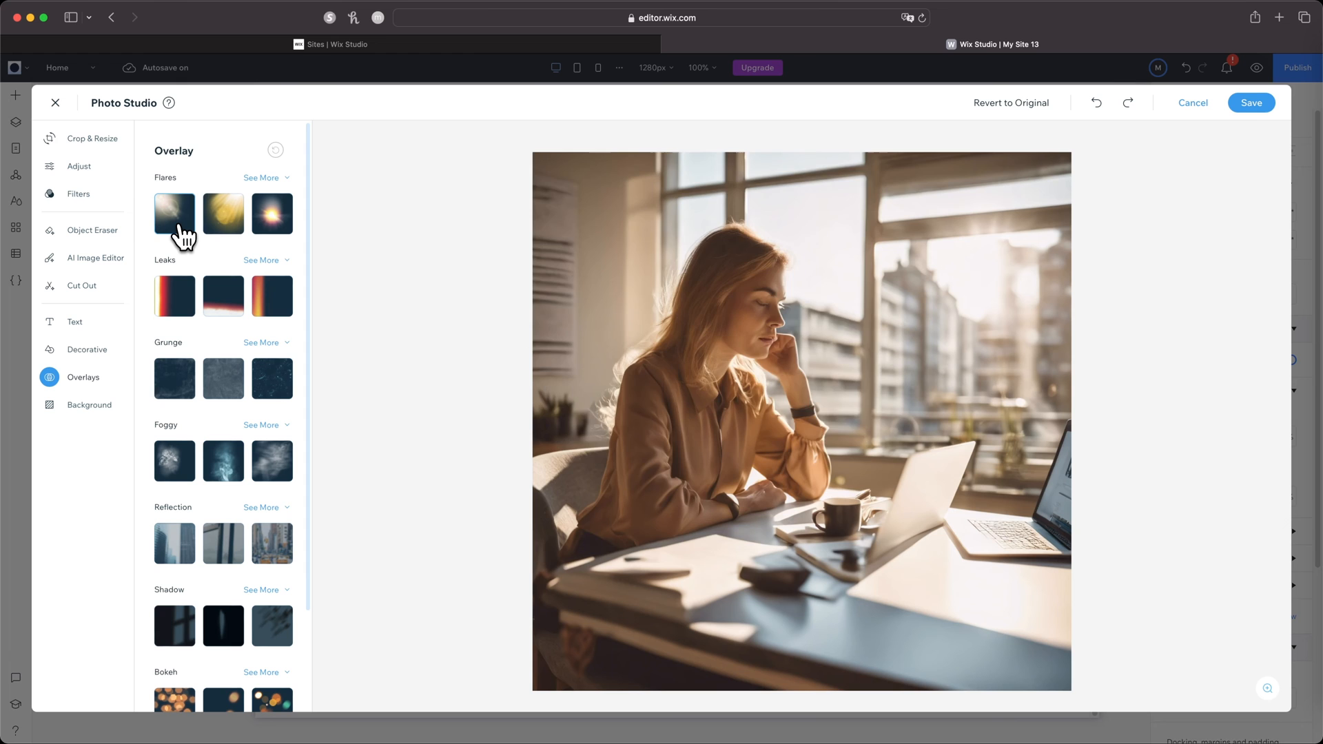
left_click(174, 213)
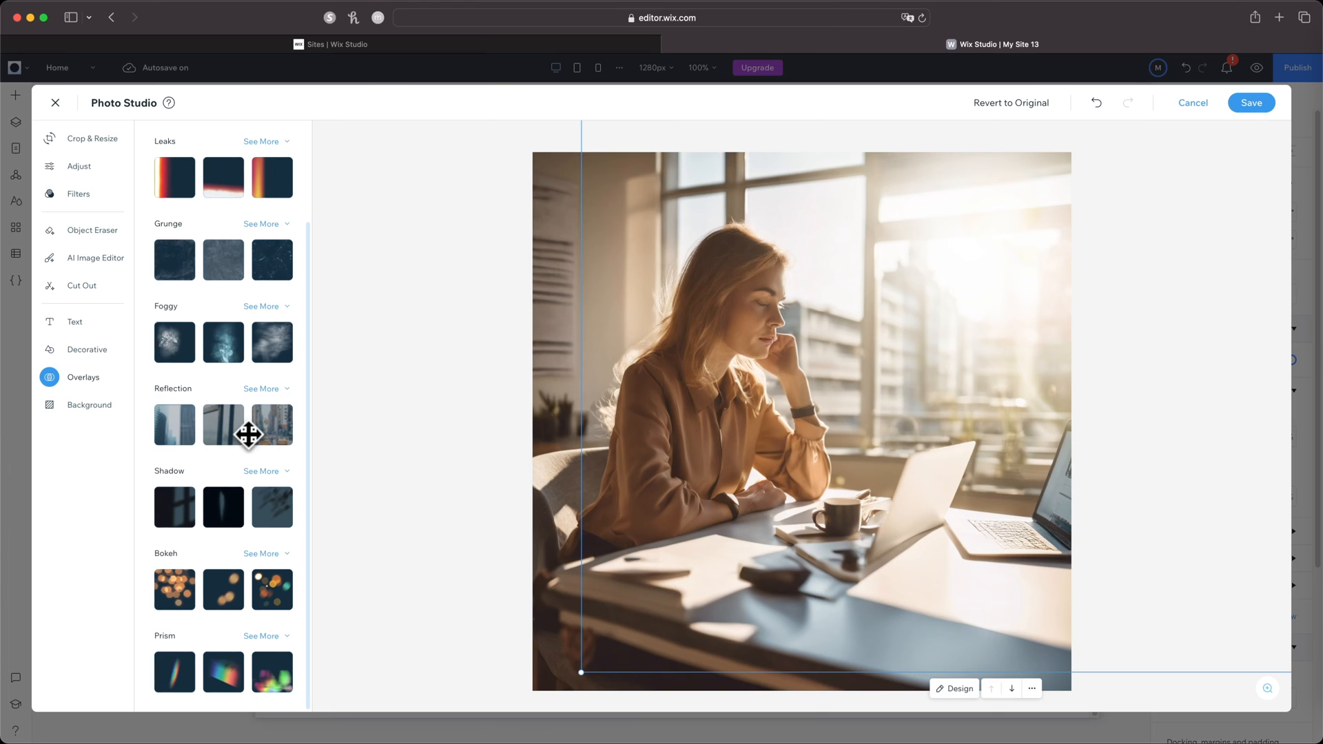
mouse_move(679, 366)
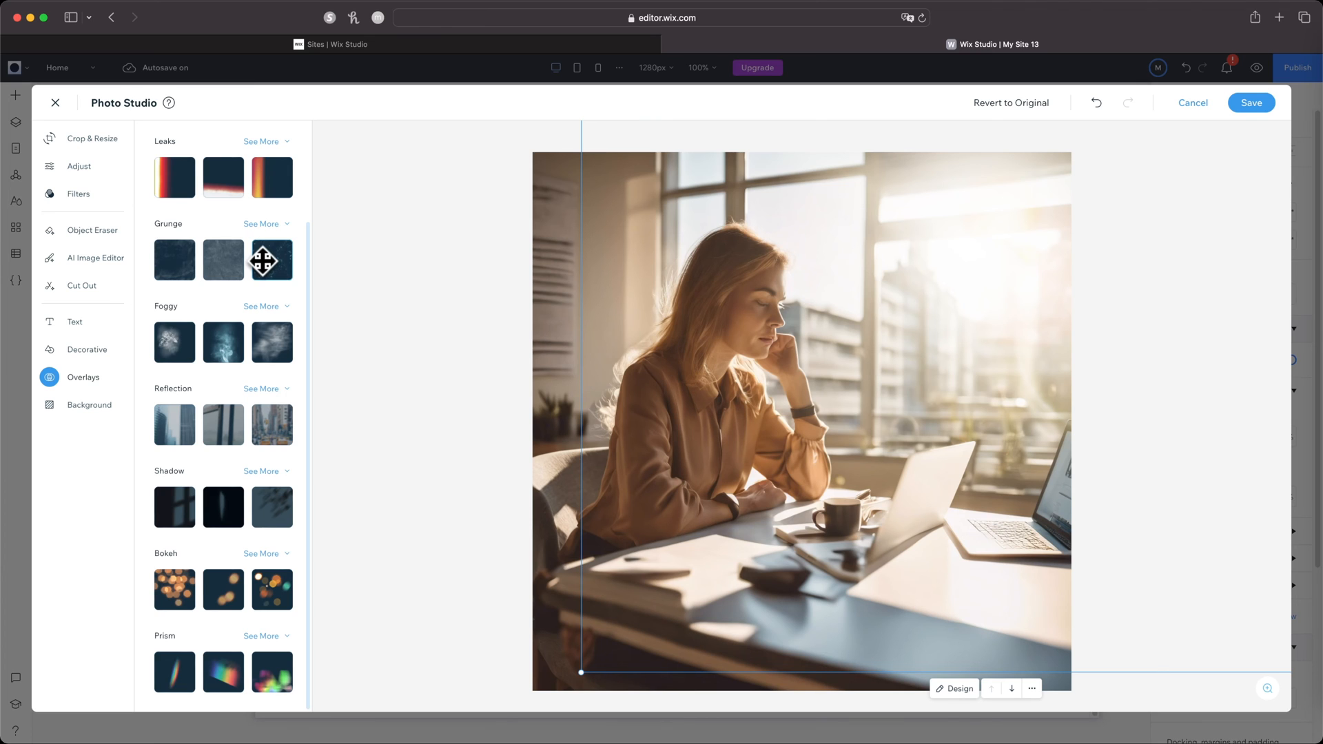
mouse_move(752, 159)
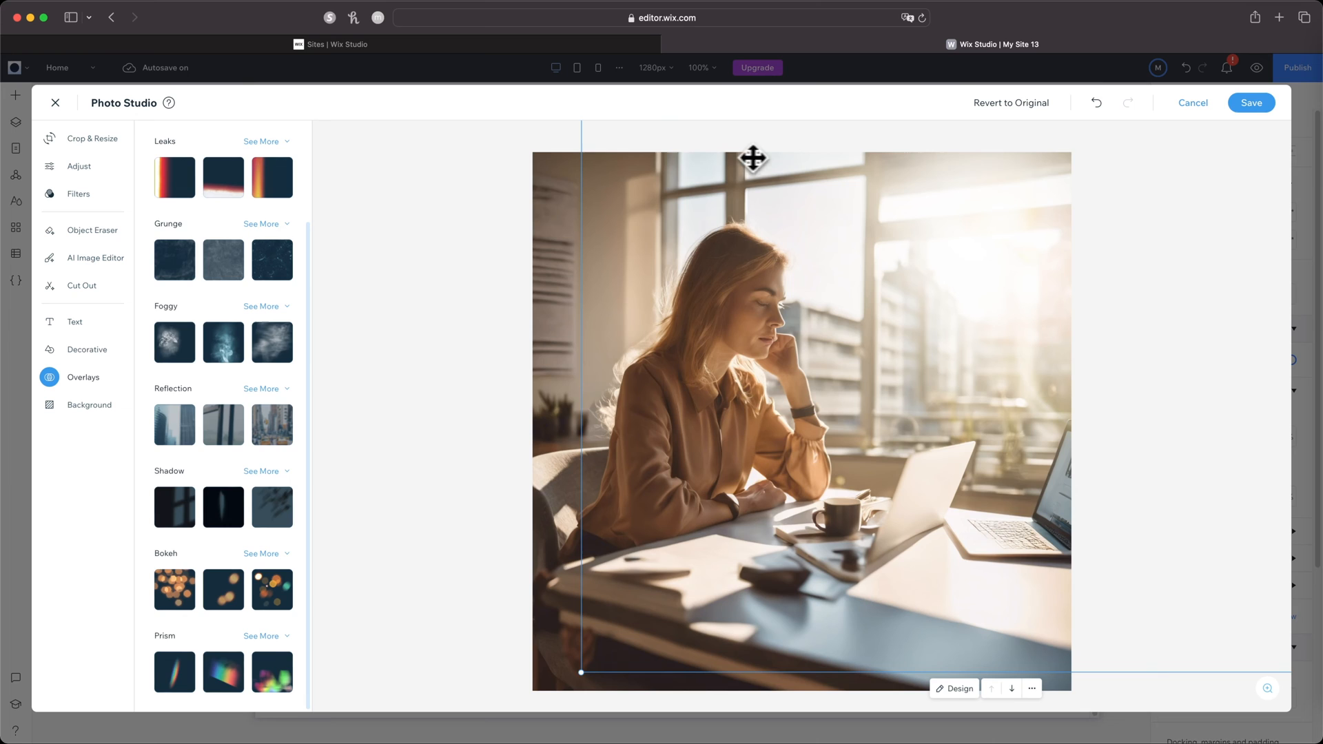
Save the edited photo, nudge it into place, and open it in Adobe Express from Change Image.
left_click(1251, 102)
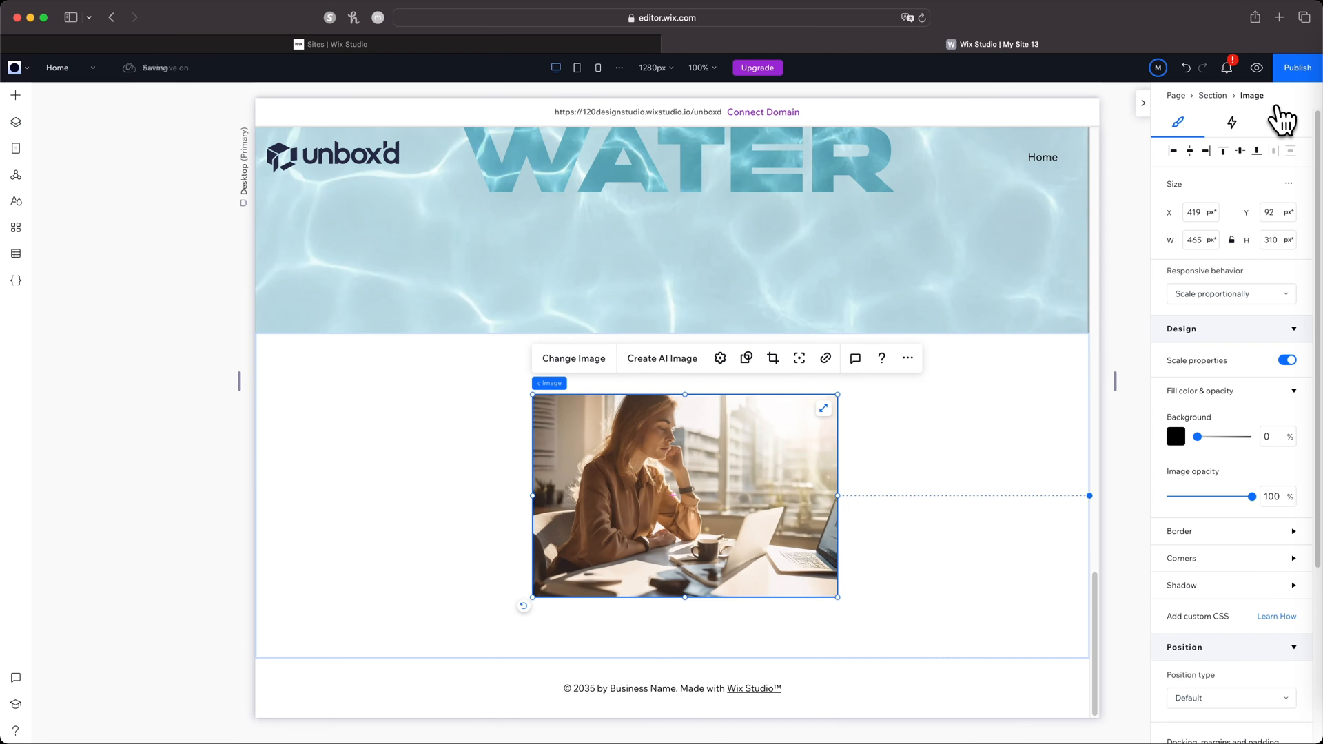
left_click_drag(685, 495, 677, 492)
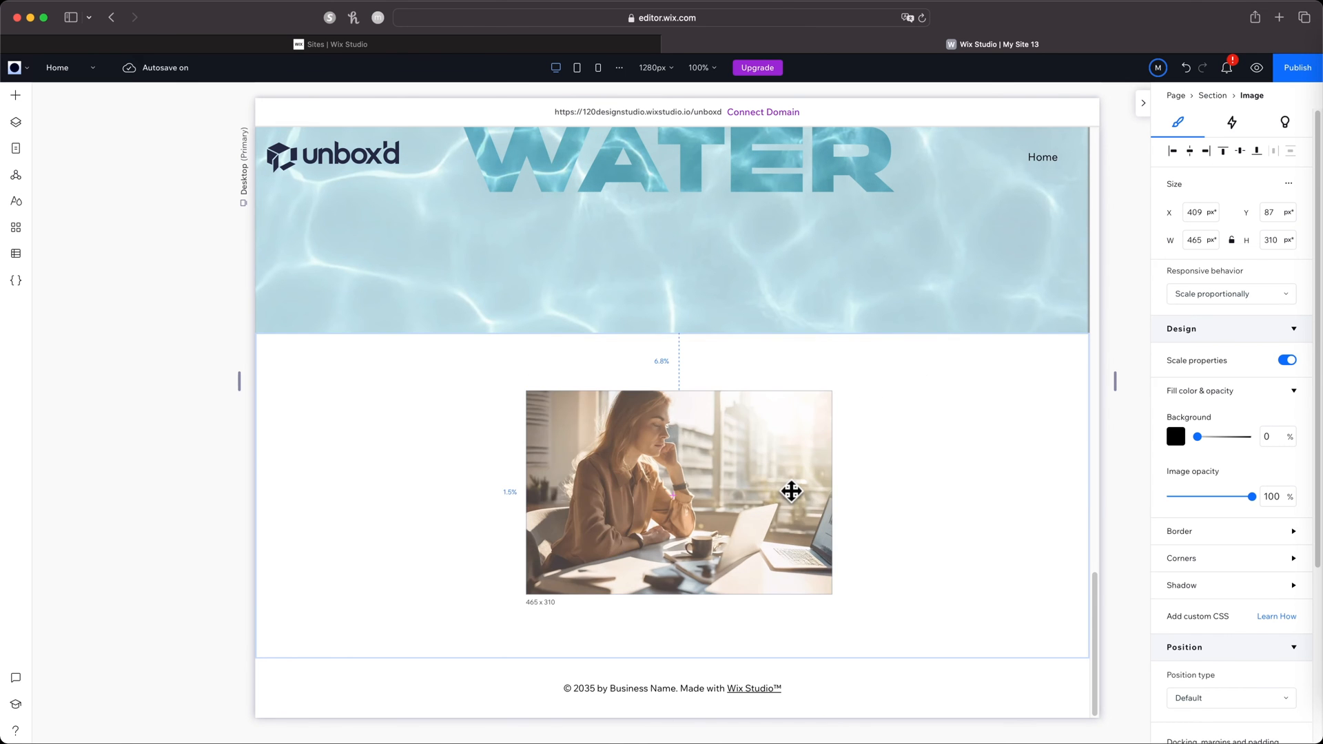
left_click(678, 492)
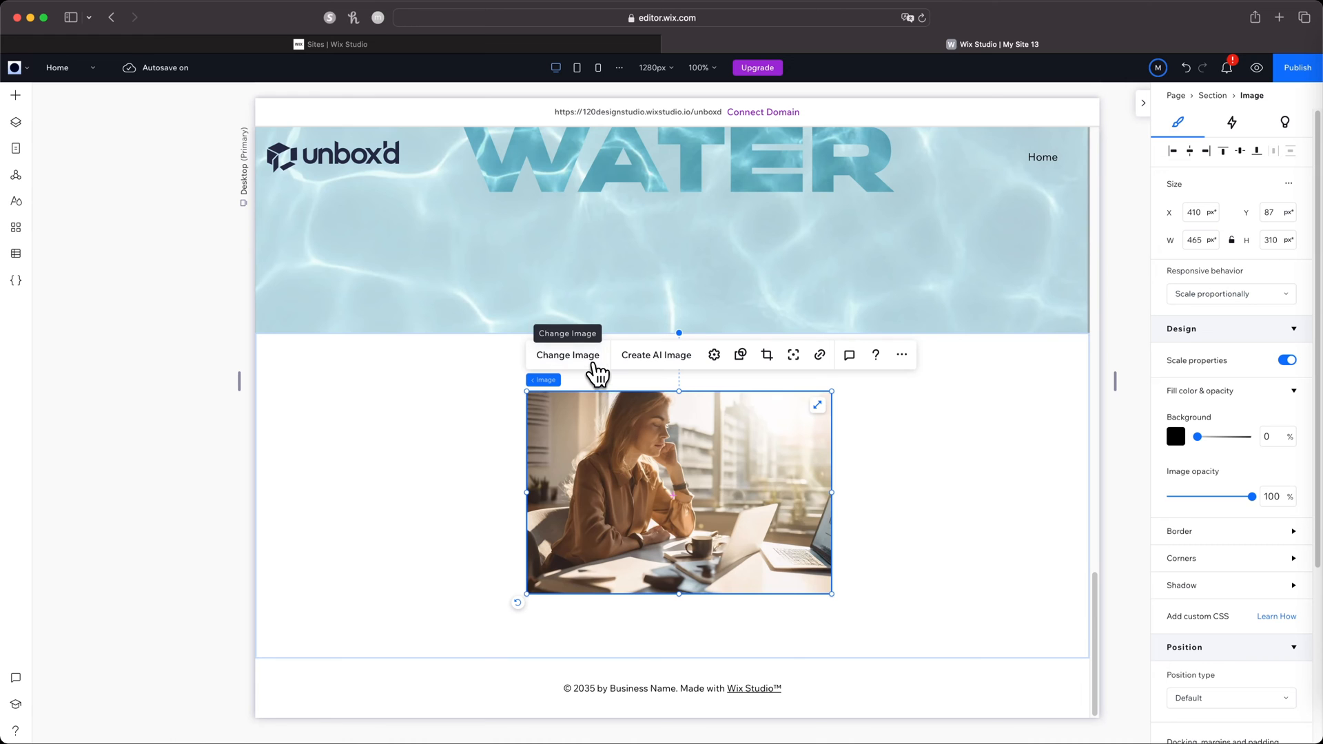
left_click(568, 354)
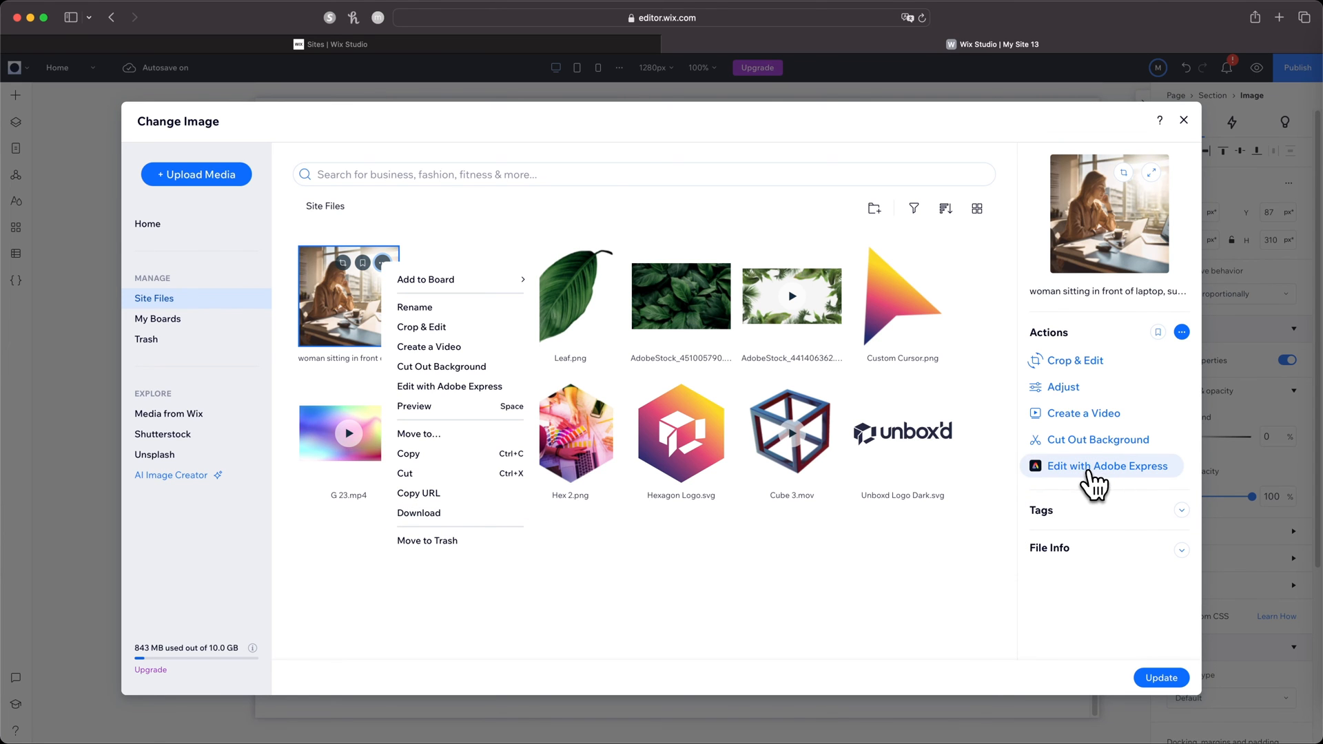
left_click(1106, 466)
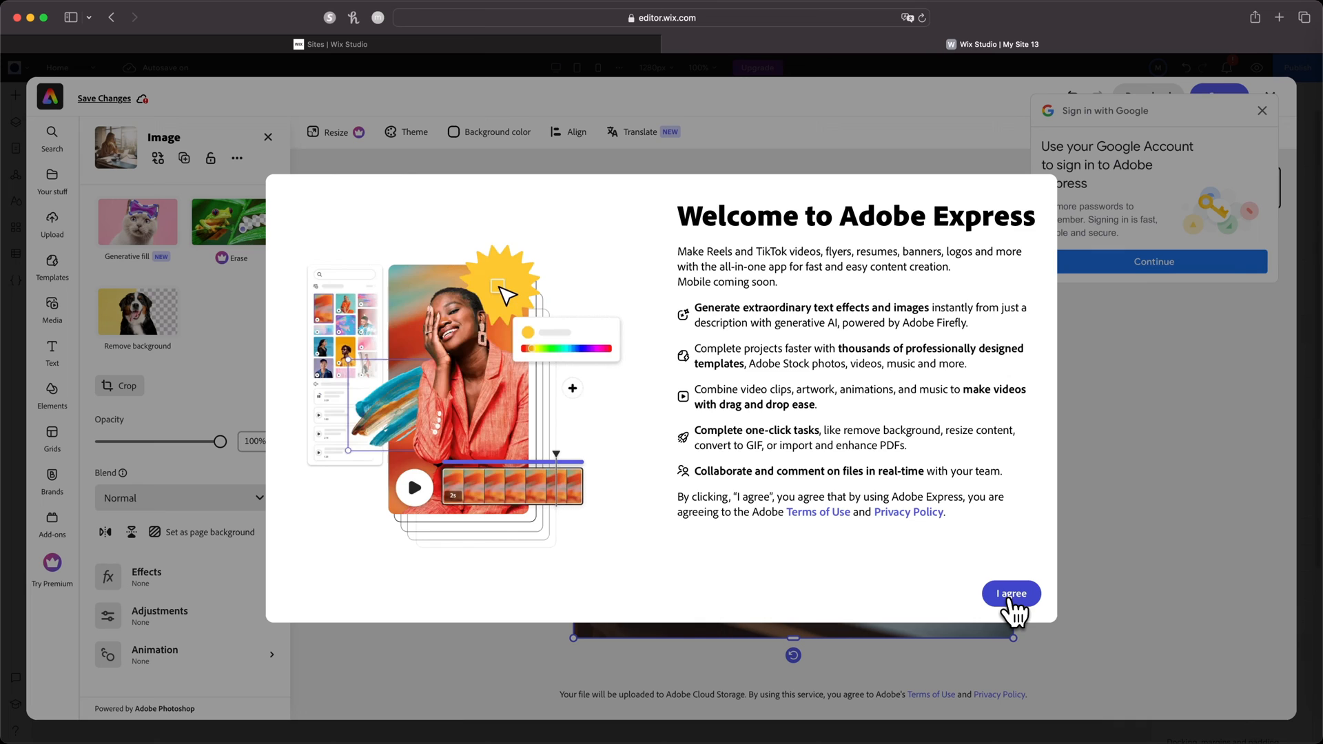
Accept the Adobe Express welcome terms, then update the page image with the photo.
left_click(1010, 593)
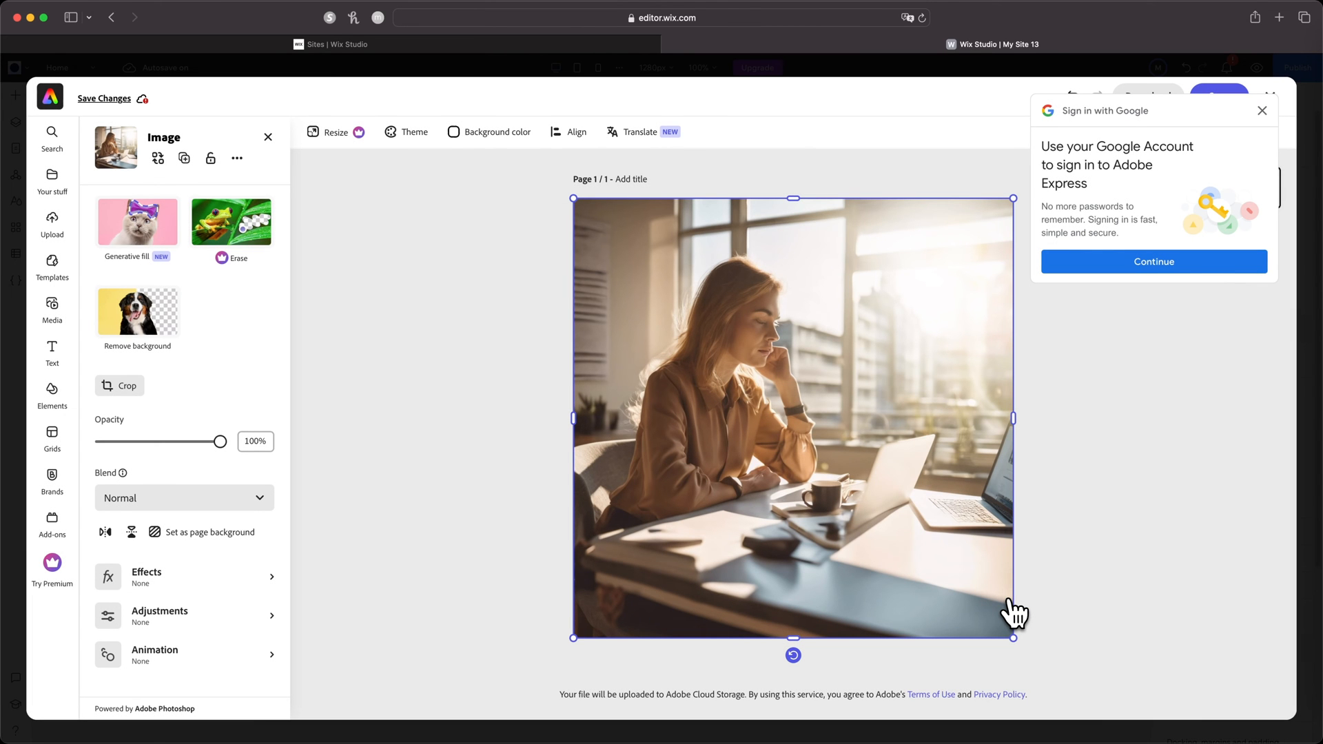
mouse_move(136, 222)
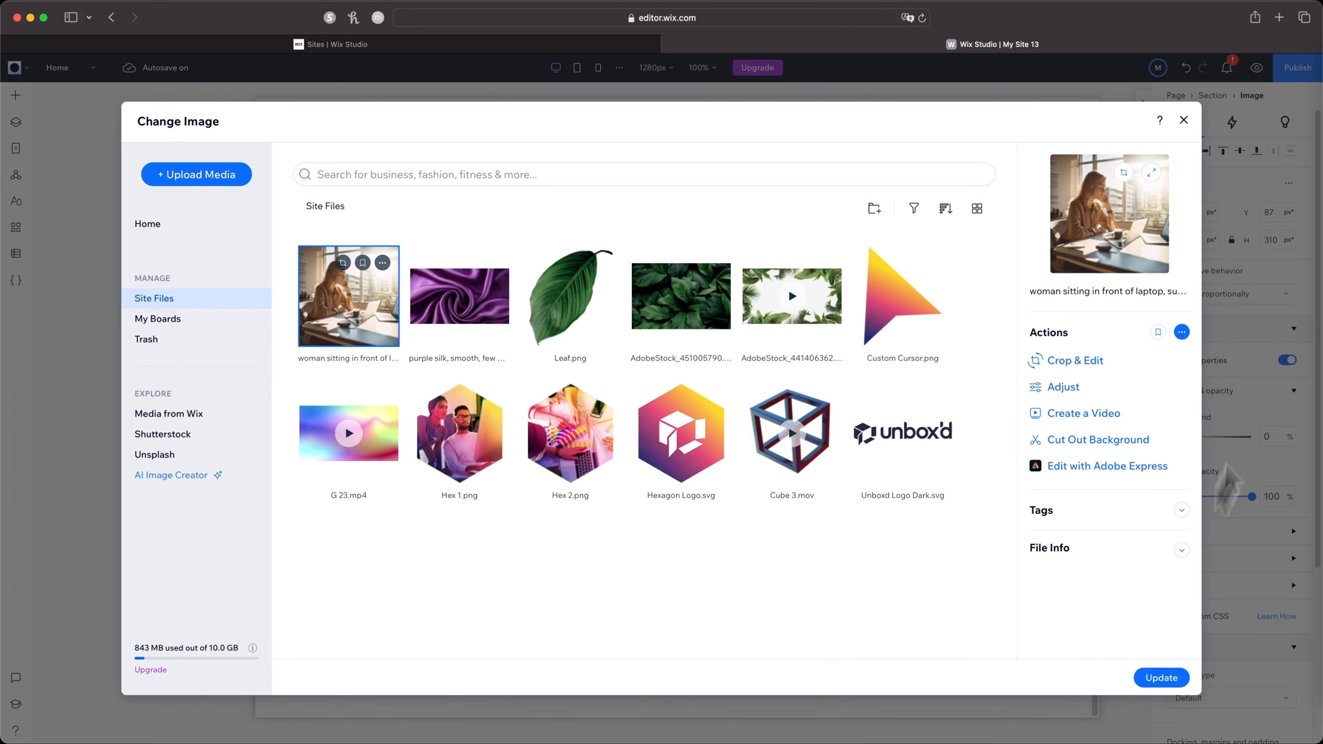
left_click(1162, 677)
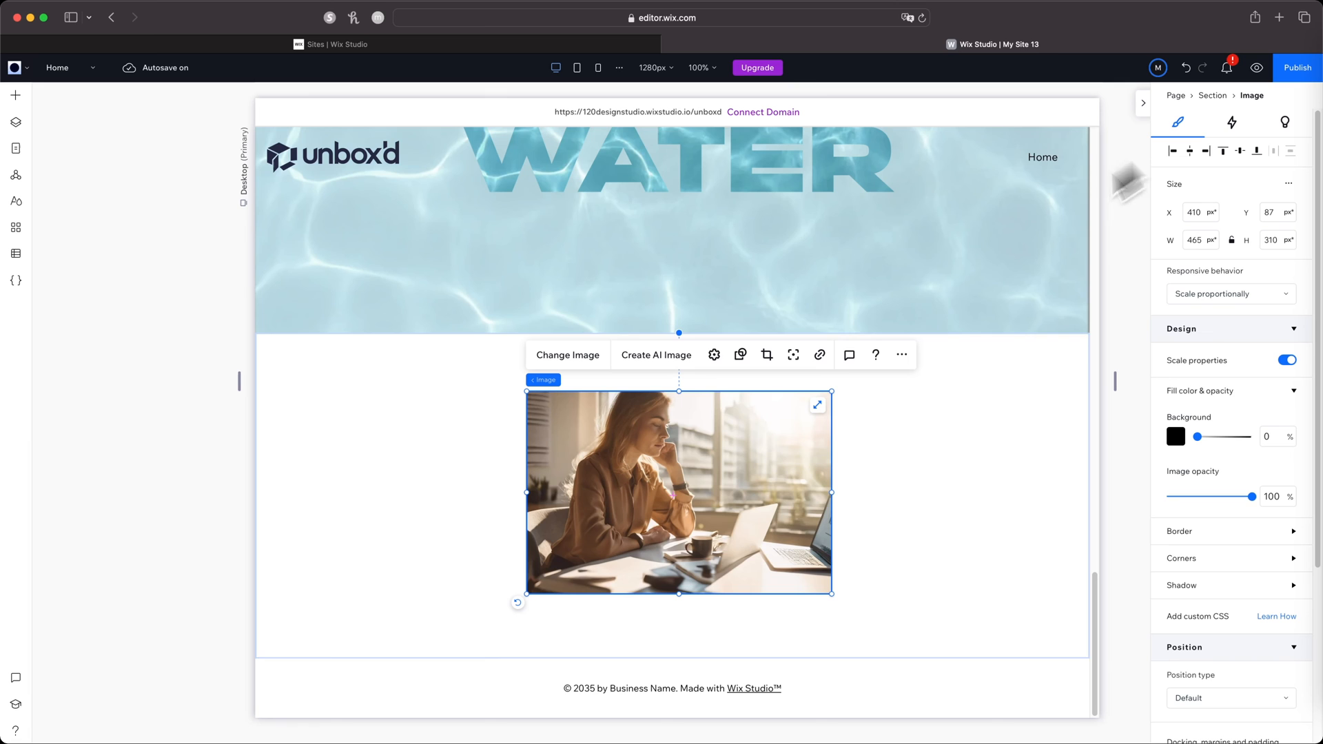
Generate a smooth blue silk background AI image, then cancel it without using it.
left_click(656, 354)
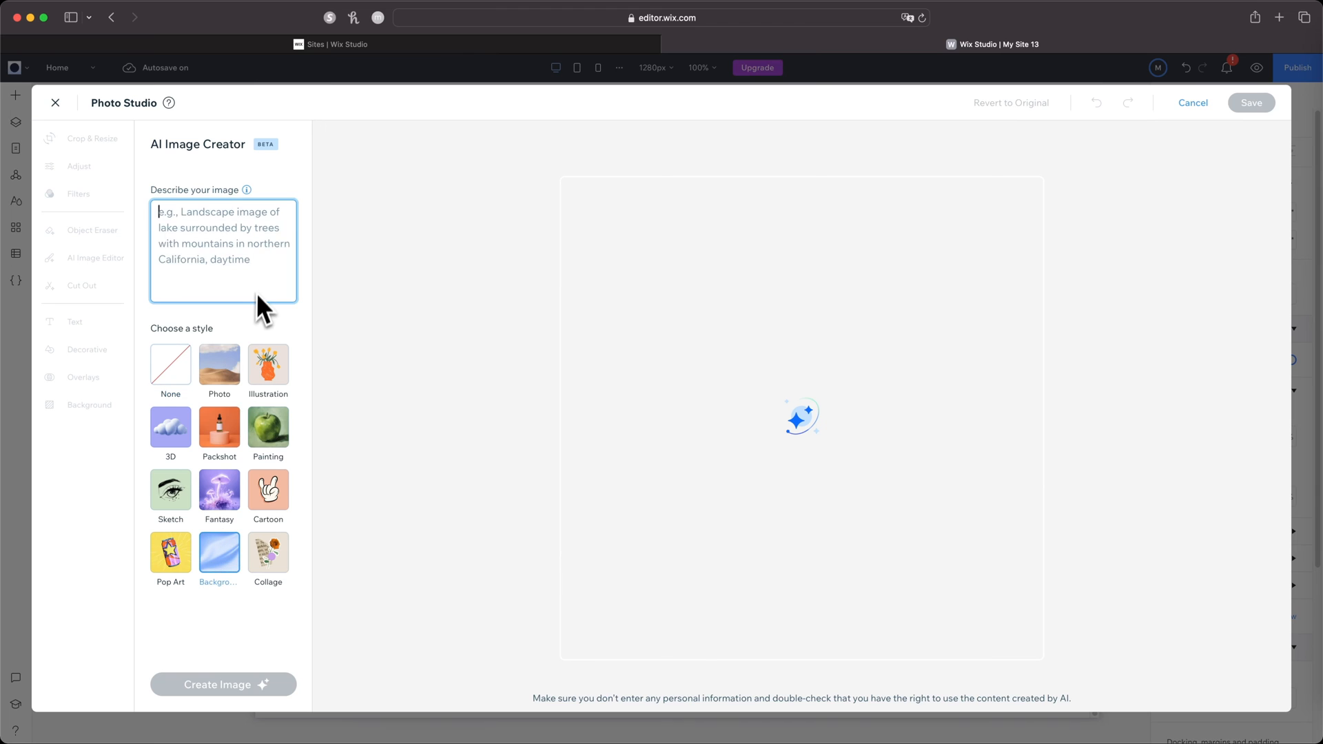
type("simple, smooth")
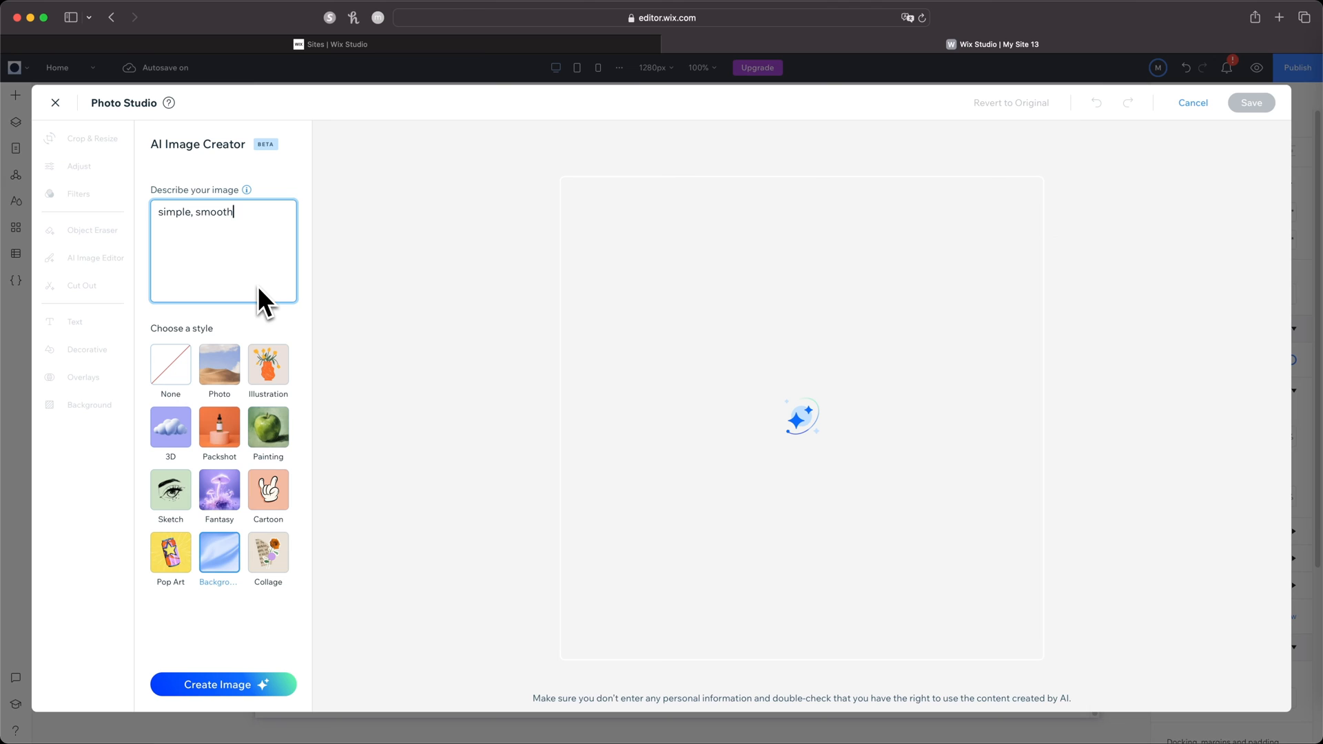
type("blue s")
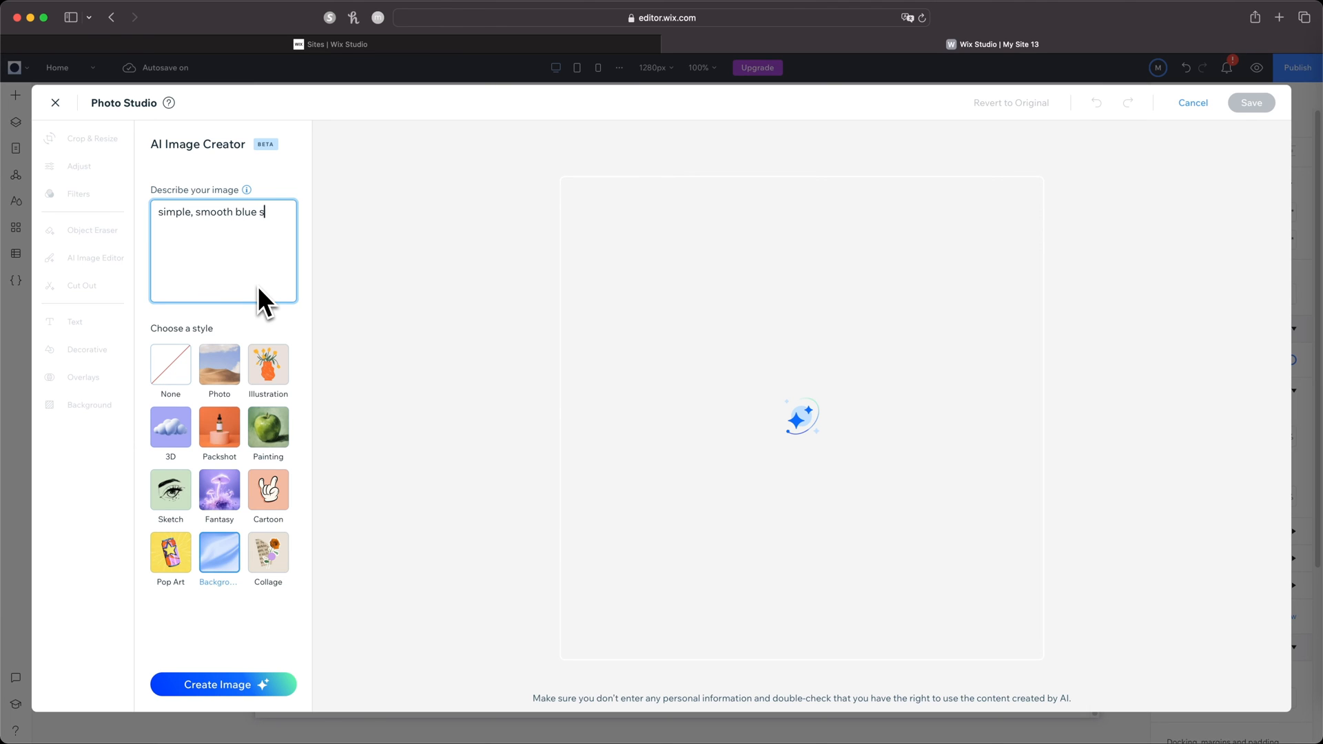
type("ilk background")
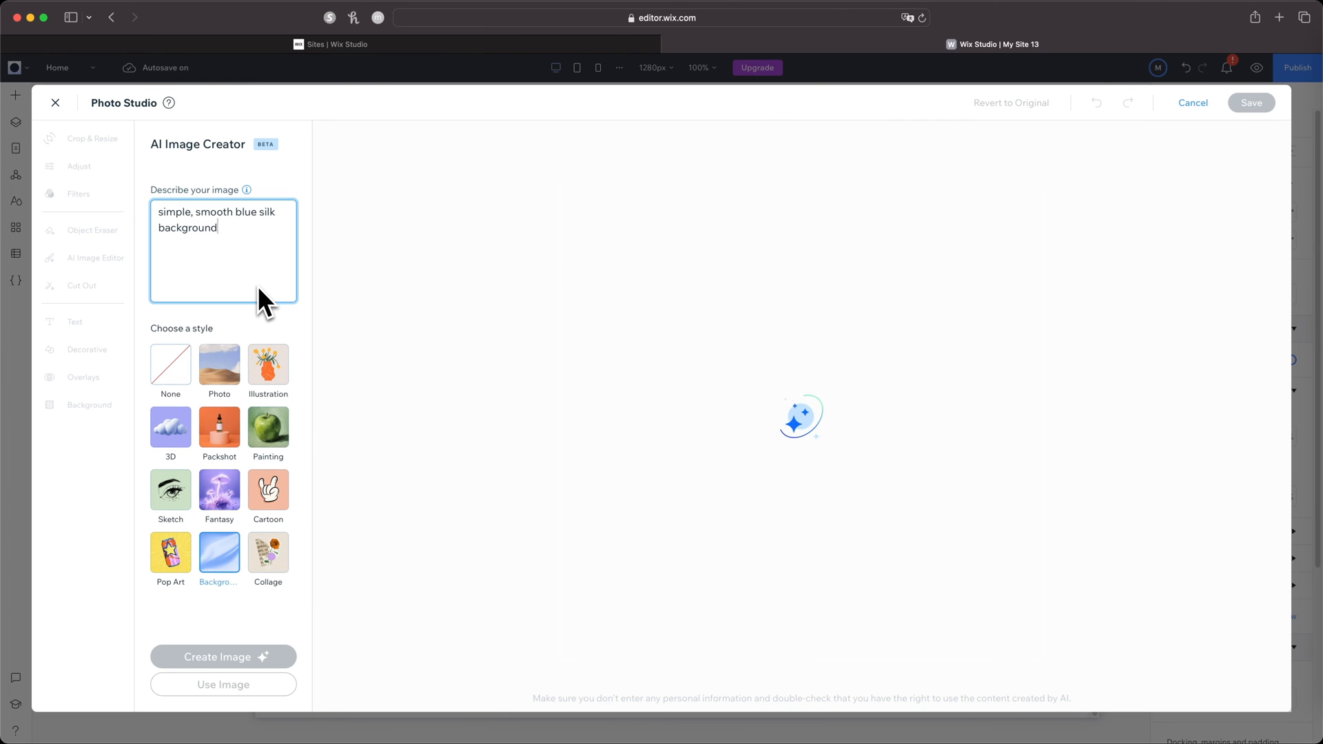
left_click(223, 657)
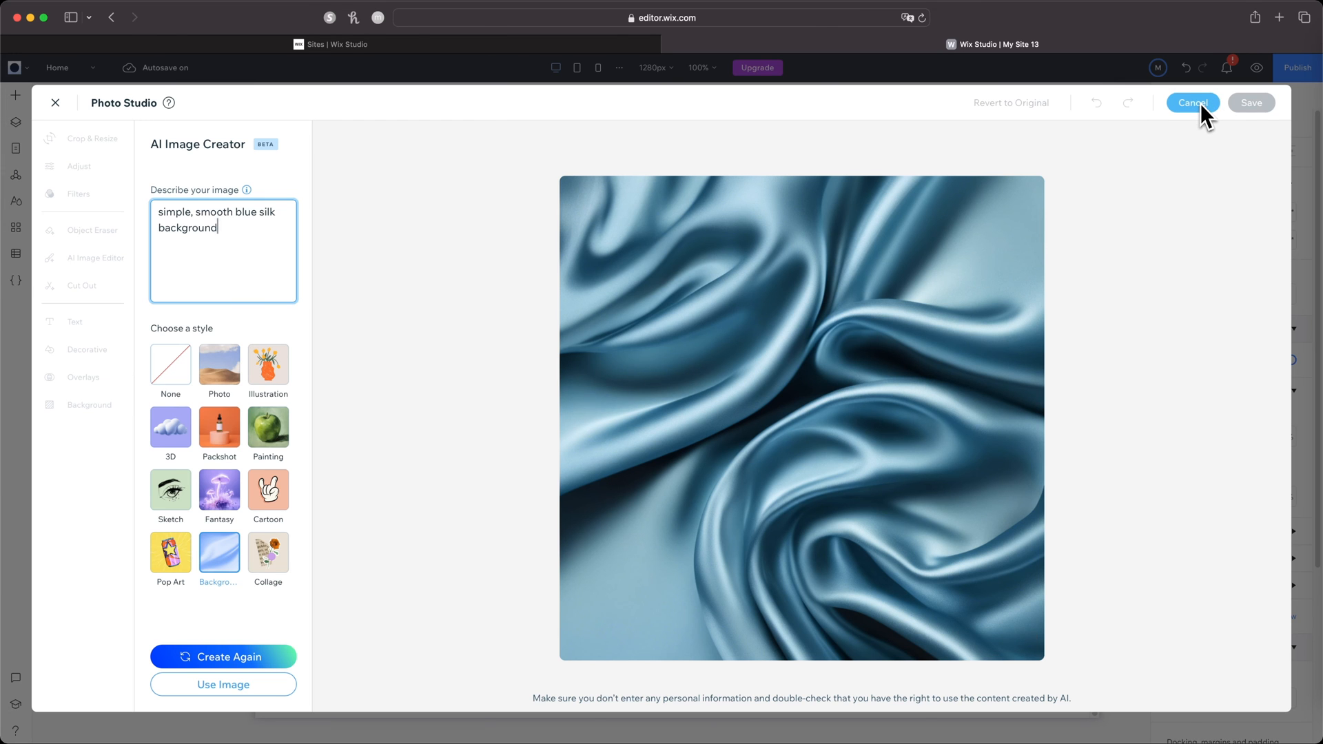
left_click(1192, 102)
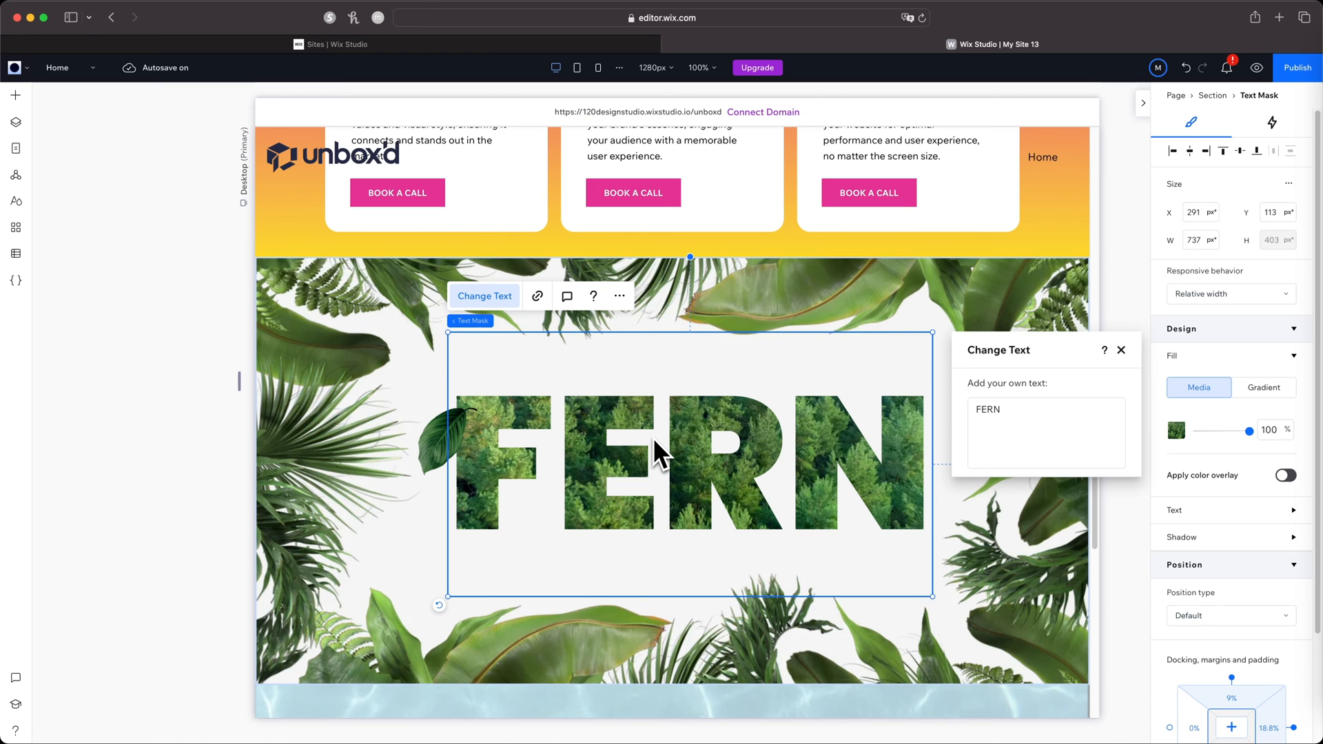
mouse_move(55, 147)
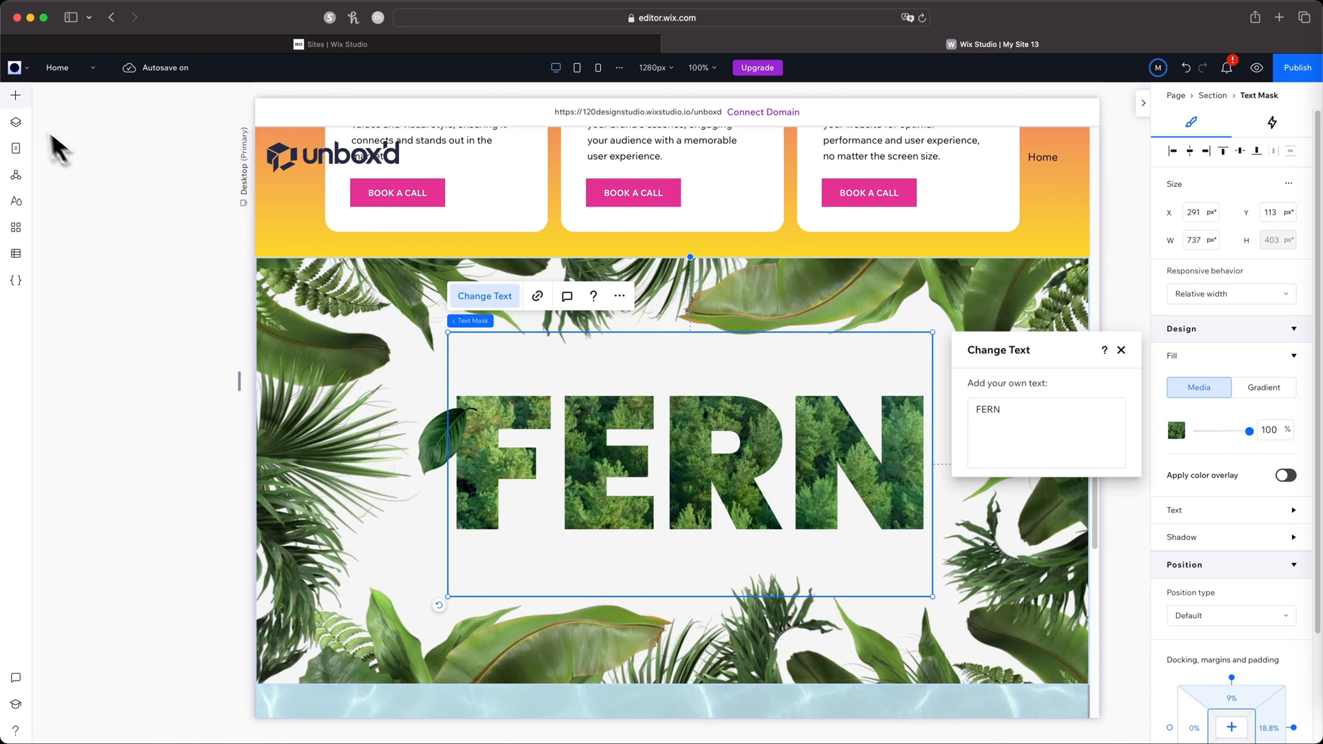
Browse the Text Mask presets under Add > Text, close them without adding one, and scroll down.
left_click(15, 95)
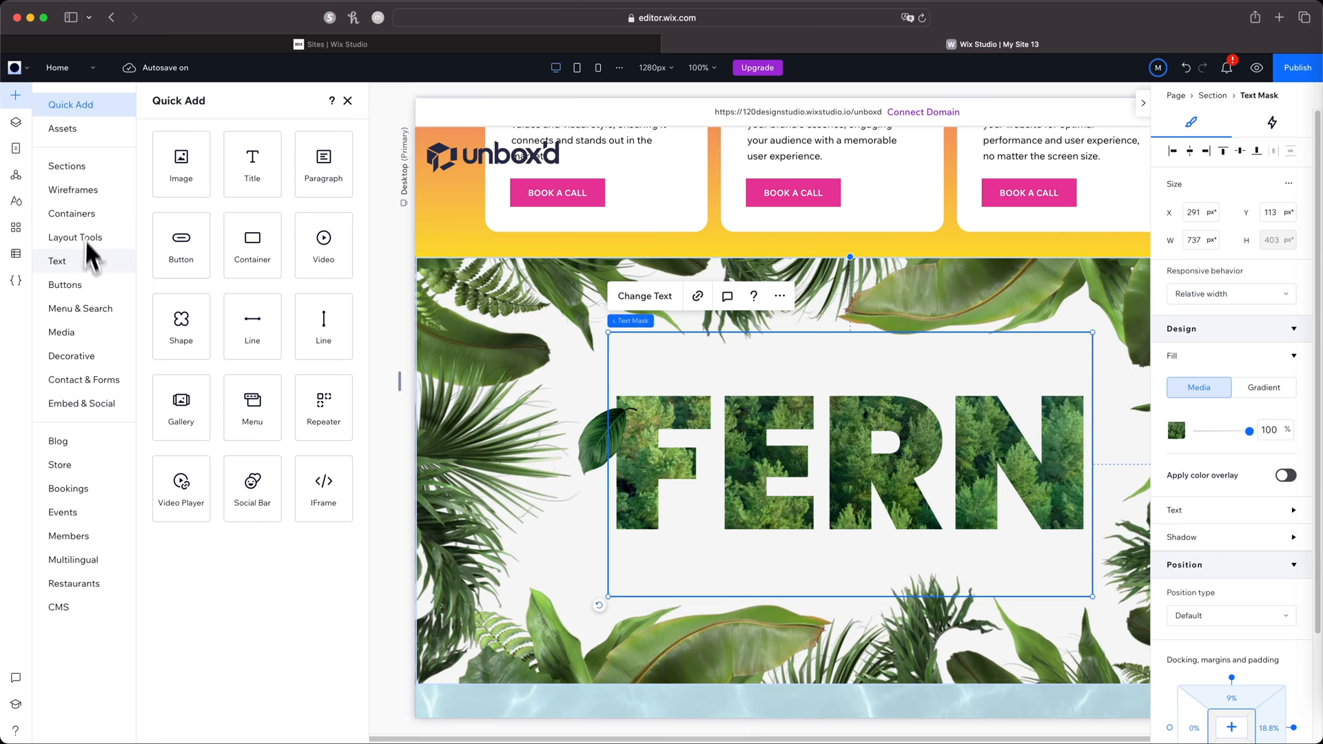
left_click(57, 260)
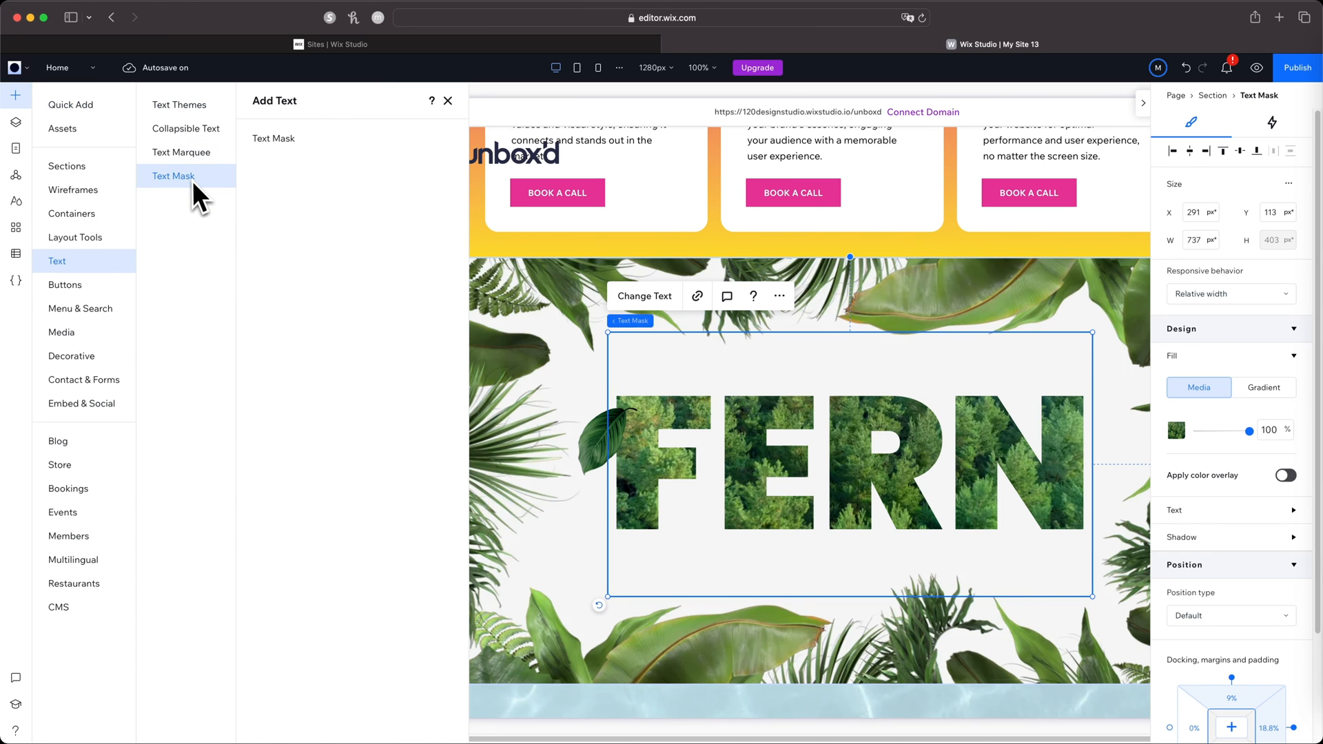
left_click(173, 176)
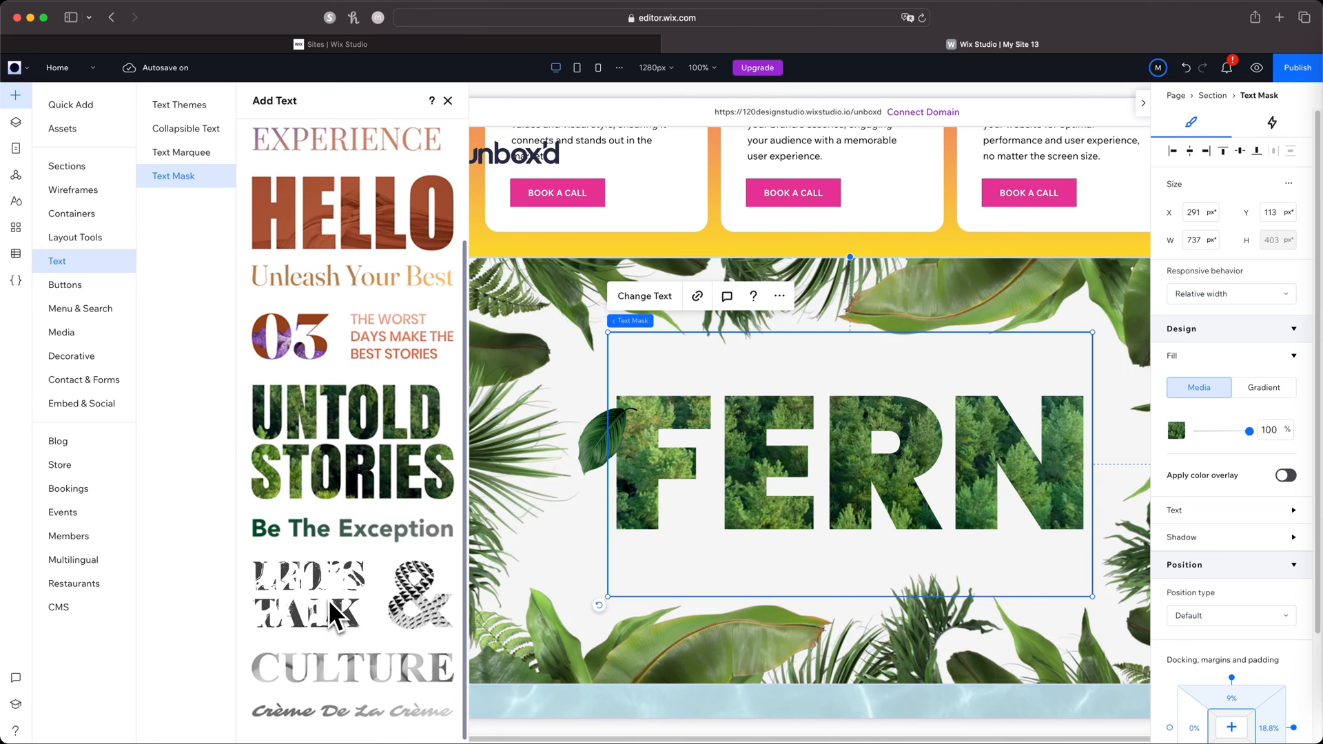
left_click(447, 101)
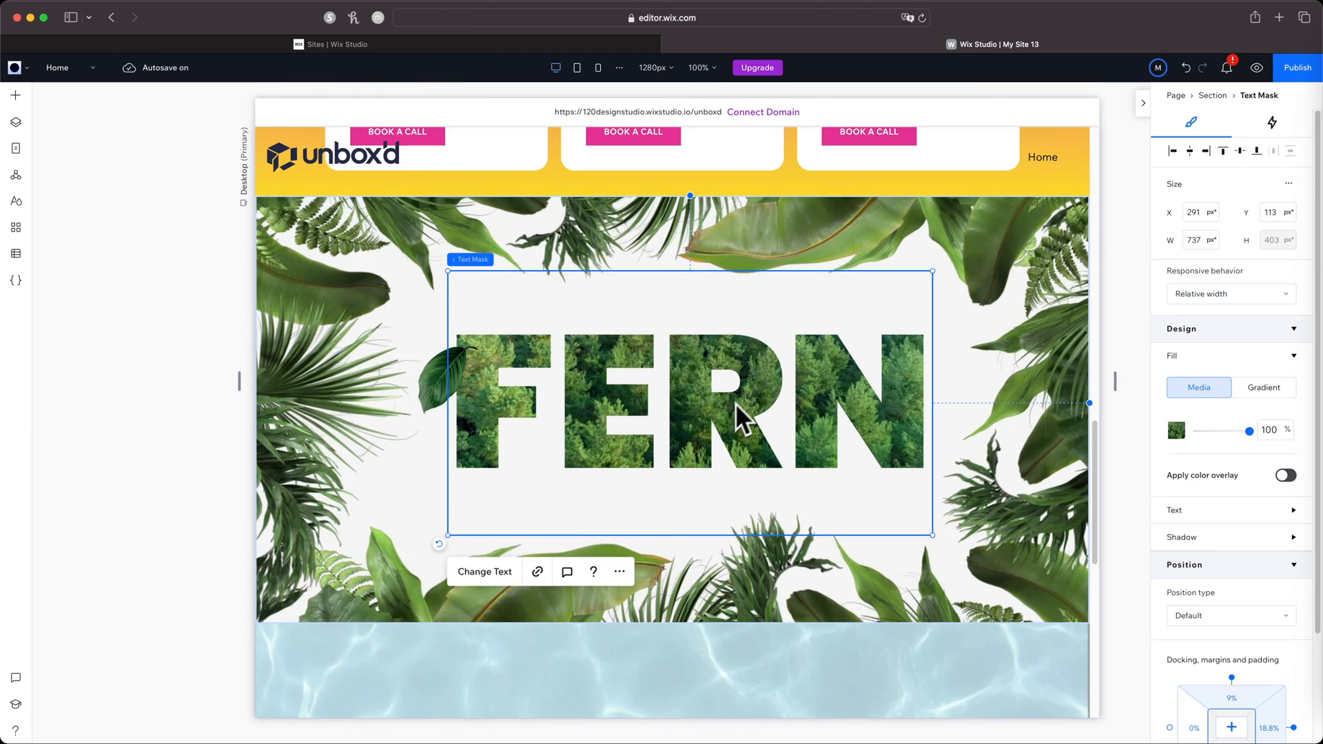
scroll("down", 3)
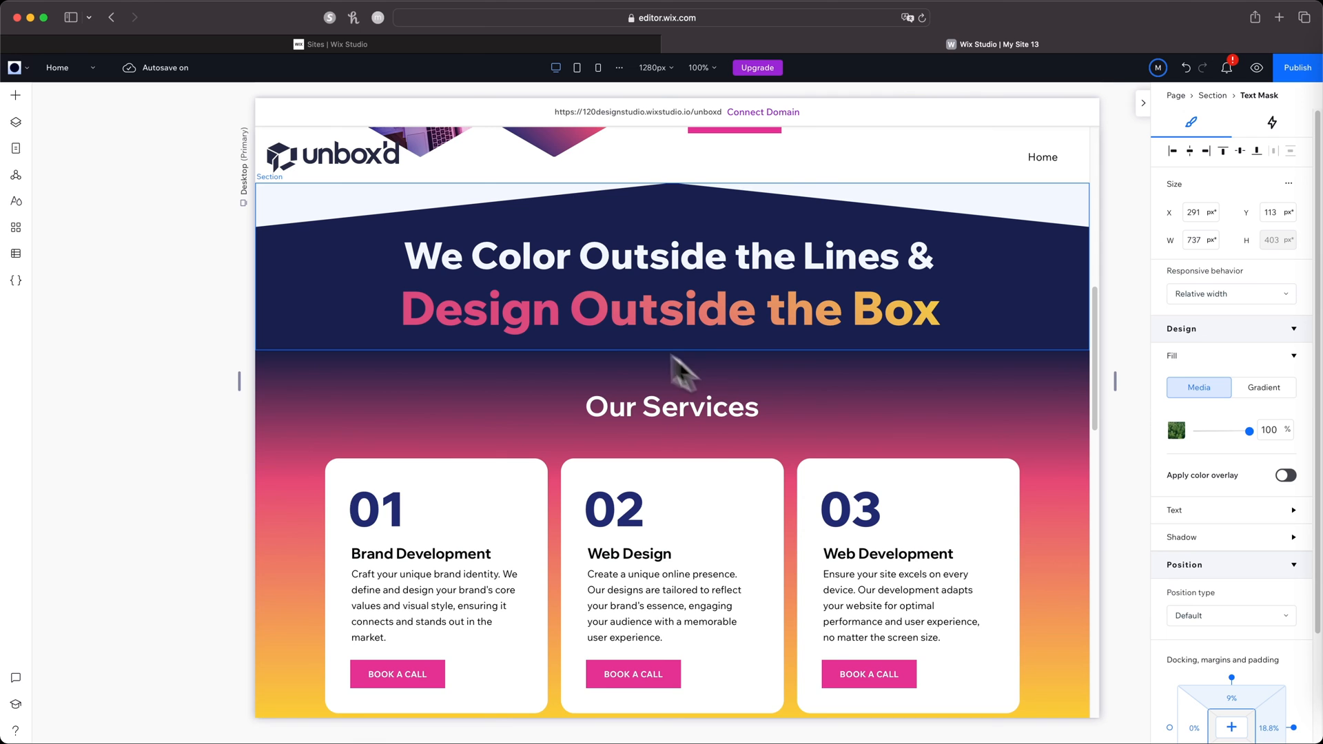
scroll("down", 3)
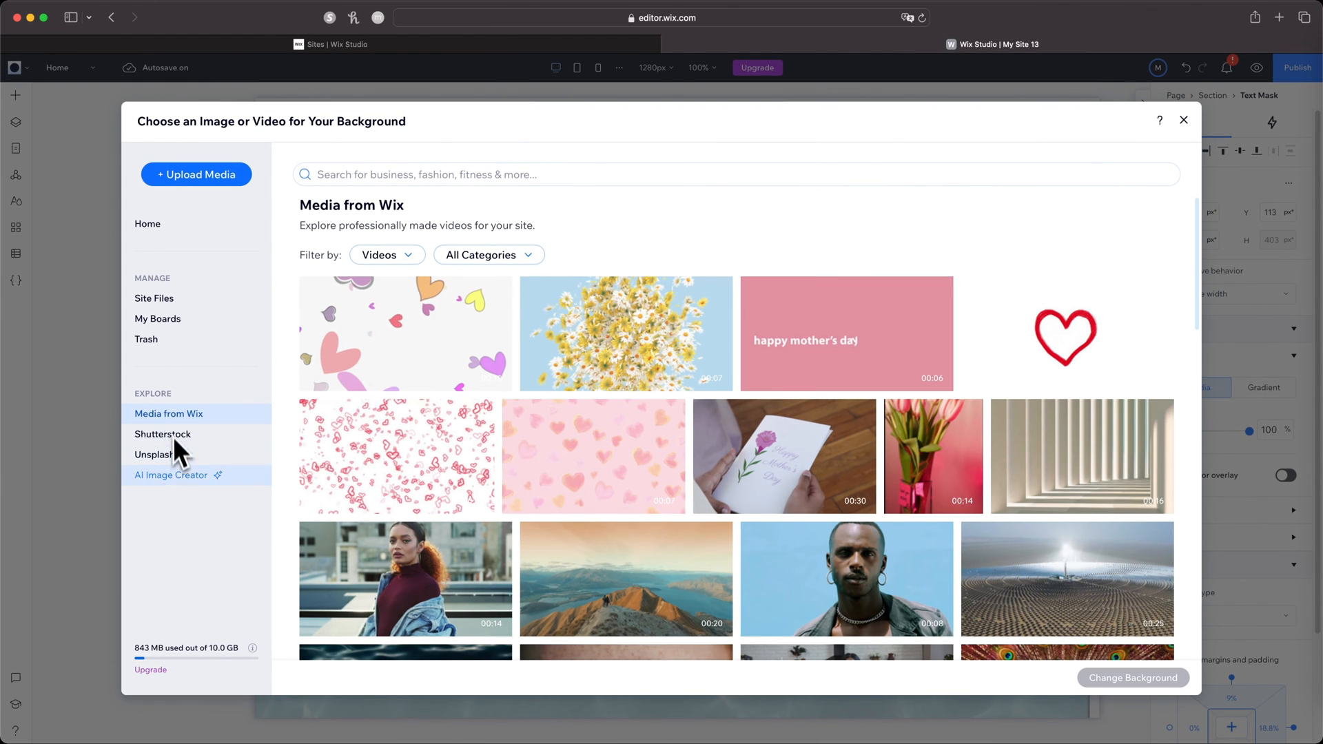
Prompt AI Image Creator with 'fern plants' and generate several fern photos.
left_click(170, 474)
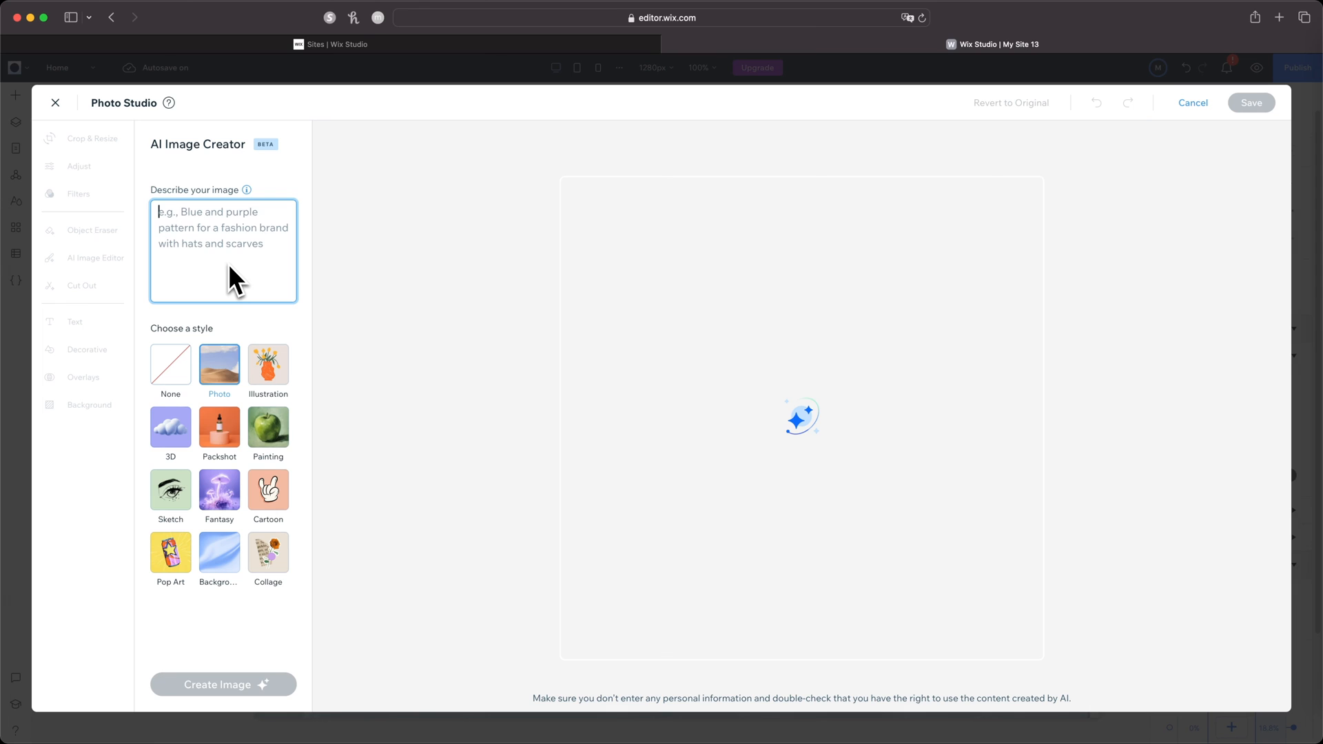
type("fern plans")
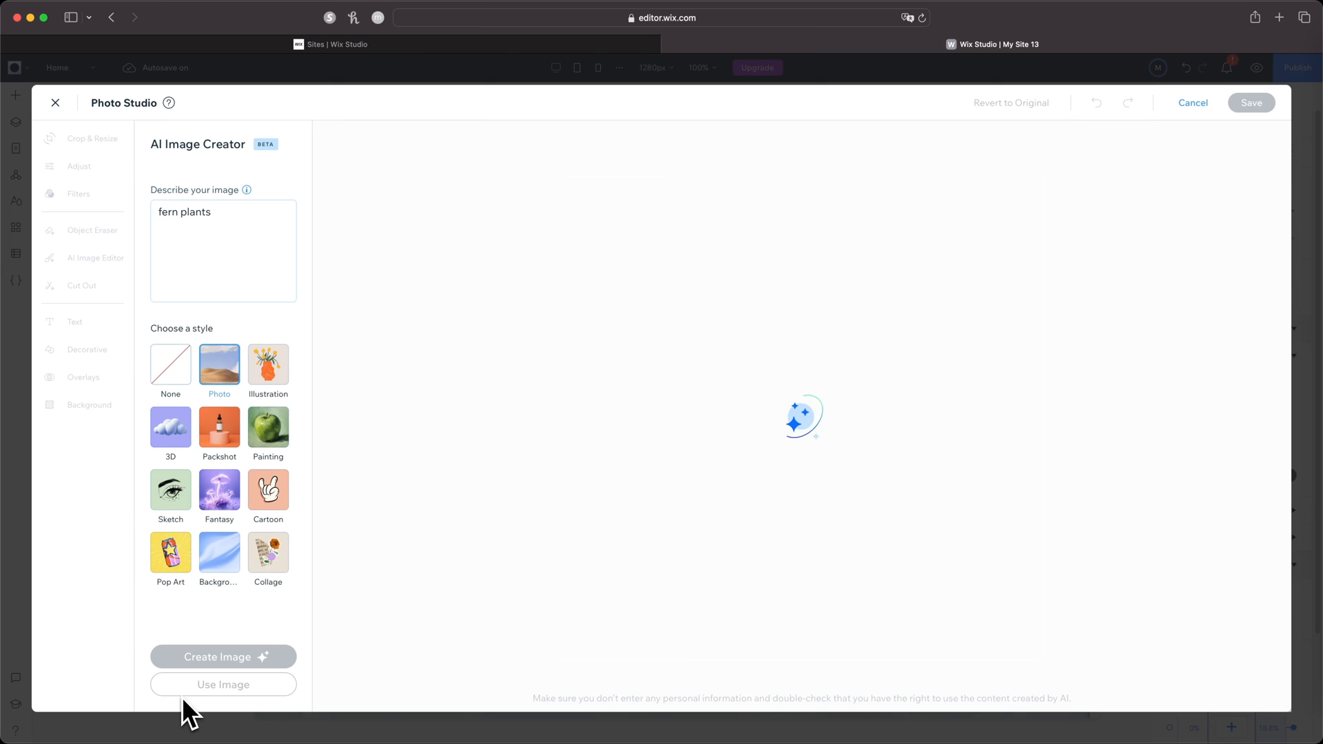
left_click(222, 657)
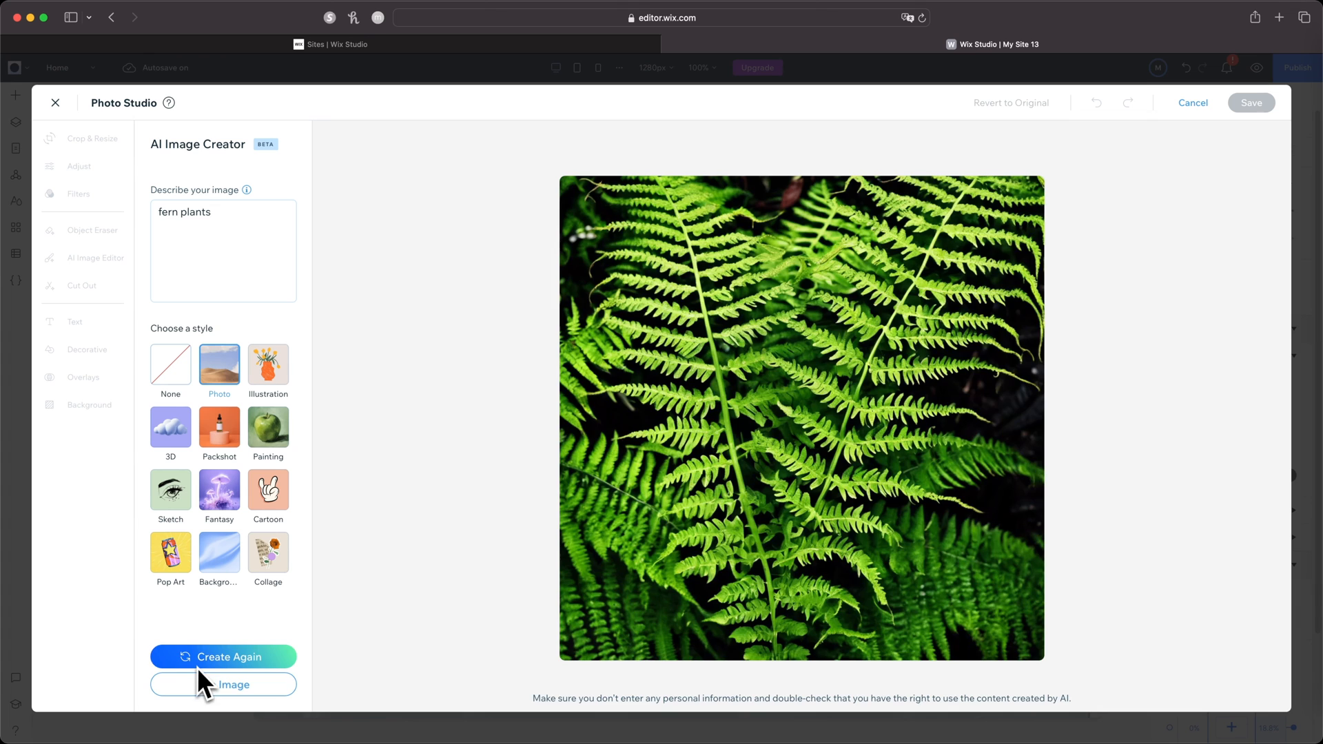
left_click(222, 657)
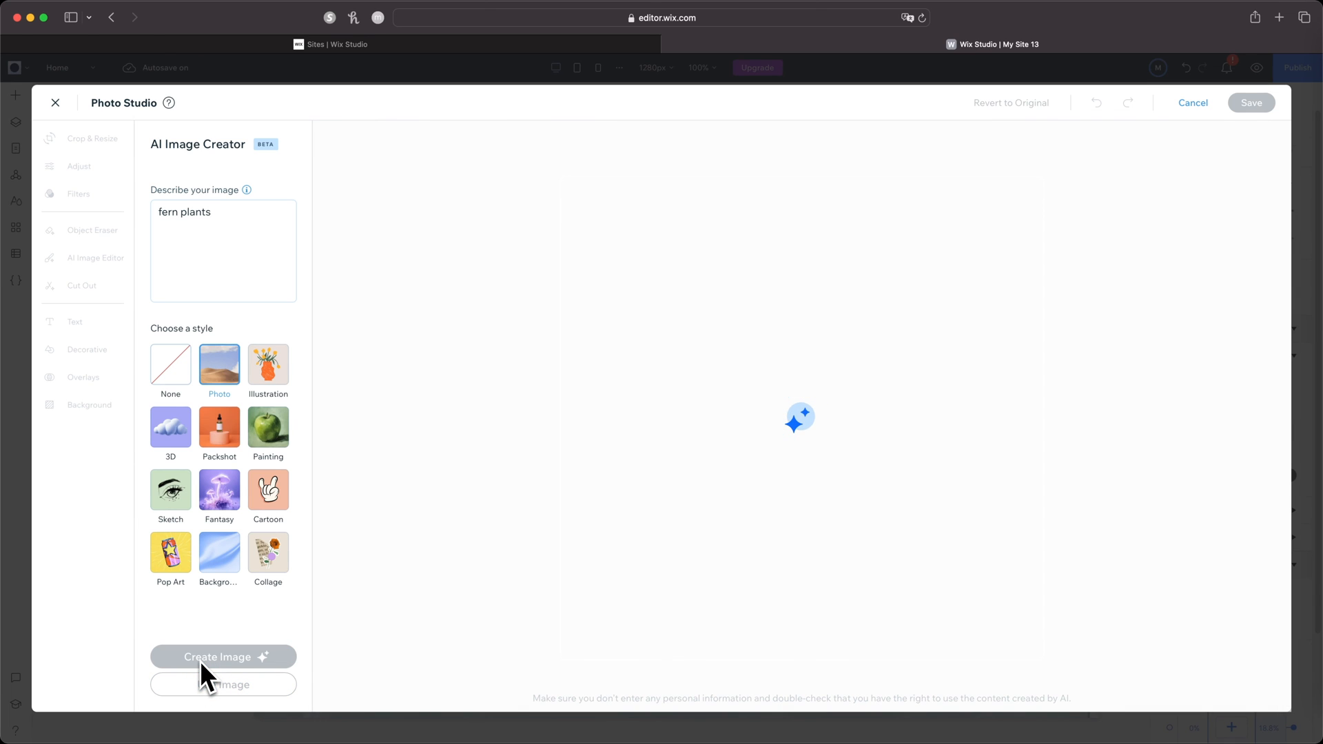
left_click(223, 656)
type(", plentiful")
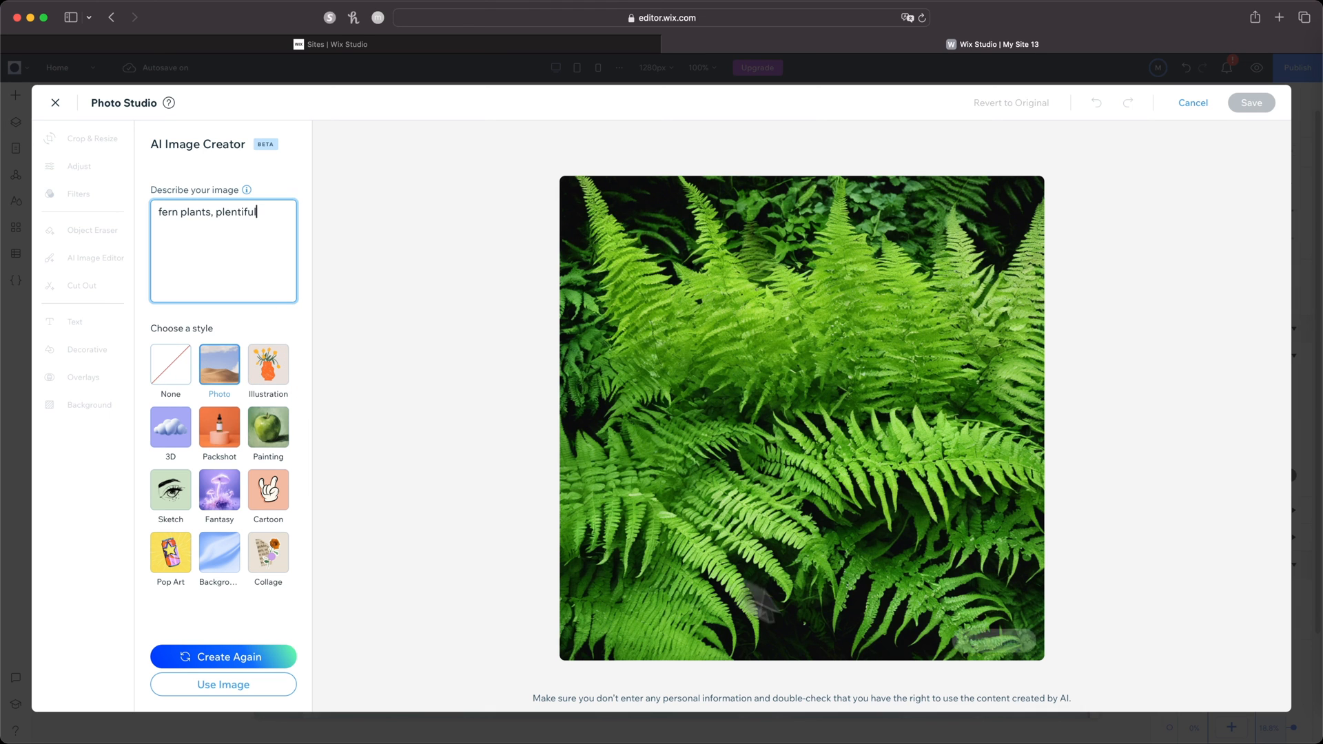
Save the plentiful-ferns image as the FERN text mask fill and preview the site.
left_click(92, 138)
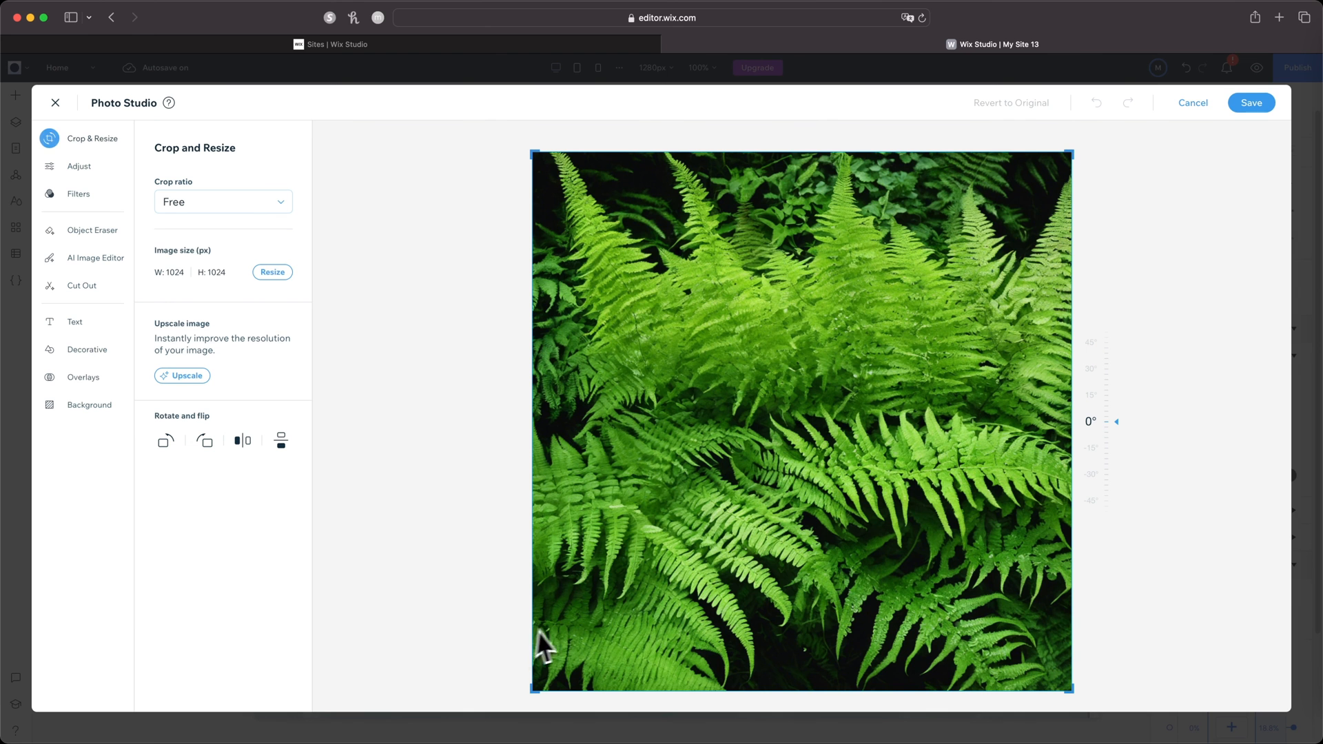
left_click(1251, 102)
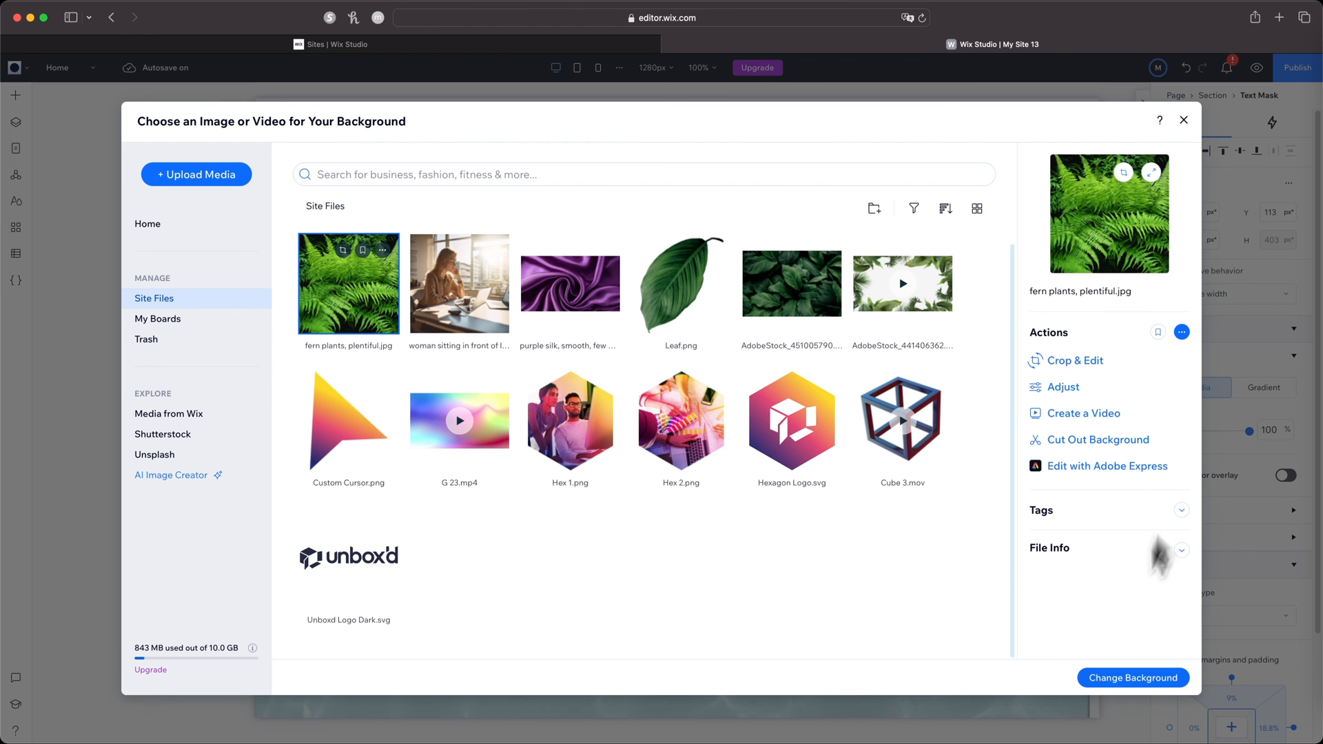
left_click(1133, 678)
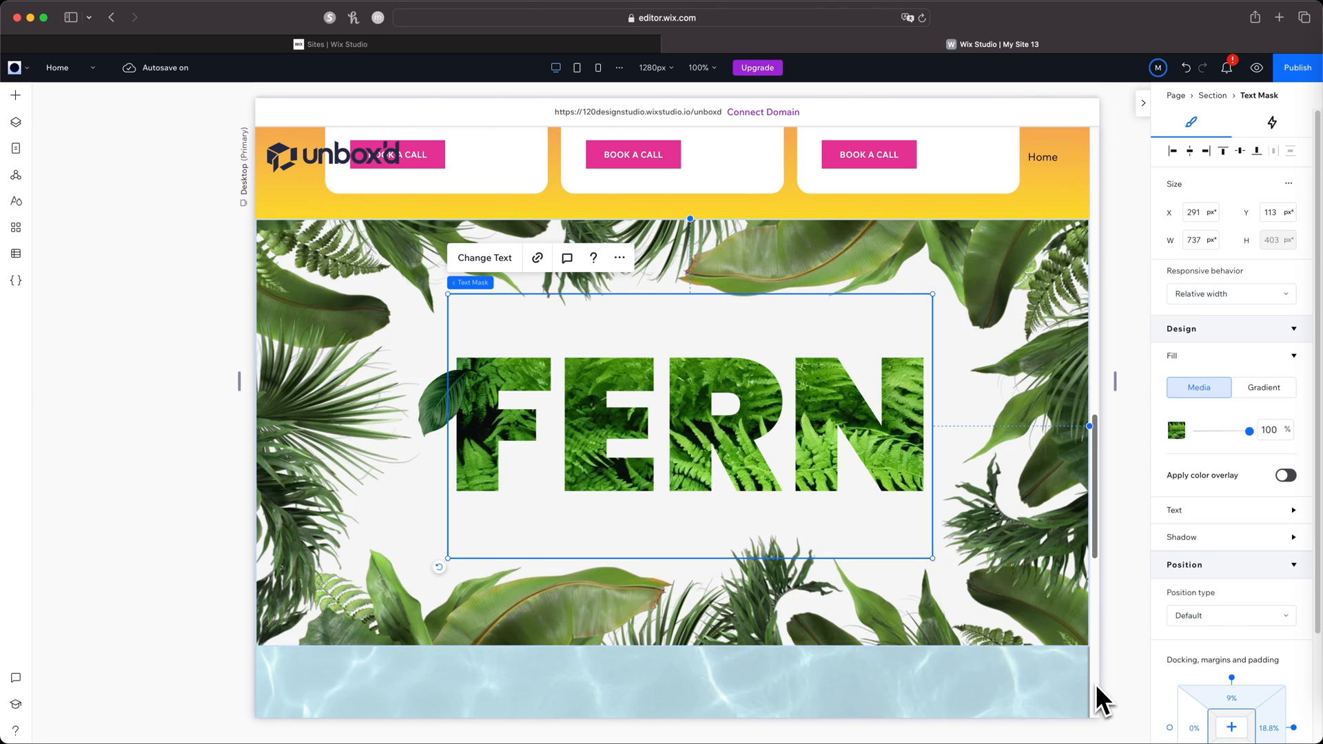
left_click(1259, 67)
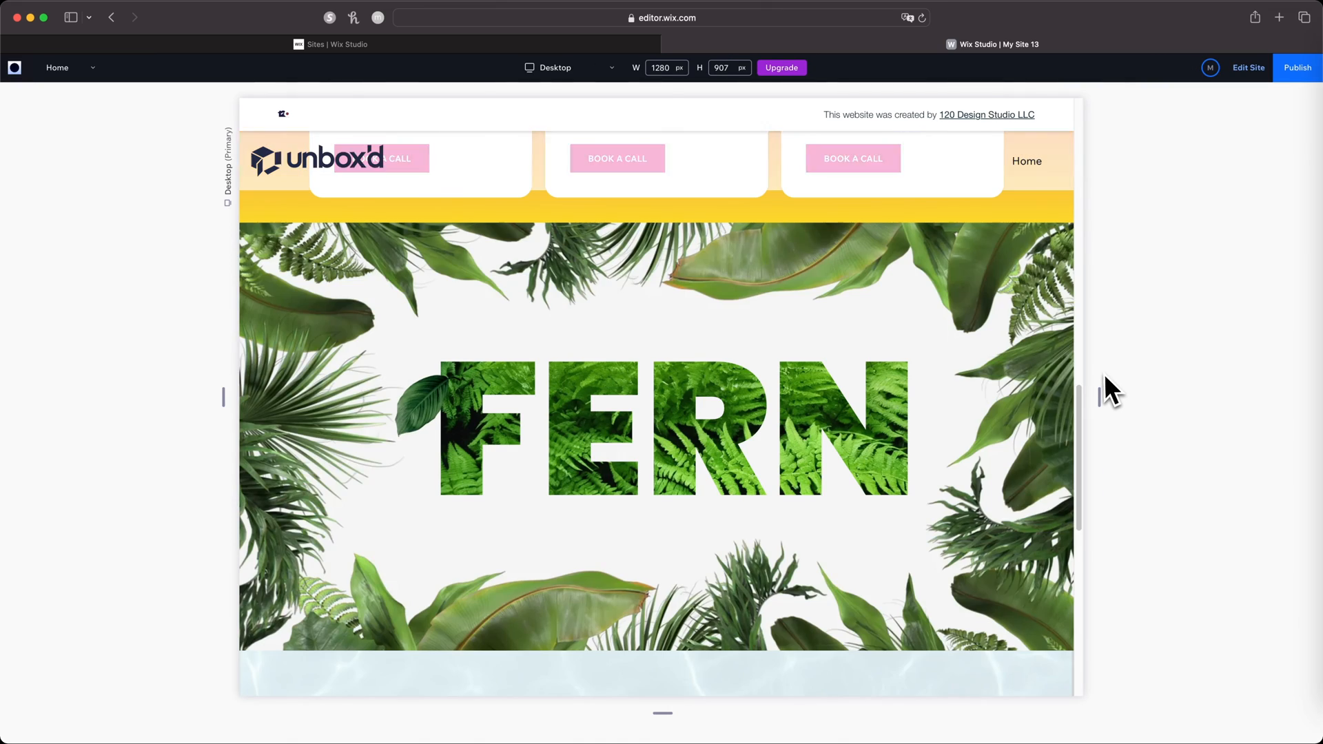